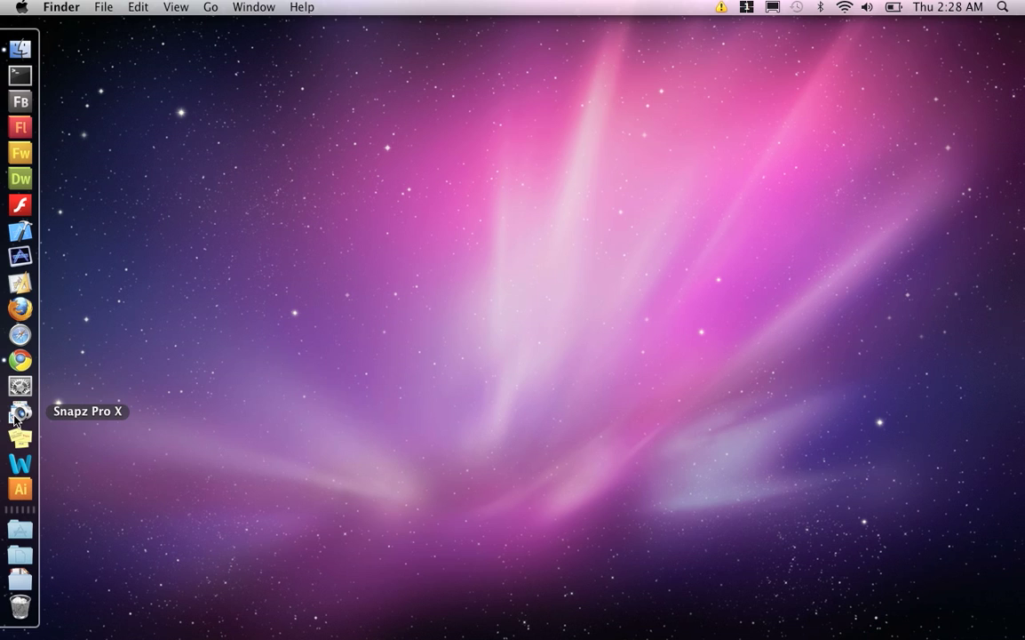
mouse_move(21, 230)
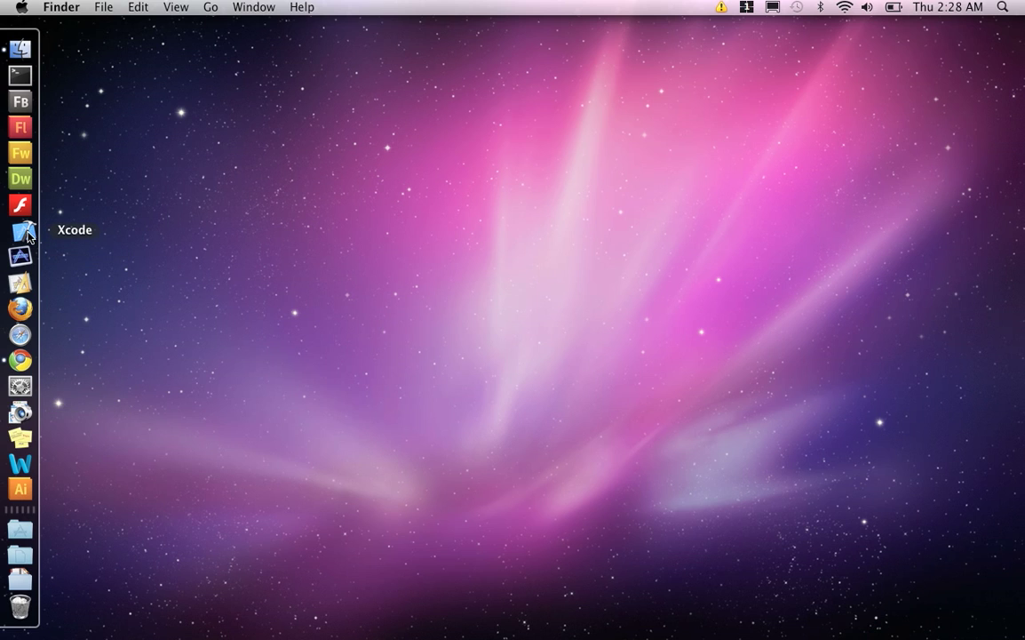
Launch Xcode and create a View-based Application project named AlertView on the Desktop
click(20, 231)
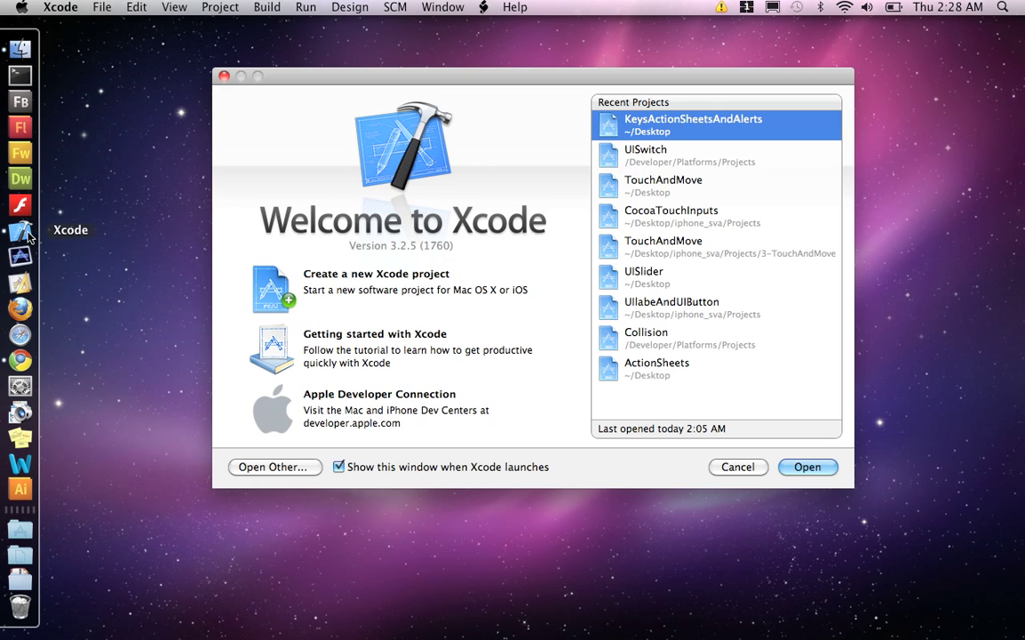
click(271, 284)
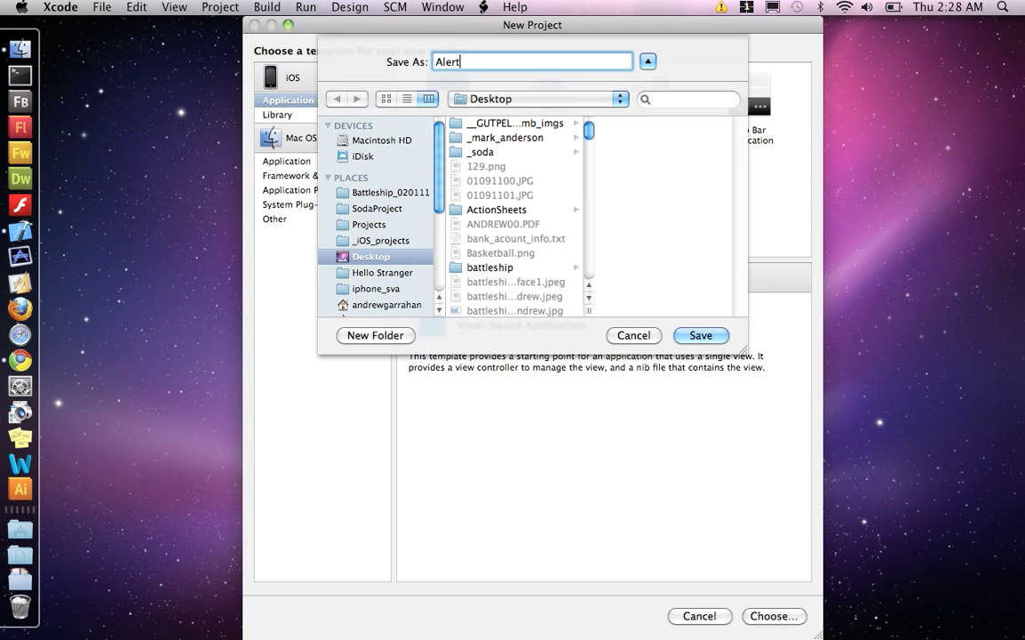
click(701, 334)
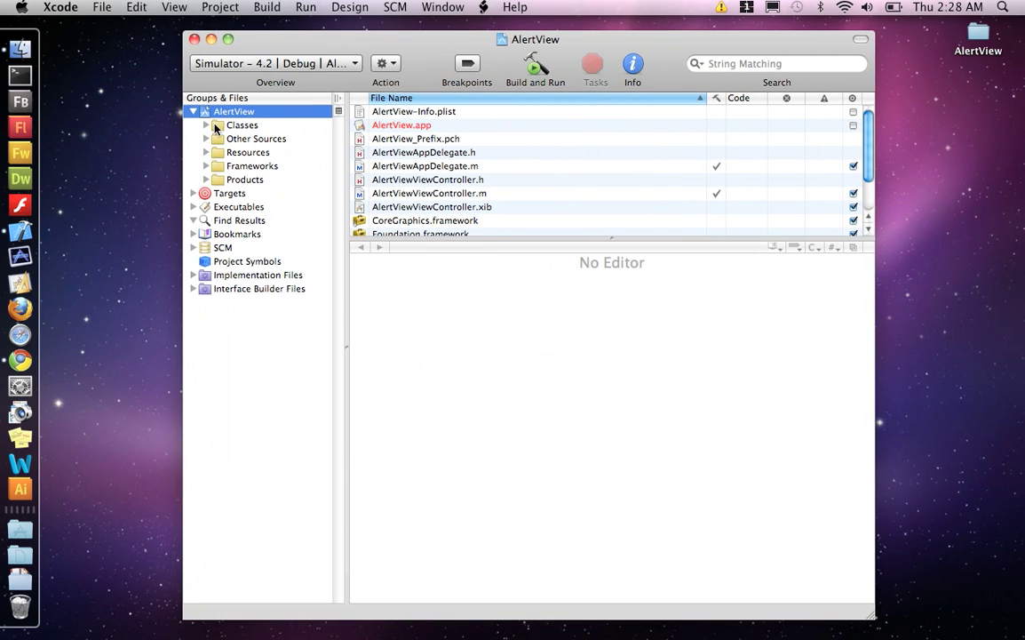
Open AlertViewViewController.h and declare 'UITextField *textField;' inside the interface braces
click(206, 125)
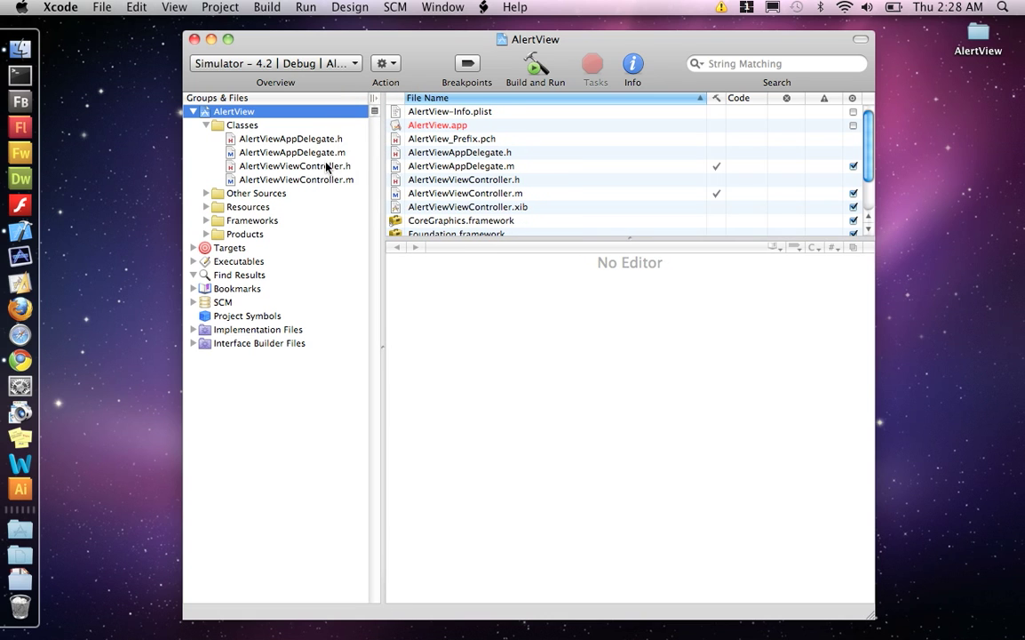
click(294, 166)
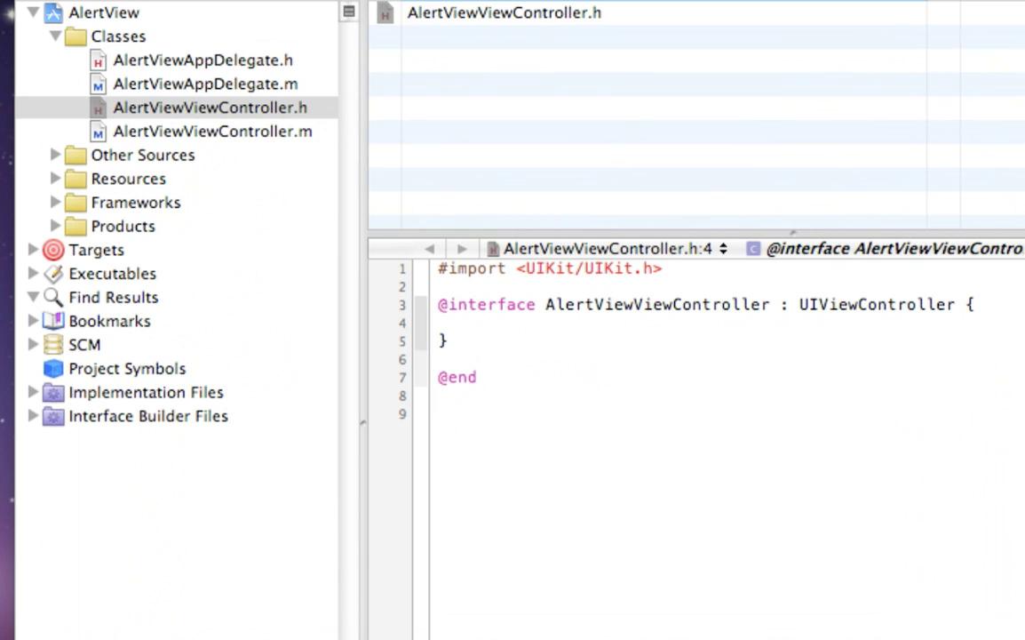
text(UITextView)
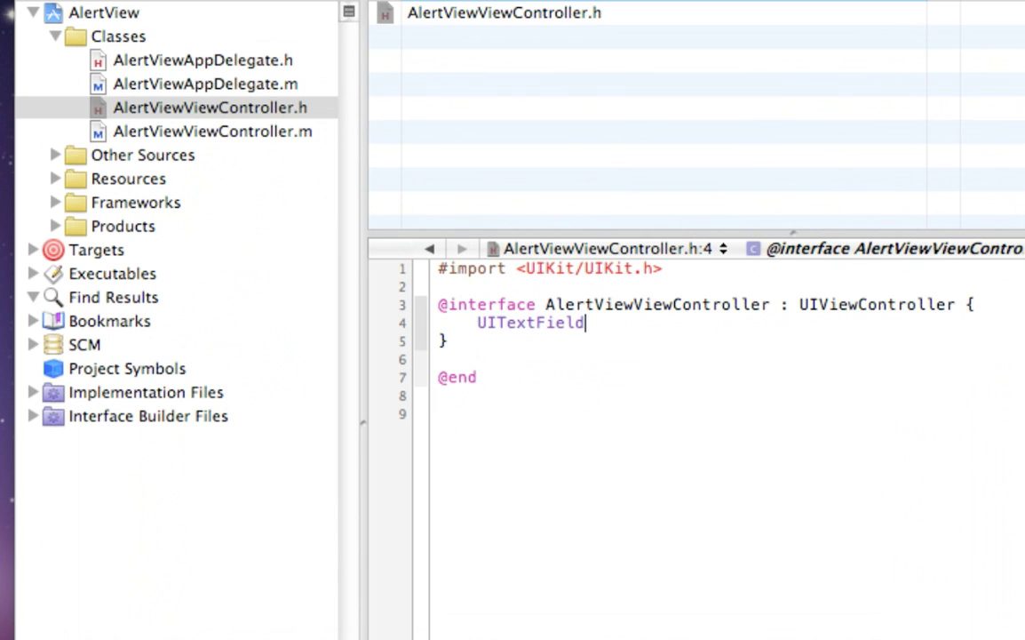
text(*)
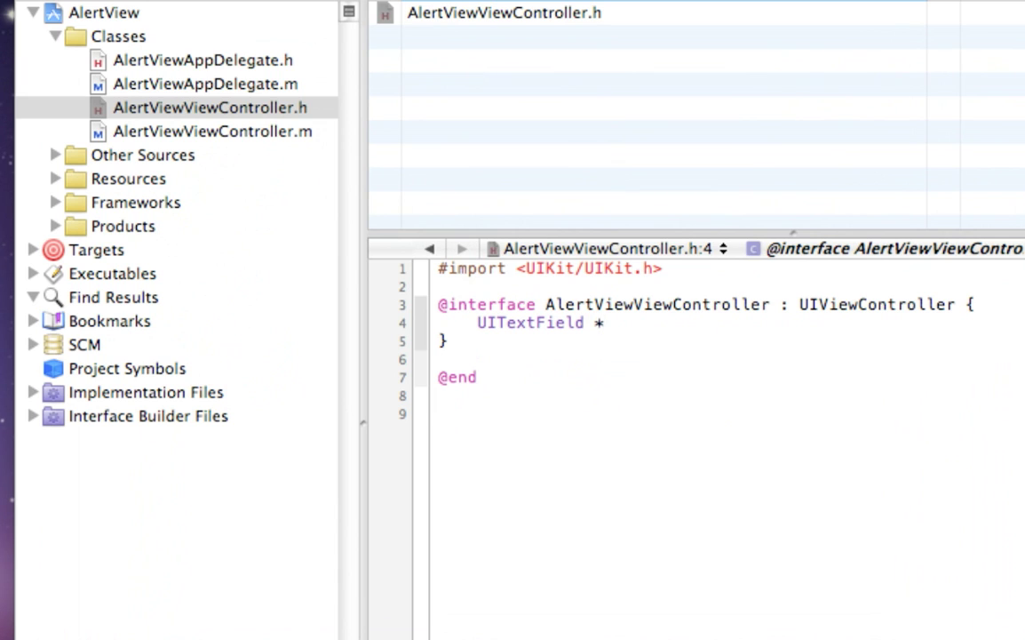
text(te)
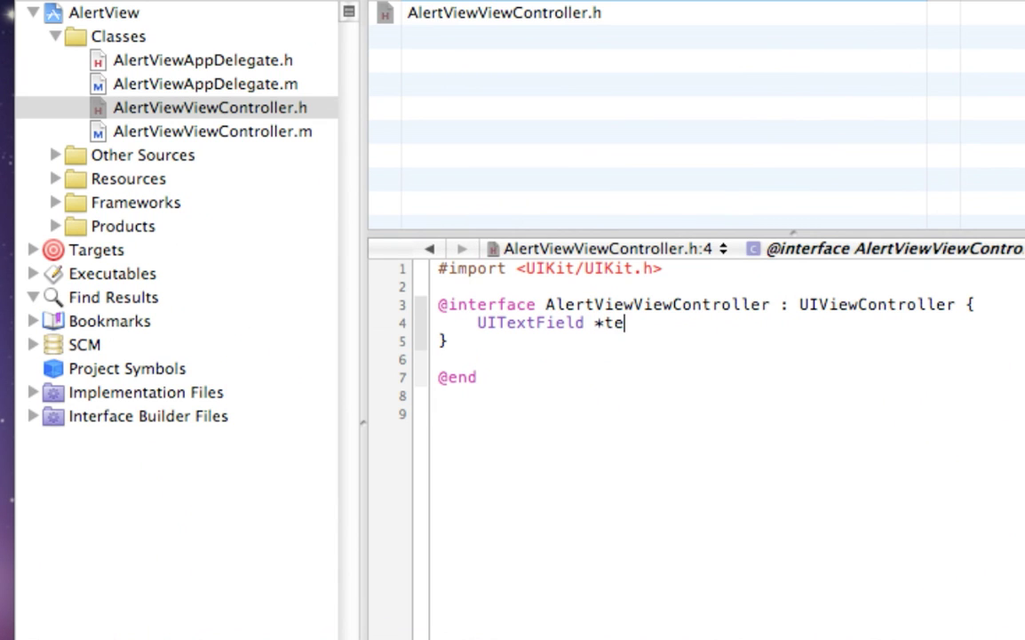
text(xtFiled)
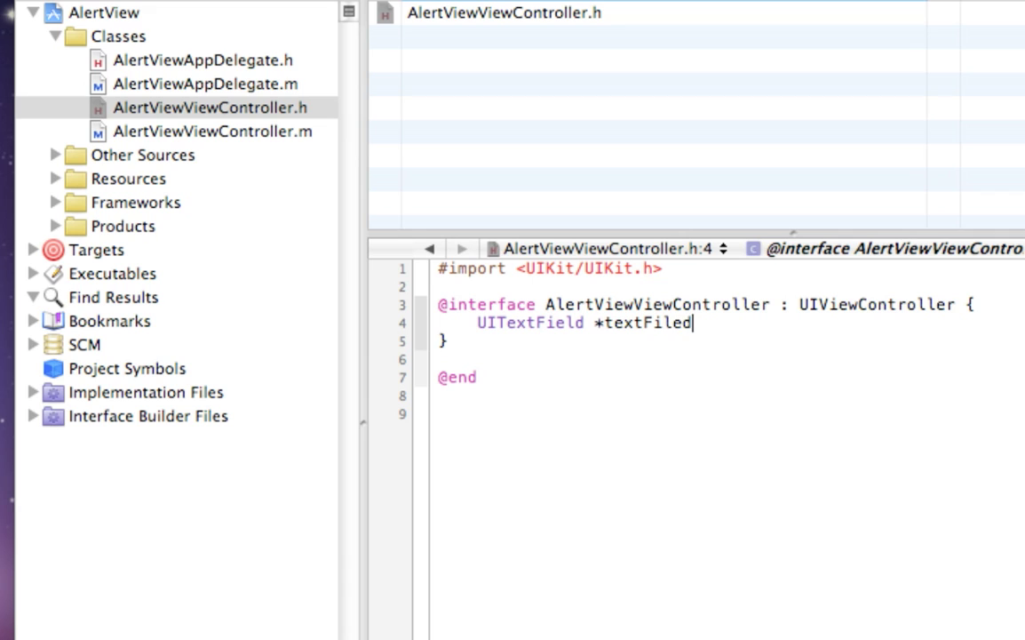
key(BackSpace)
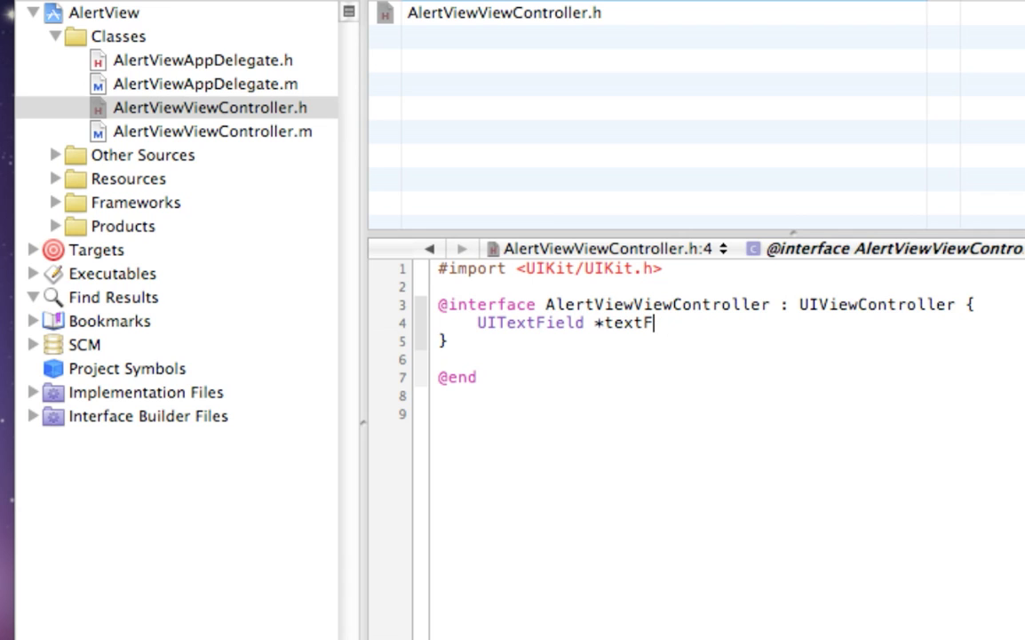
text(ie)
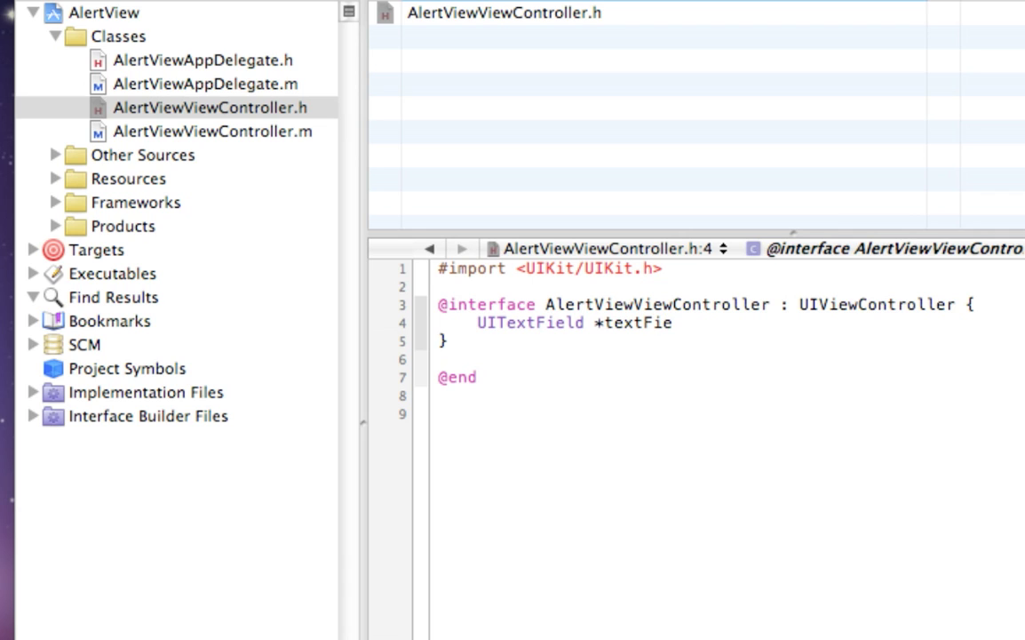
text(ld)
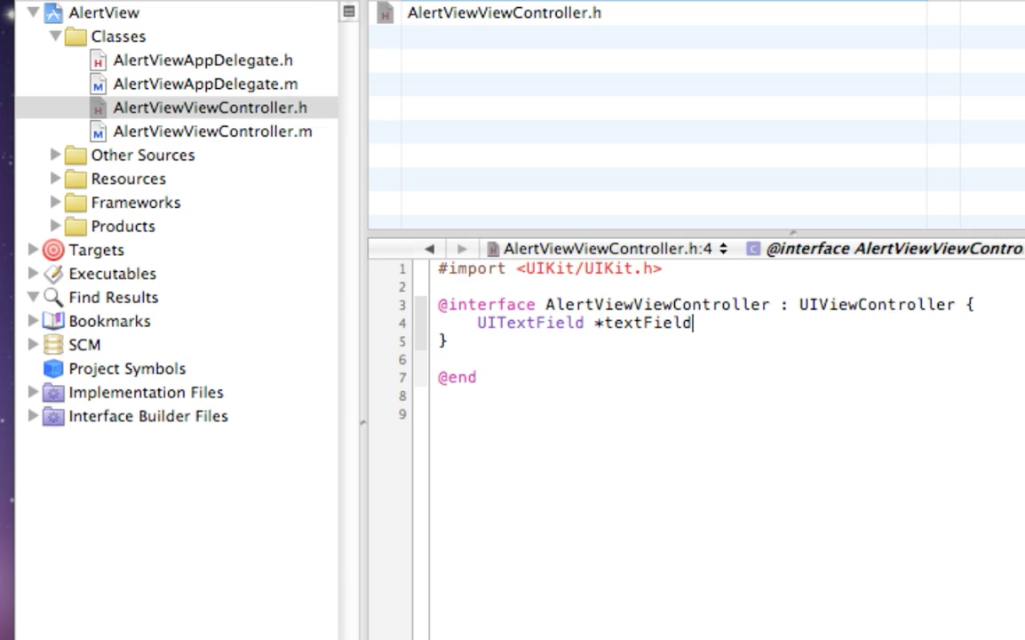
text(;)
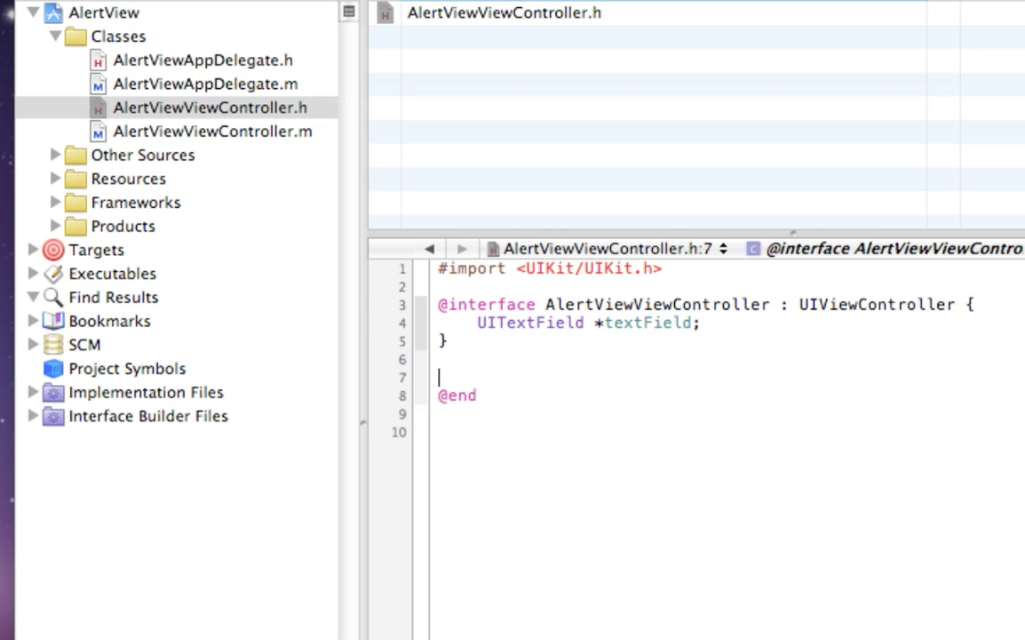
key(Return)
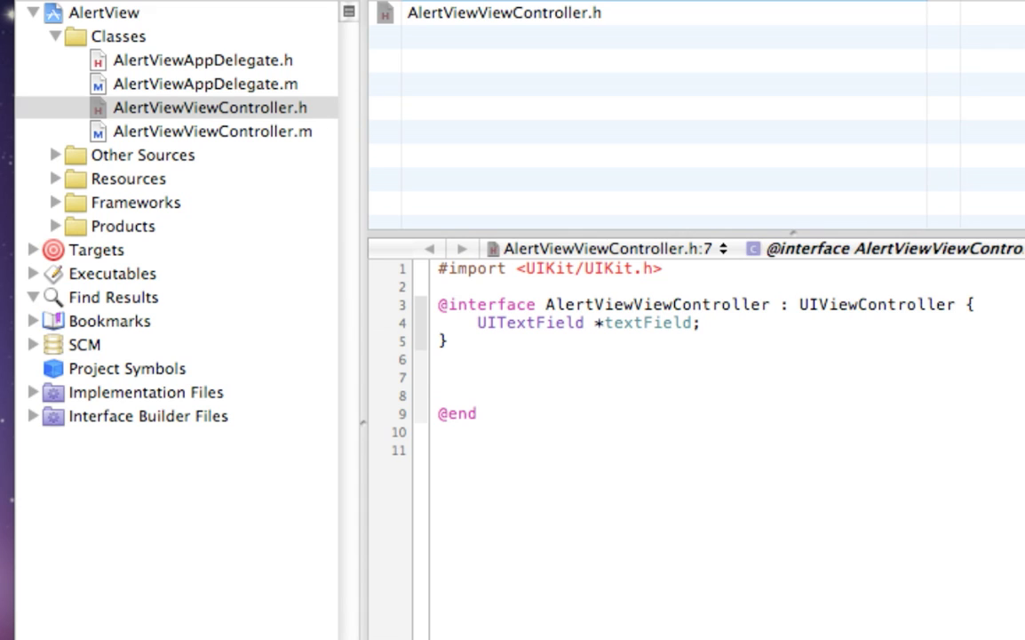
text(@)
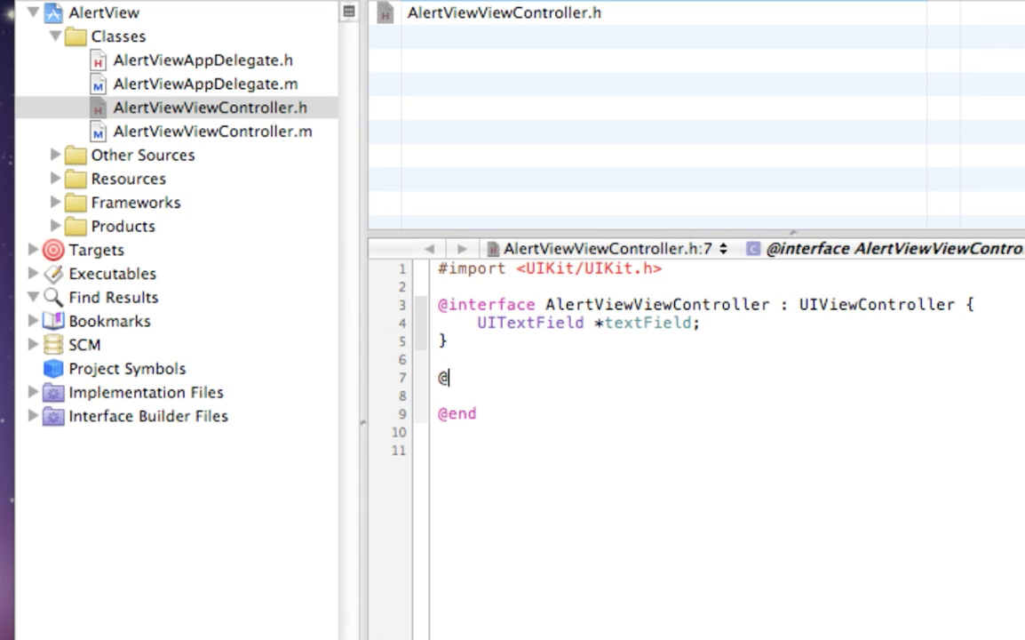
text(property)
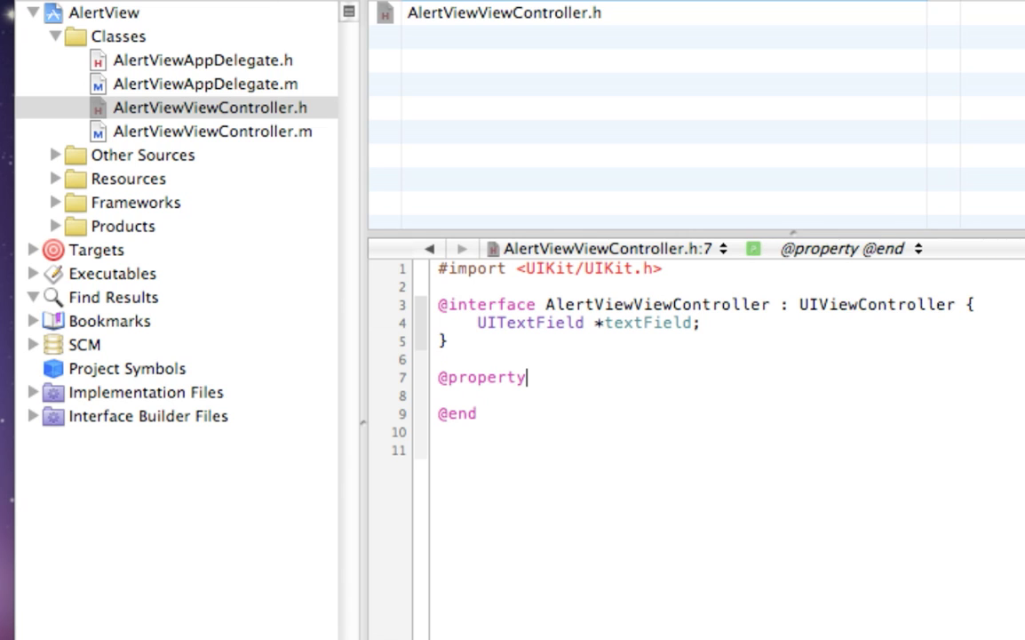
text((nonatomic,retain)
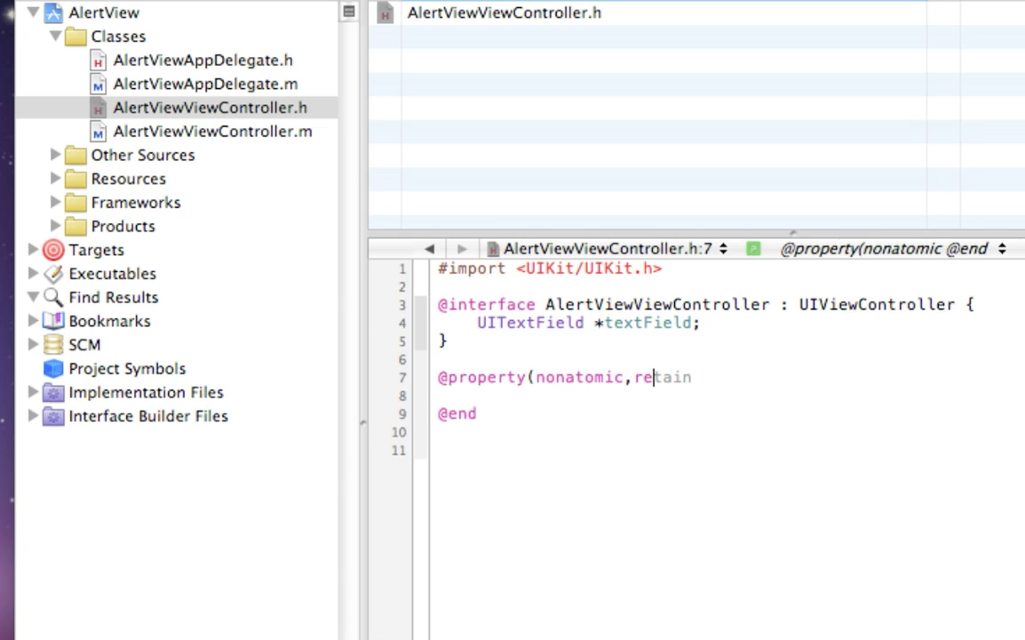
text(tain))
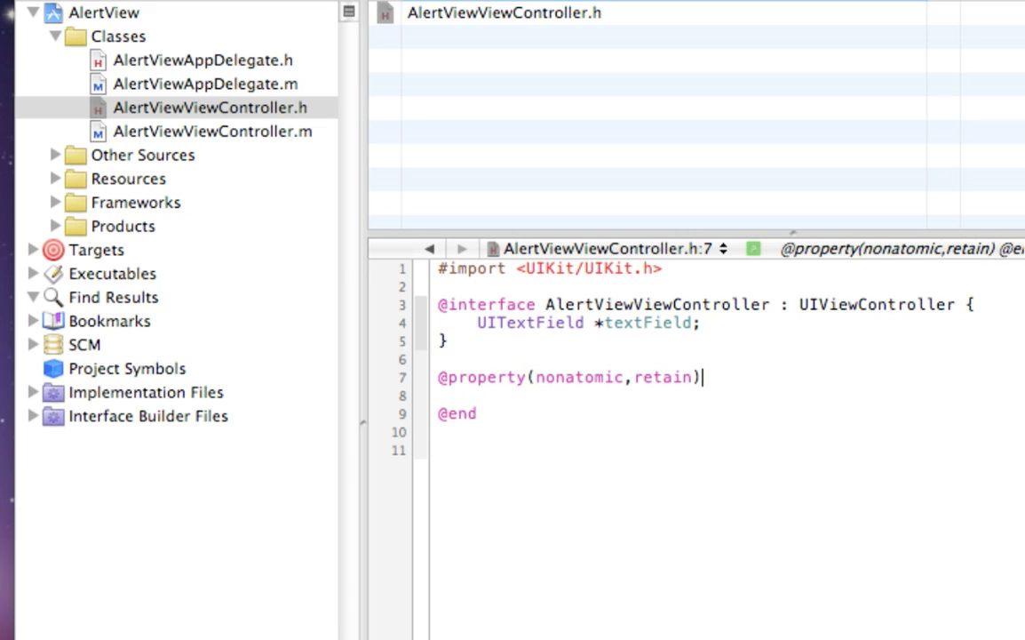
text(IBAction)
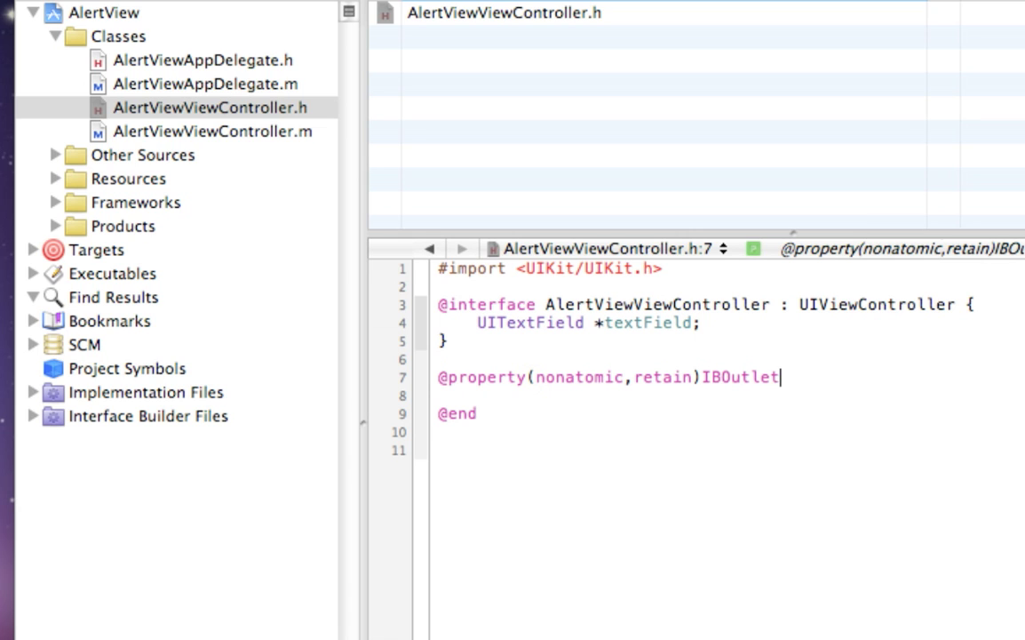
text(UITextField)
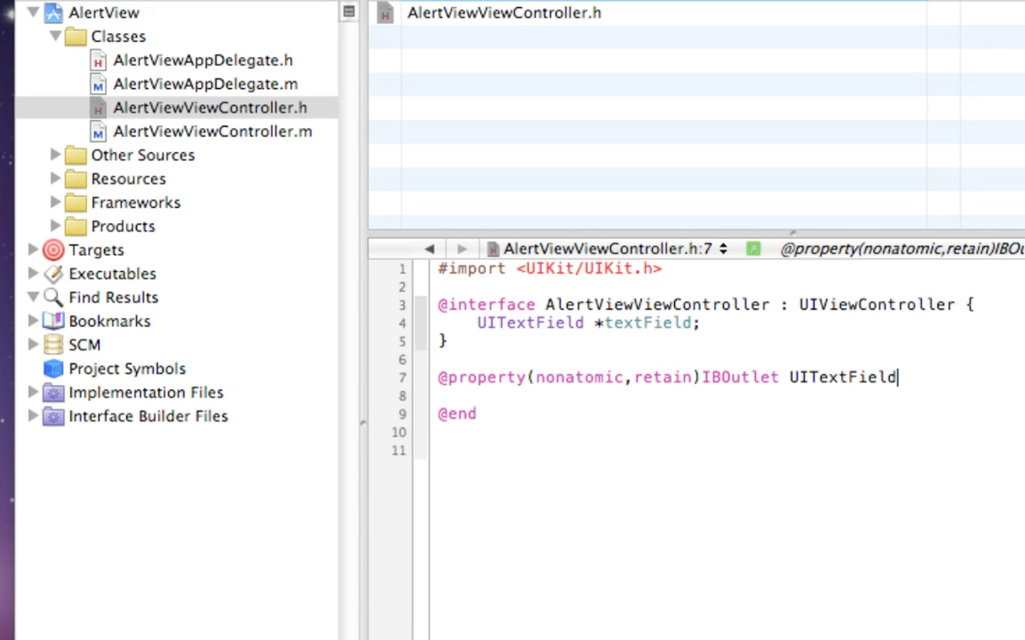
text(*)
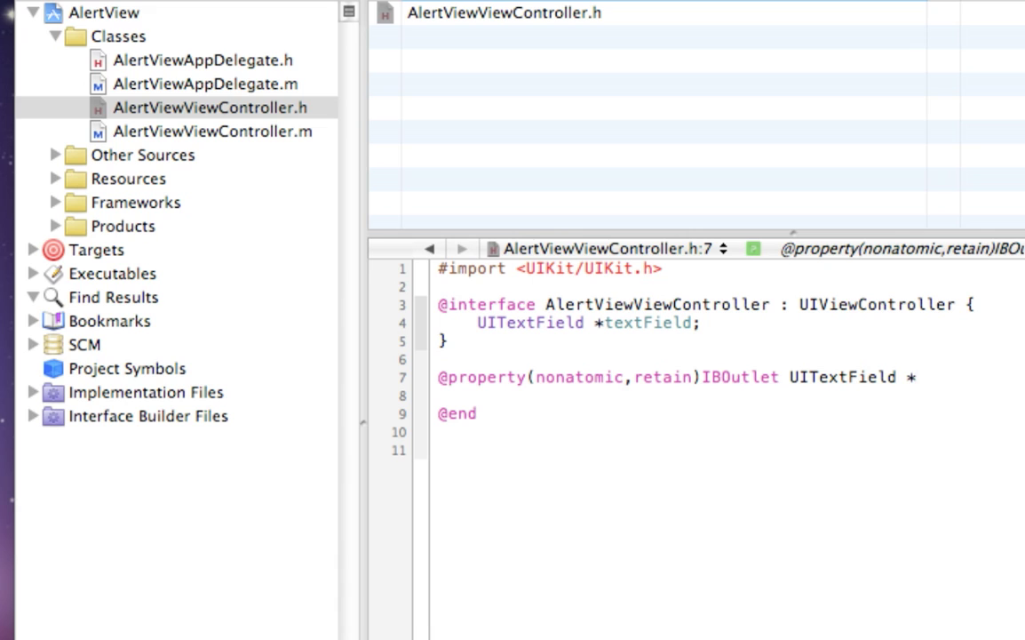
text(textField;)
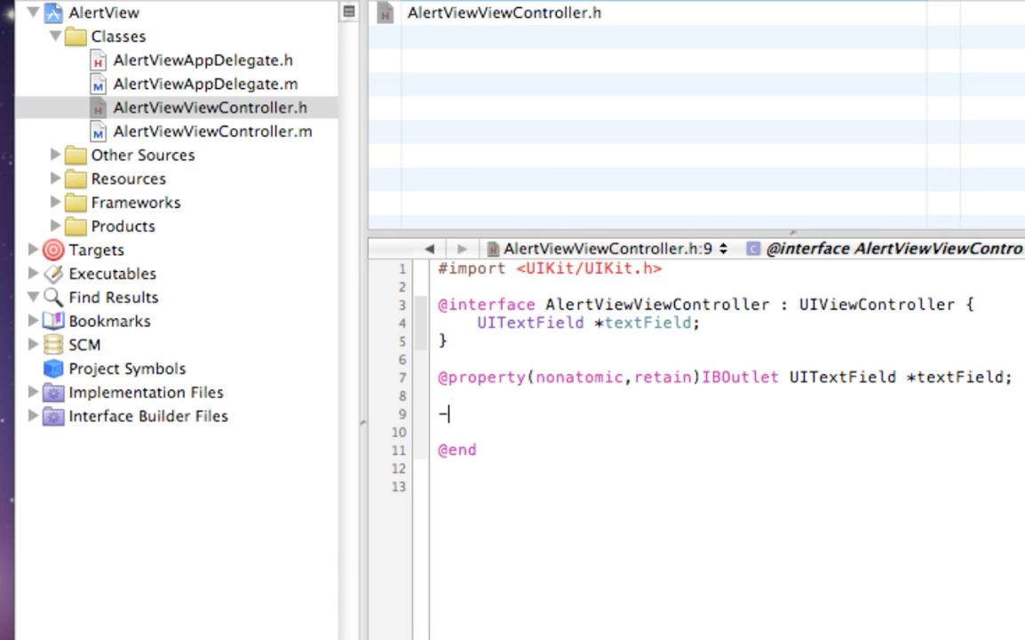
Declare the action '-(IBAction)clicked:(id)sender' in the header
text((A)
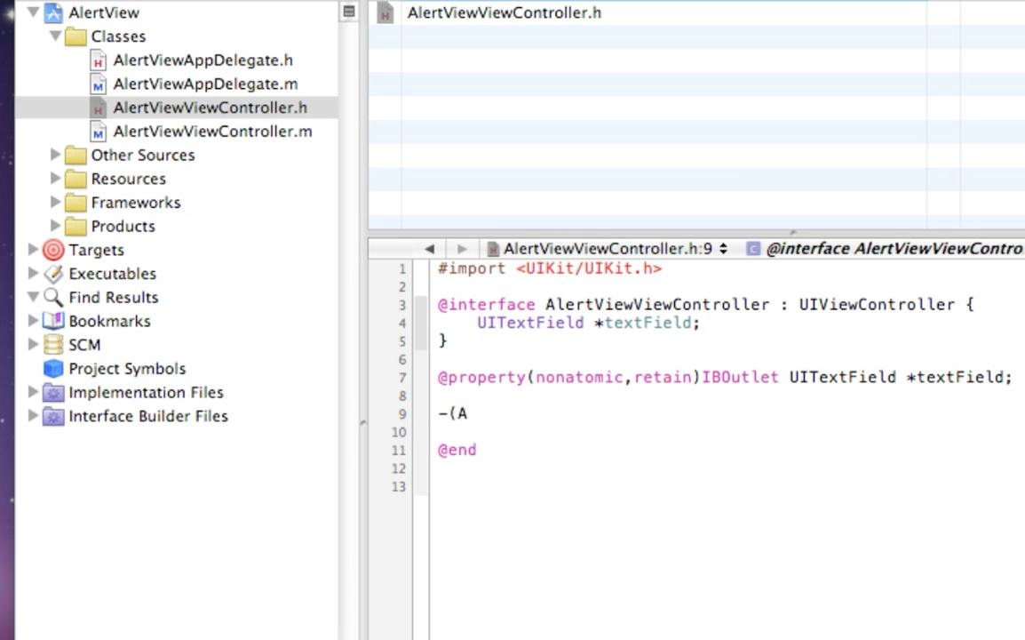
text(IBAction)
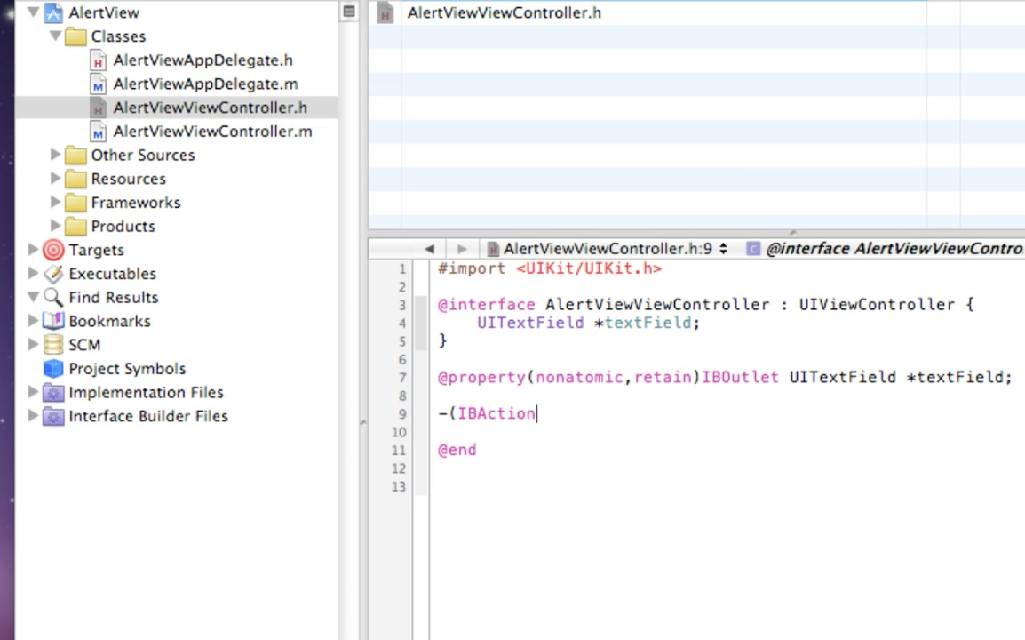
text()cli)
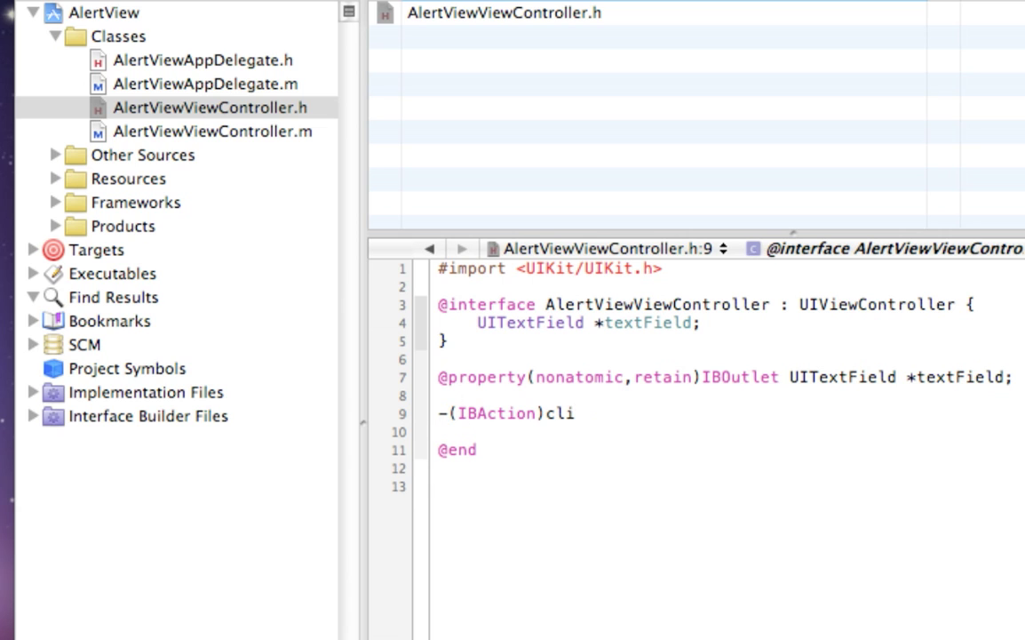
text(cked:()
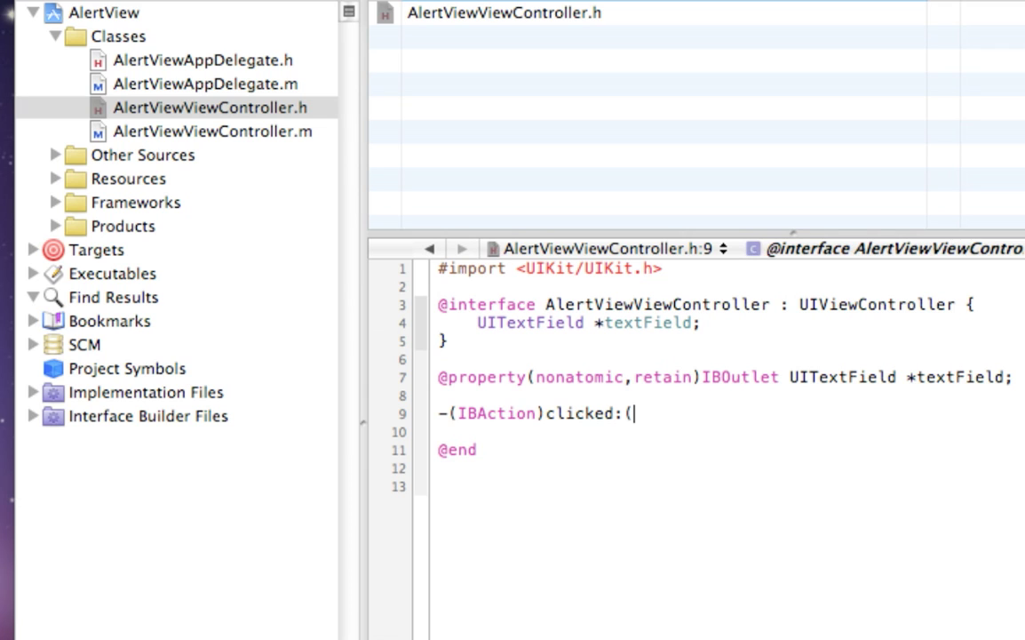
text(id))
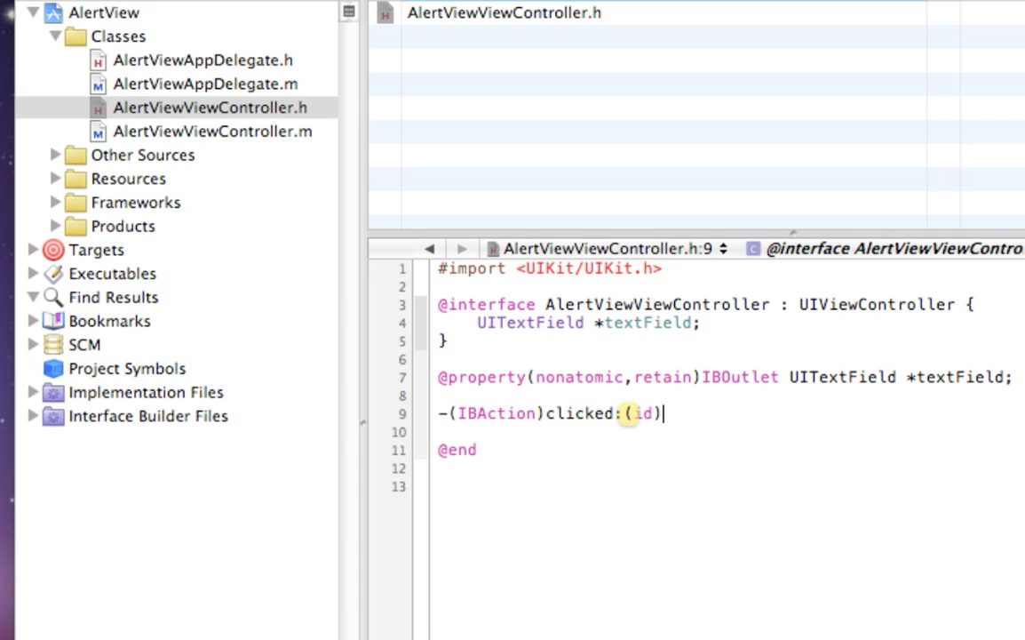
text(sender;)
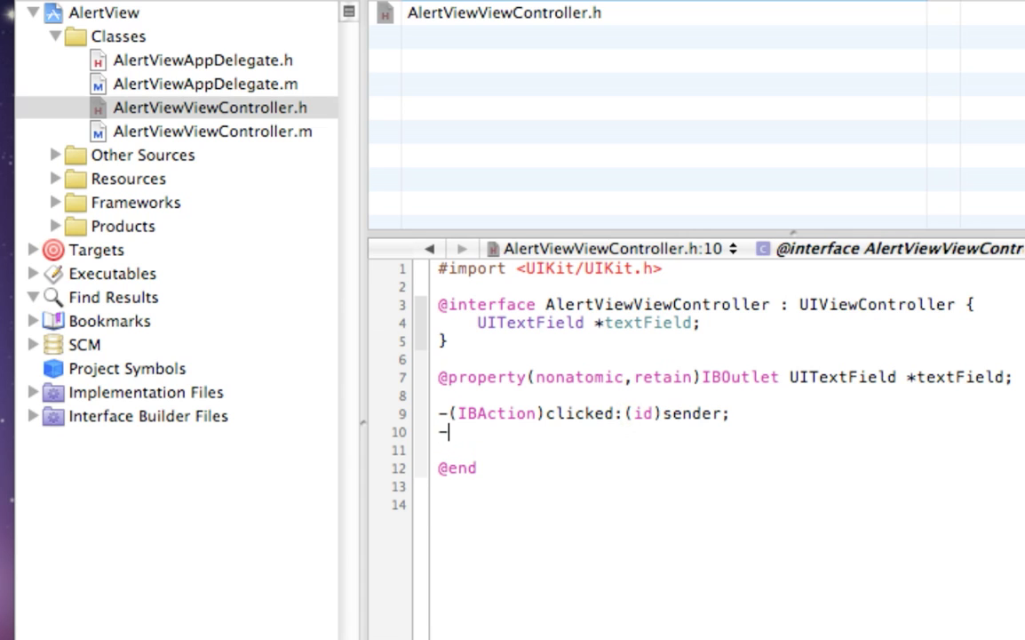
Declare '-(IBAction)removeKeys:(id)sender;' under the clicked: declaration
text((IBAction)
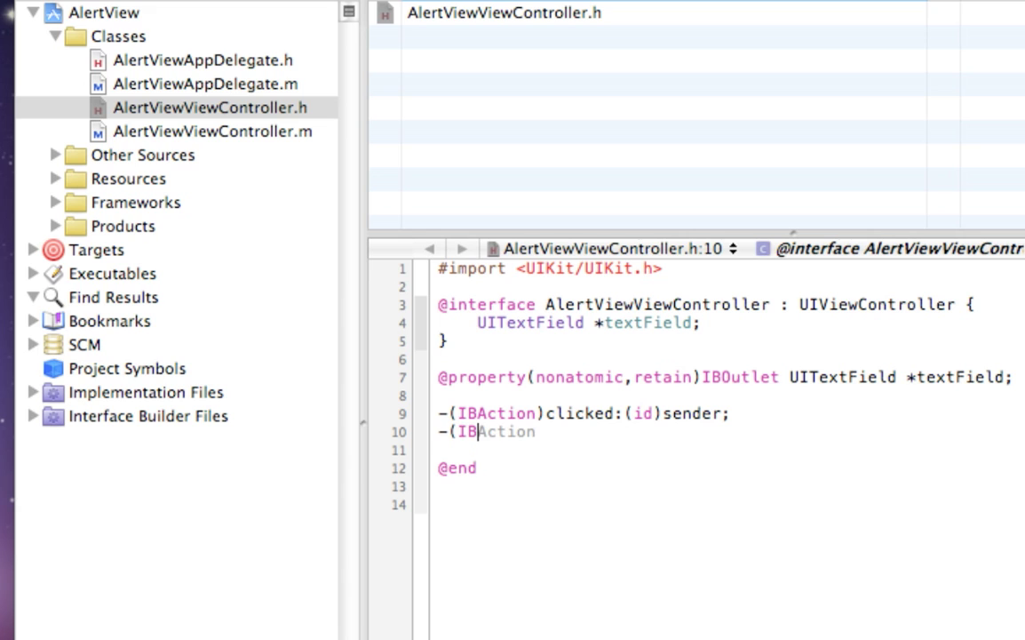
text(r)
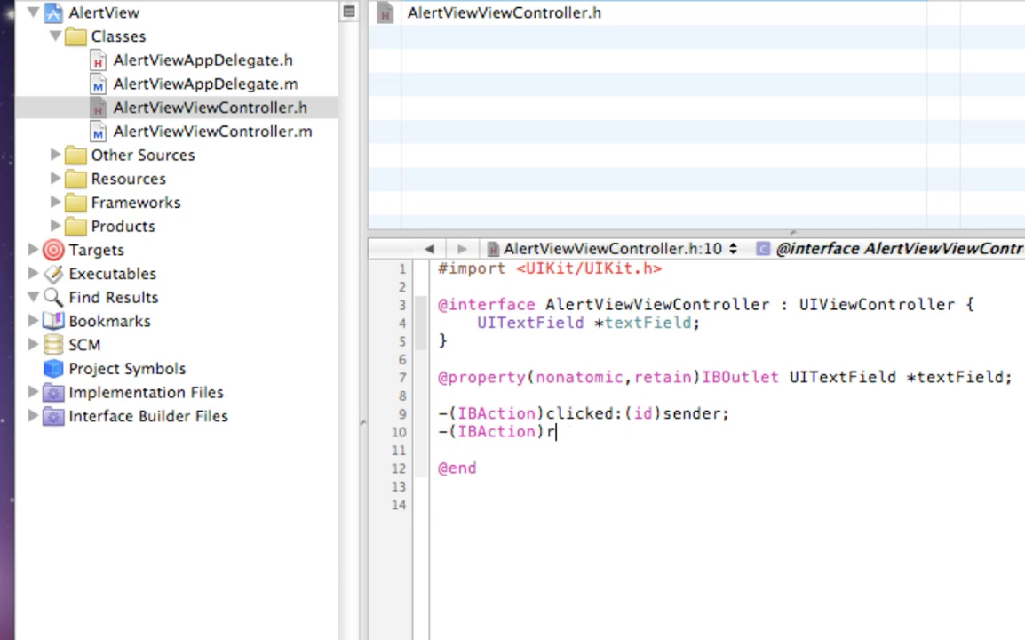
text(emoveKeys)
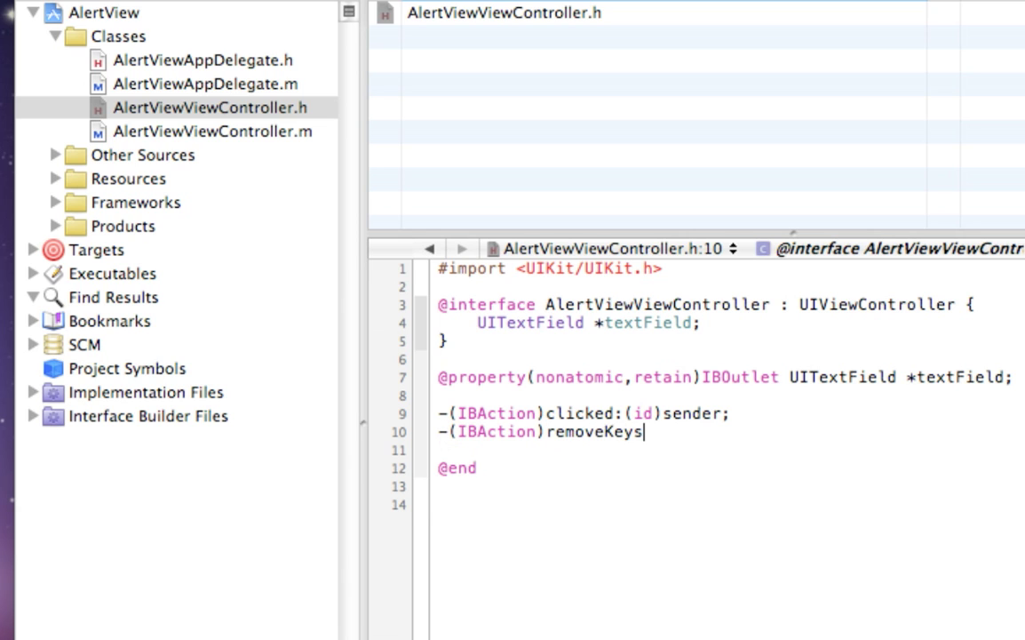
text(:(id)se)
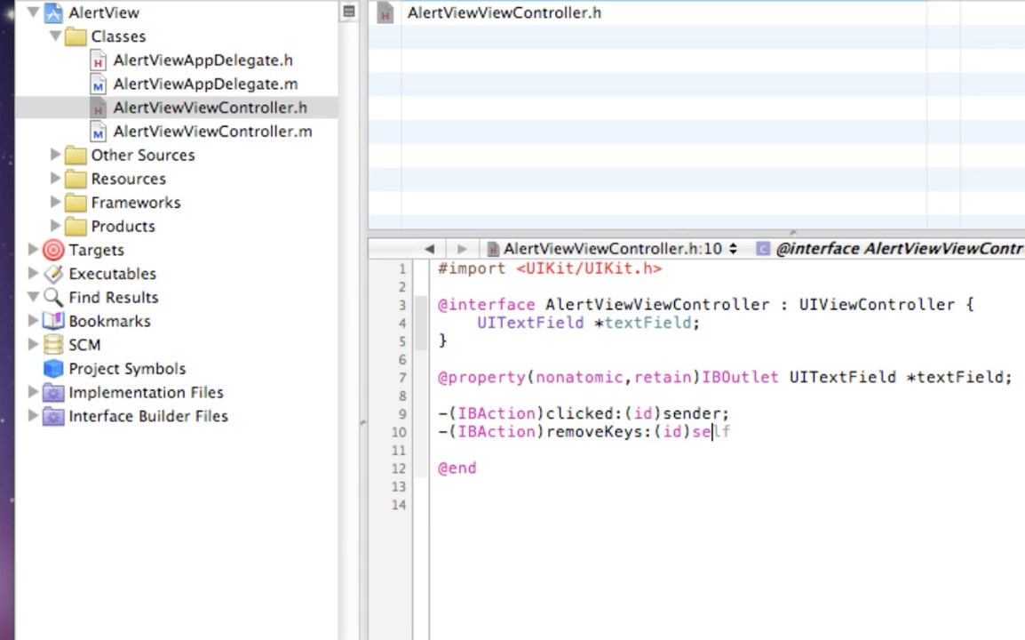
text(nder;)
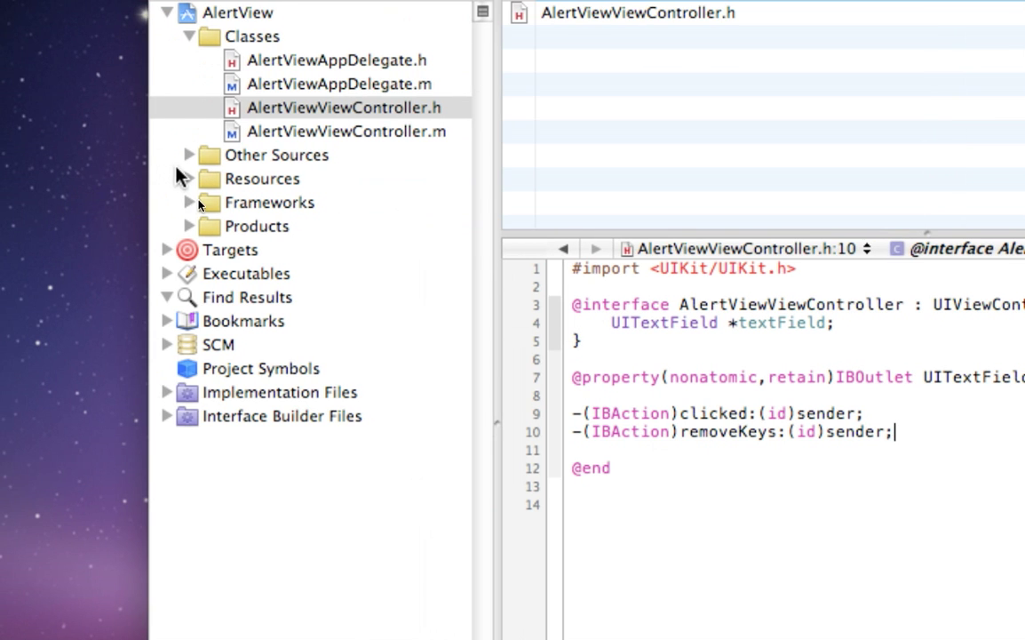
Expand the Resources group and select AlertViewViewController.xib
click(190, 177)
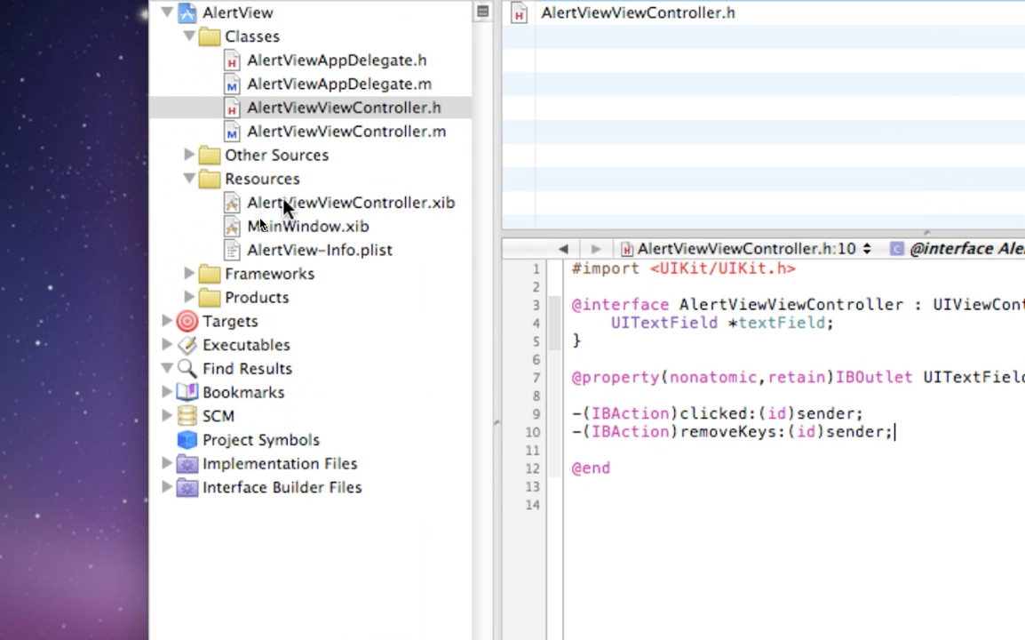
click(351, 201)
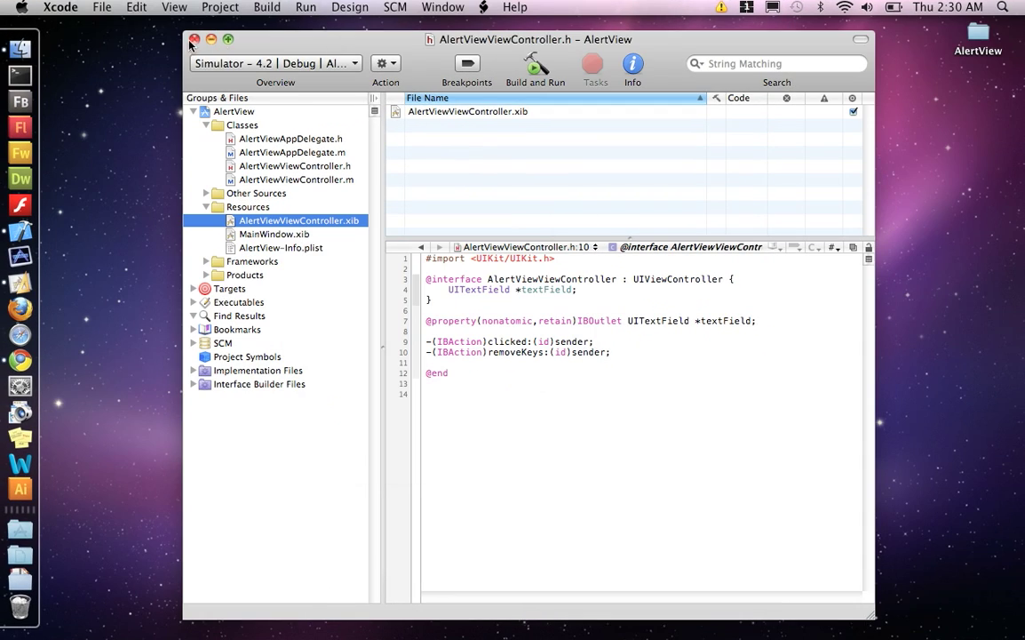
Open the xib in Interface Builder and add a wide text field to the view
double_click(299, 220)
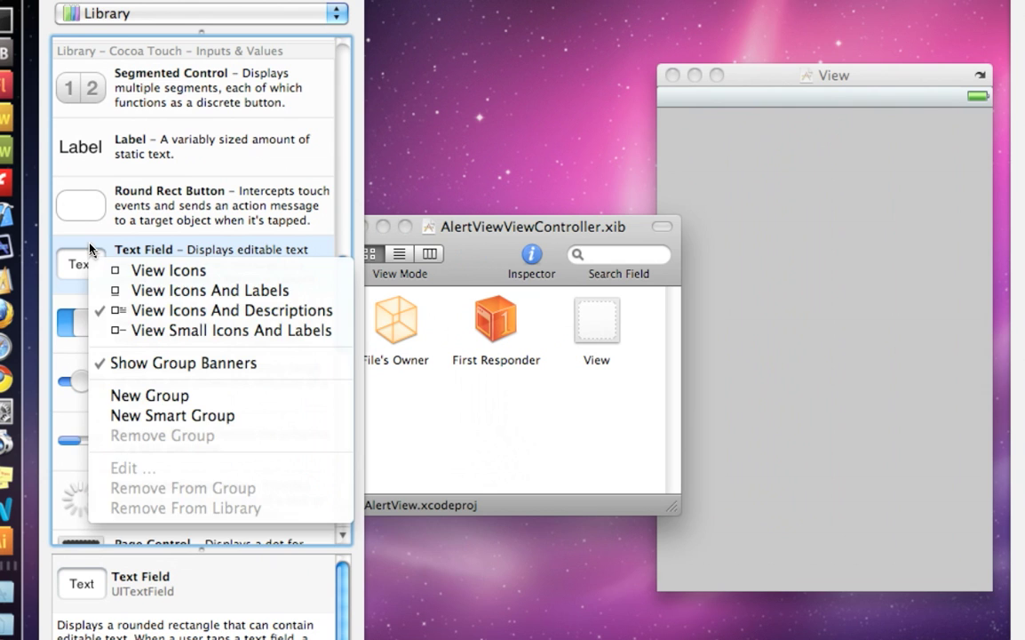
drag(80, 264, 733, 200)
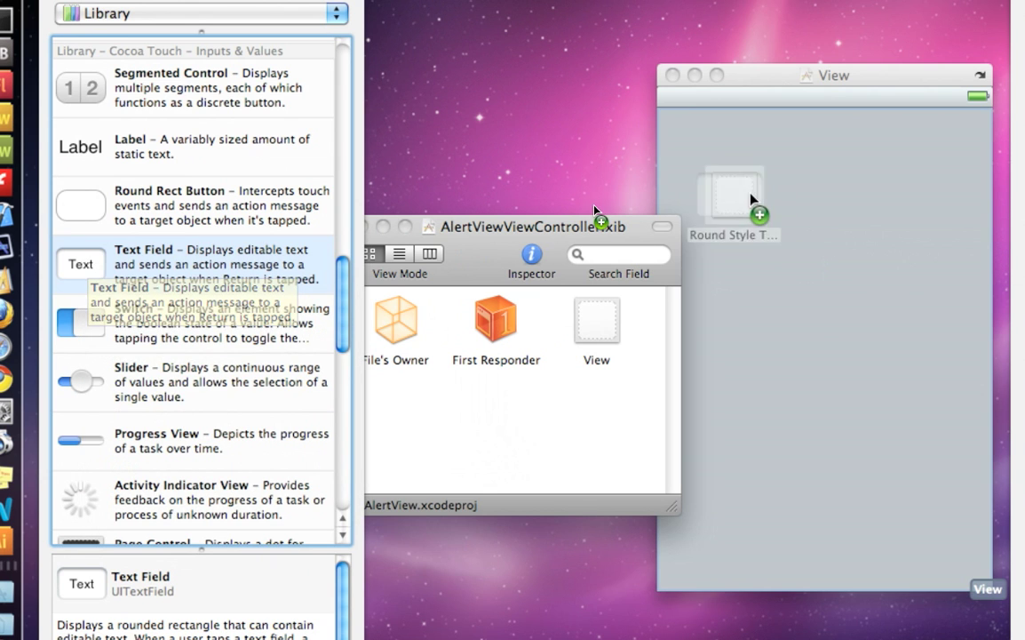
drag(733, 205, 799, 178)
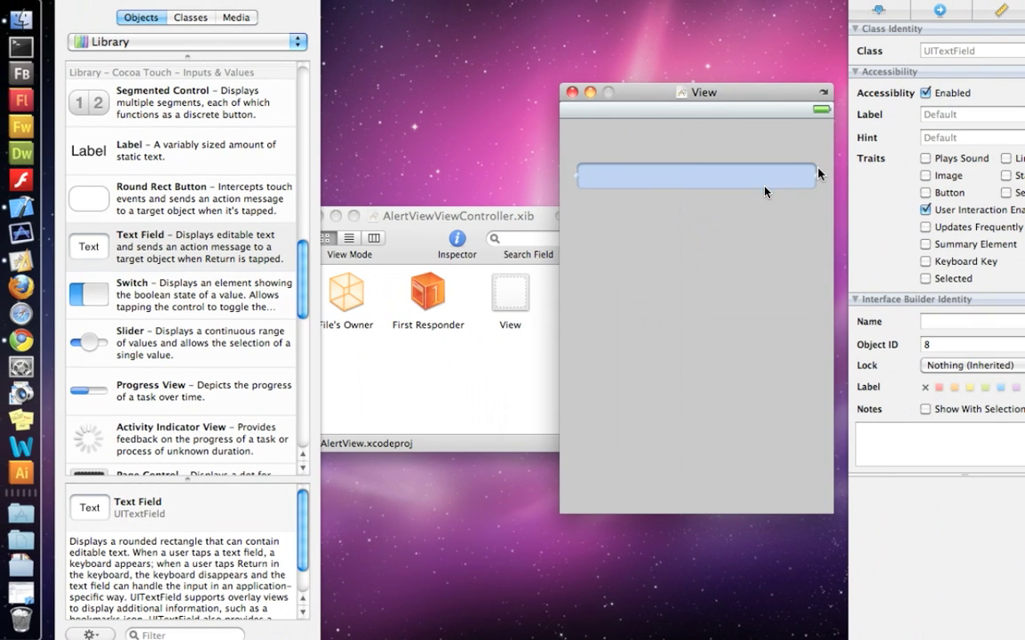
Place a large Round Rect Button below the field titled 'Show me a Alert!'
click(89, 200)
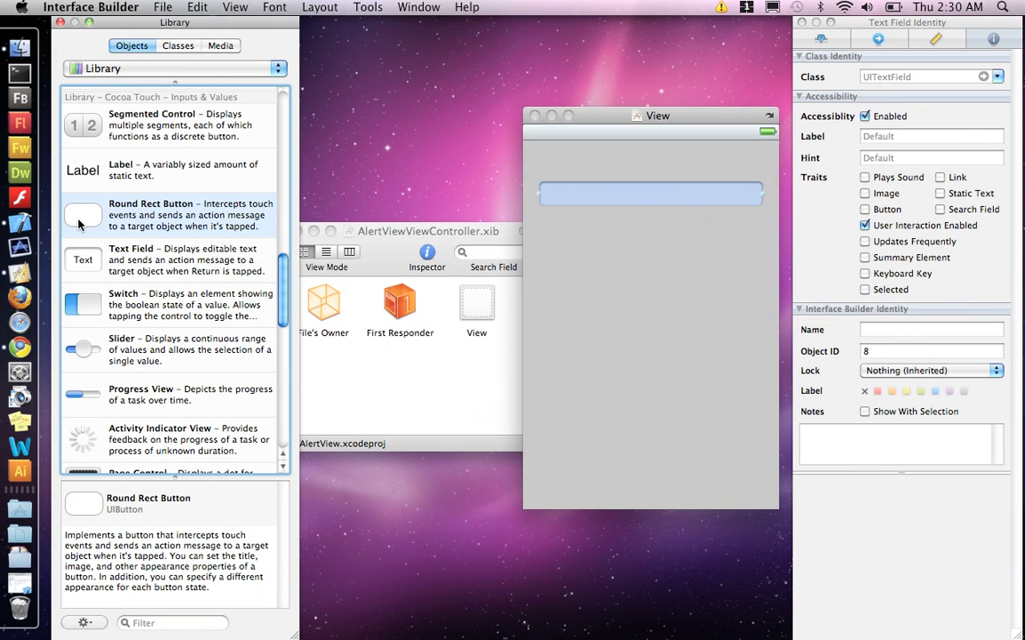
drag(83, 214, 569, 256)
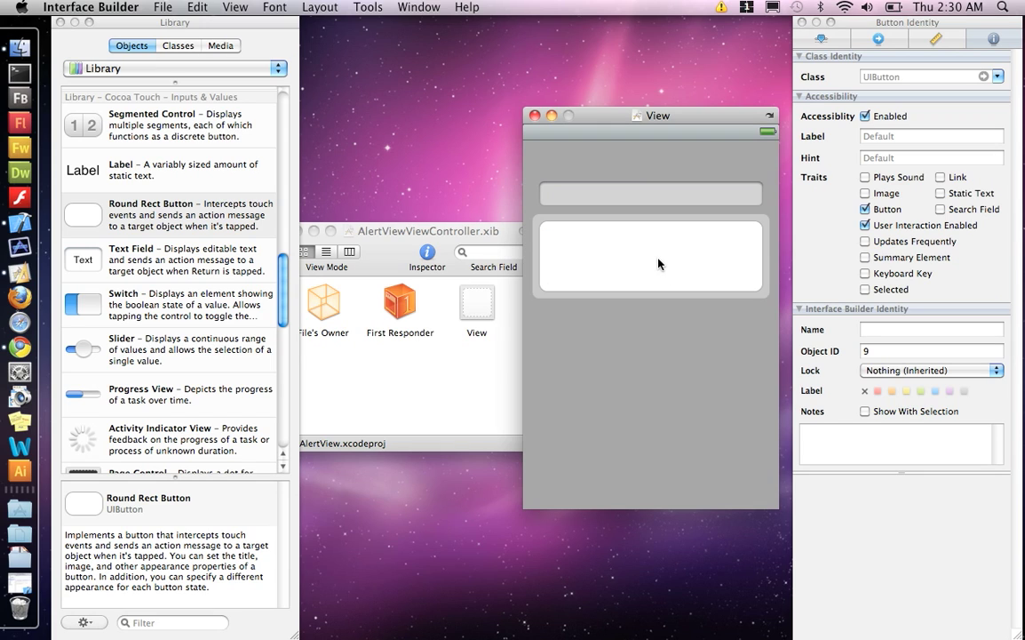
click(658, 258)
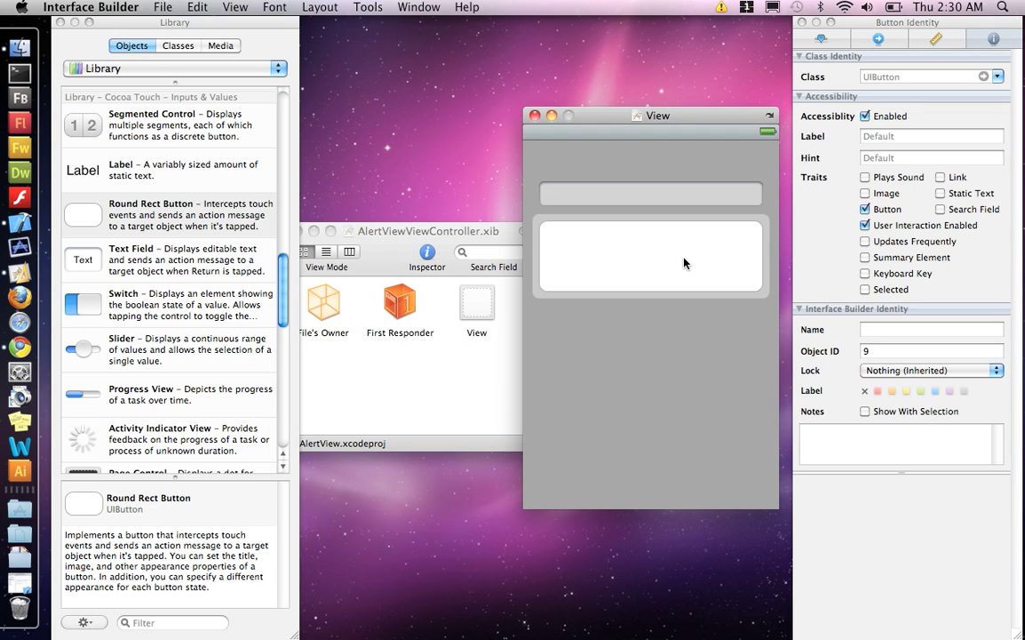
click(650, 256)
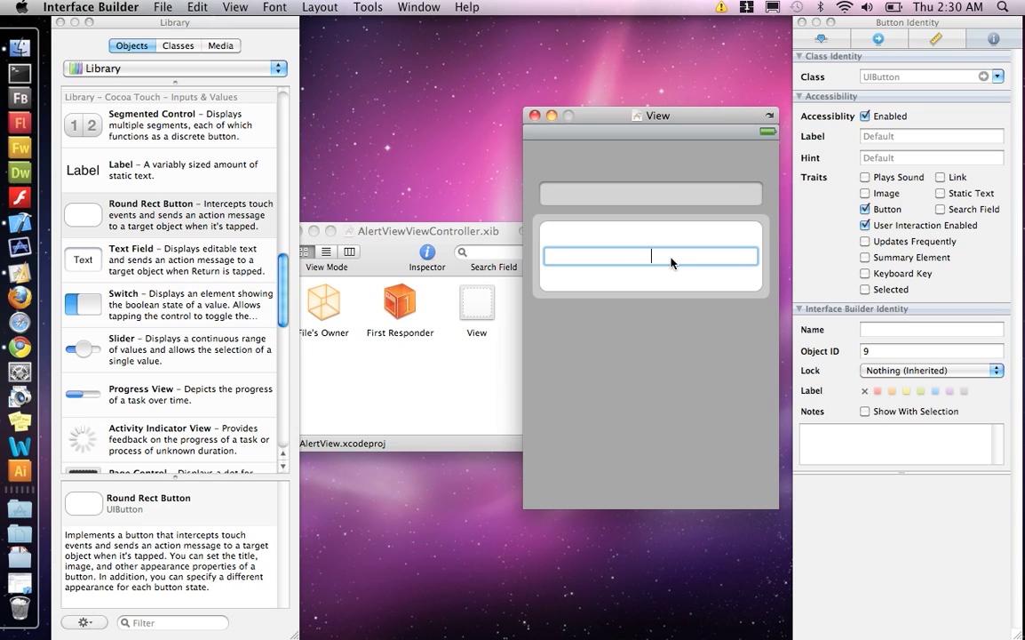
text(Show me!)
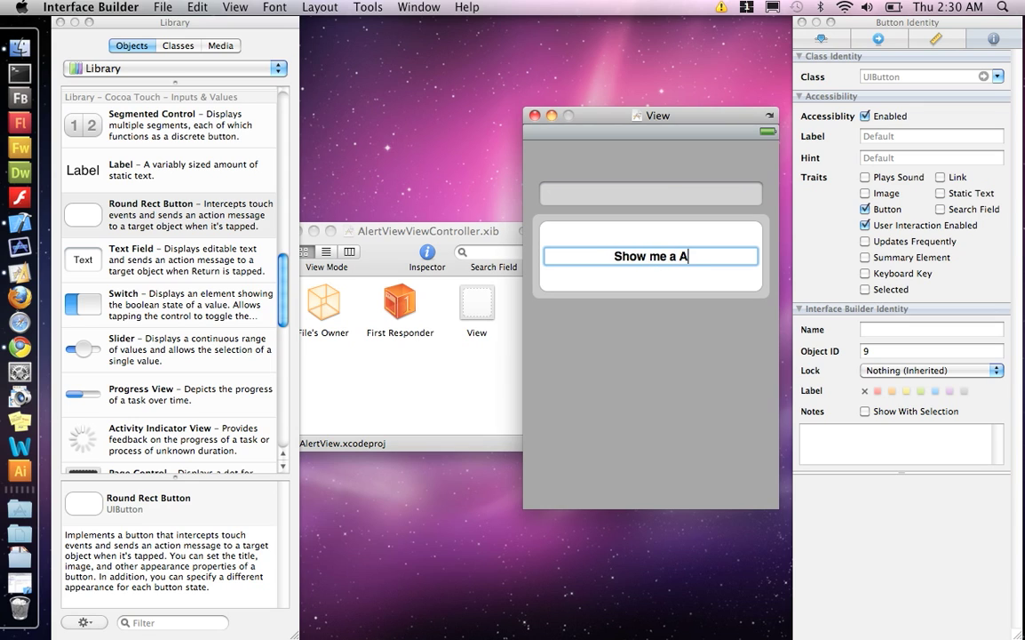
text(lert!)
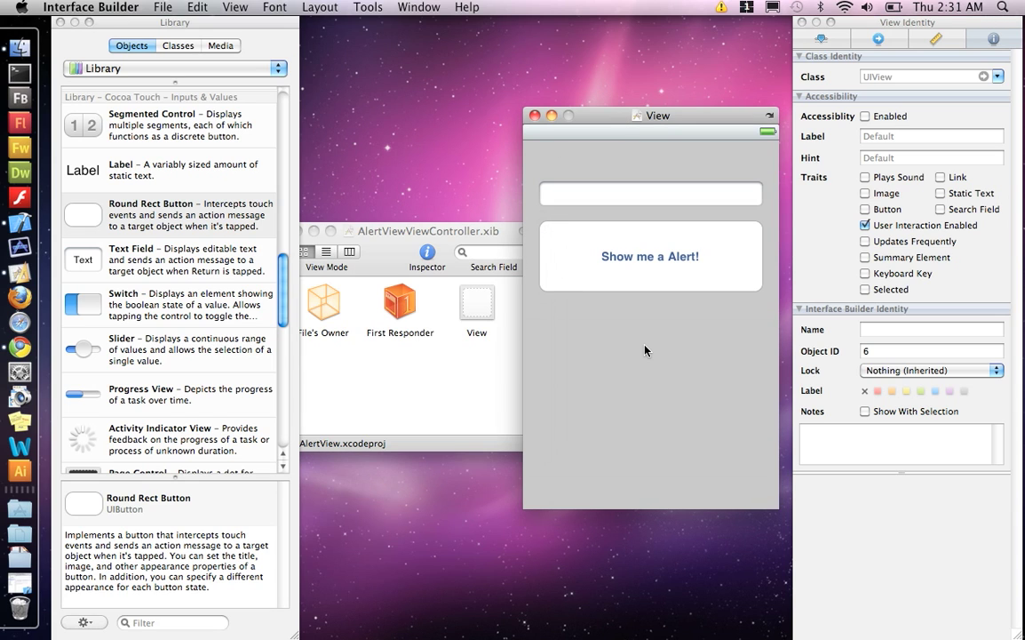
mouse_move(529, 367)
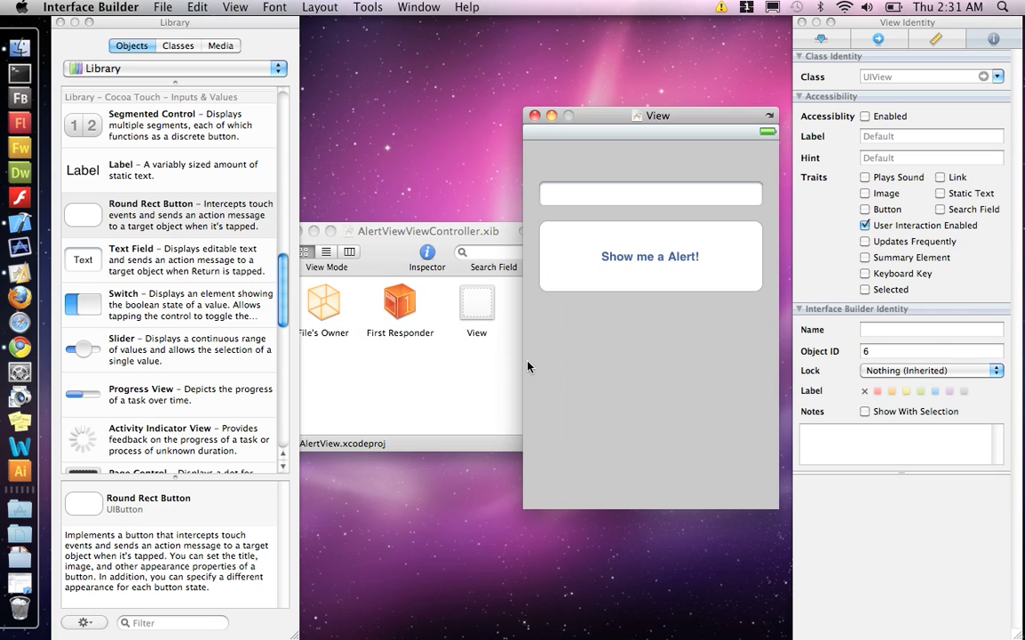
mouse_move(659, 184)
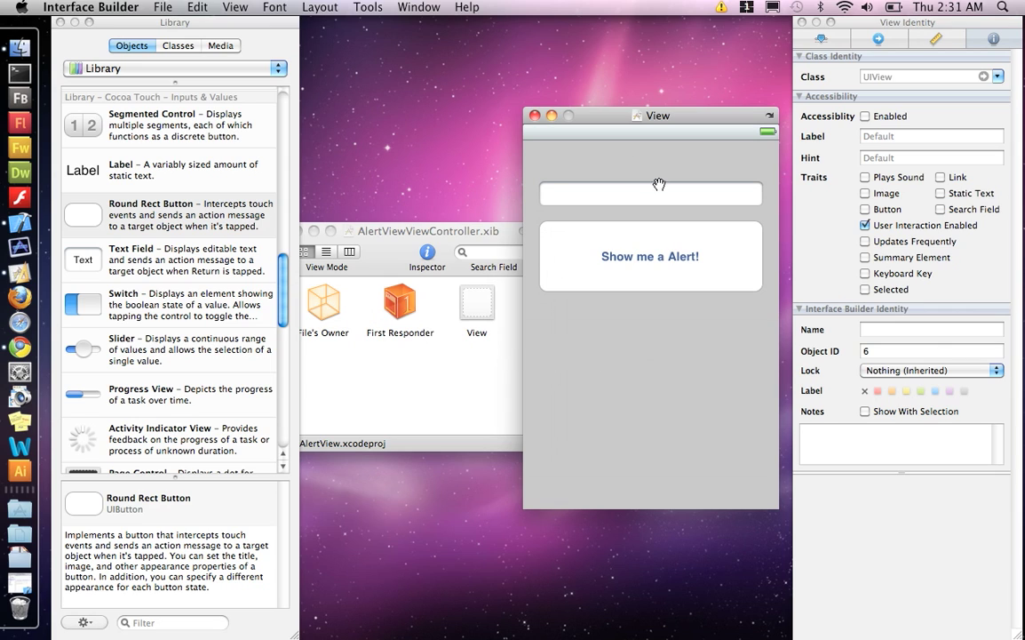
mouse_move(641, 285)
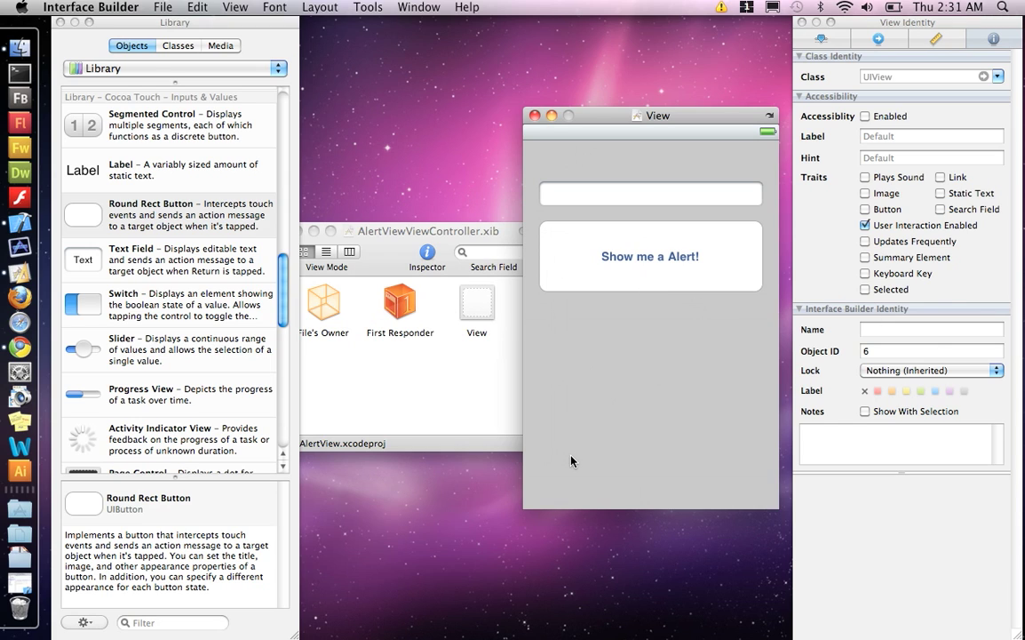
mouse_move(616, 321)
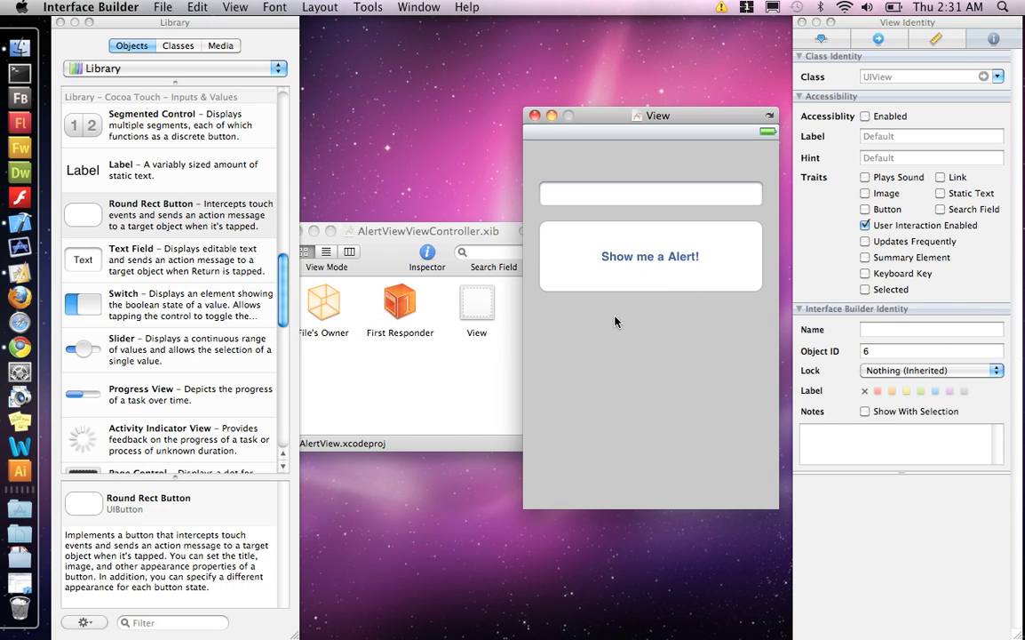
mouse_move(655, 362)
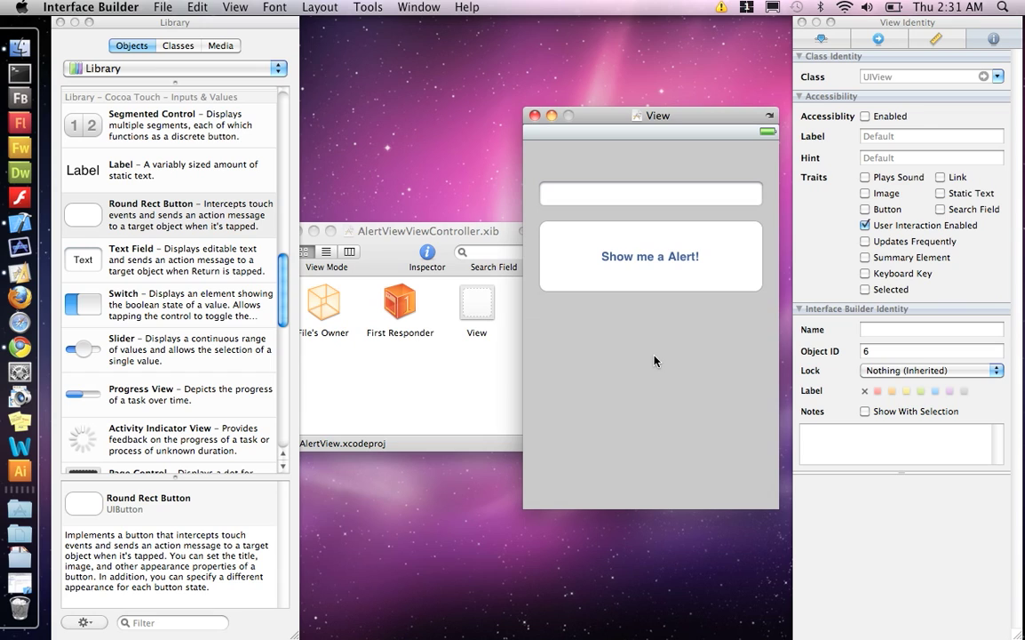
mouse_move(359, 301)
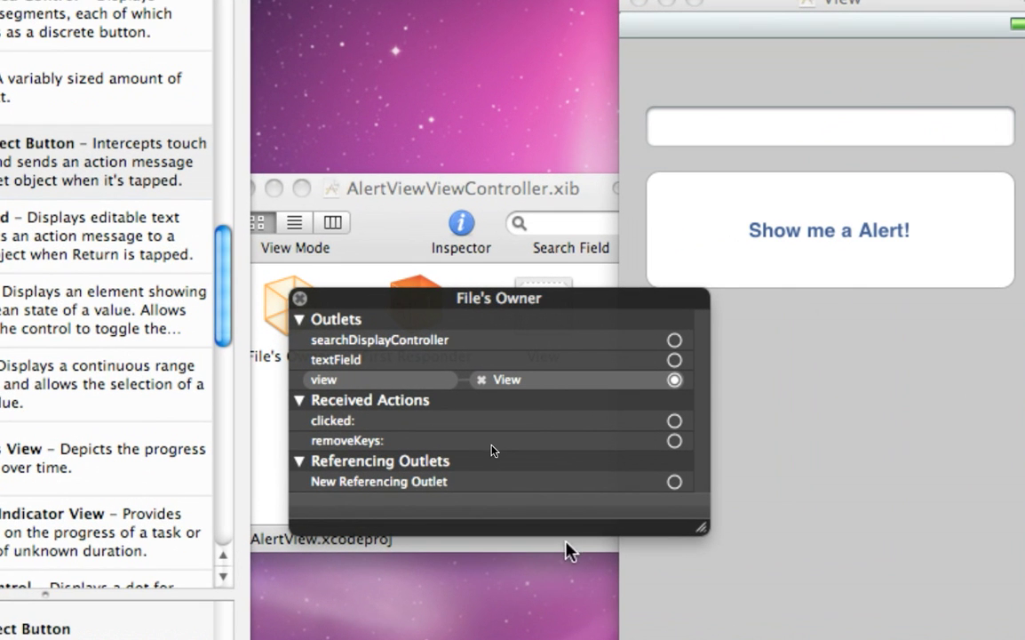
mouse_move(675, 449)
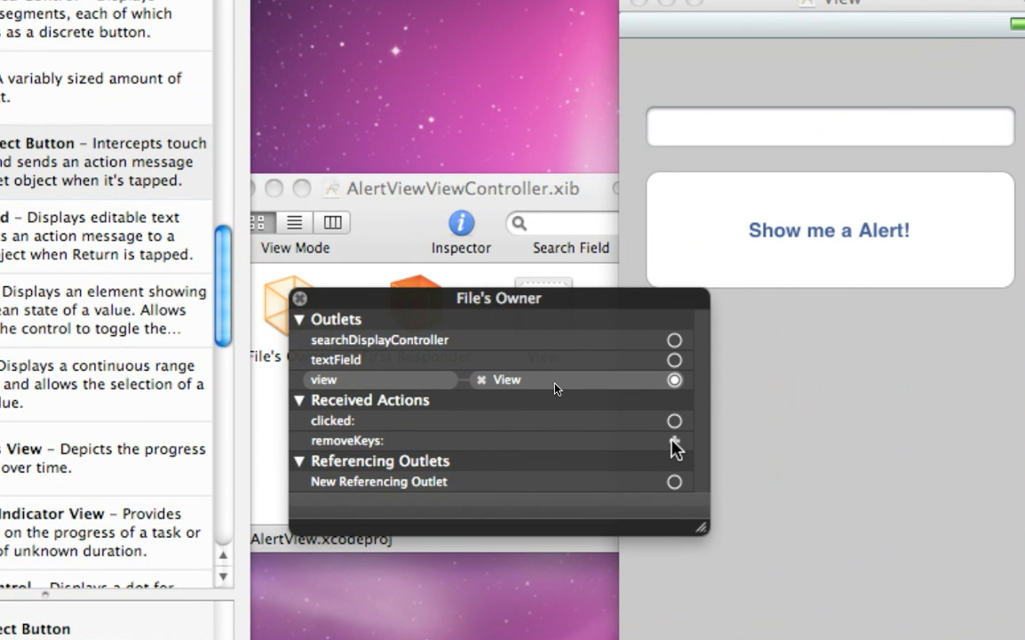
mouse_move(617, 364)
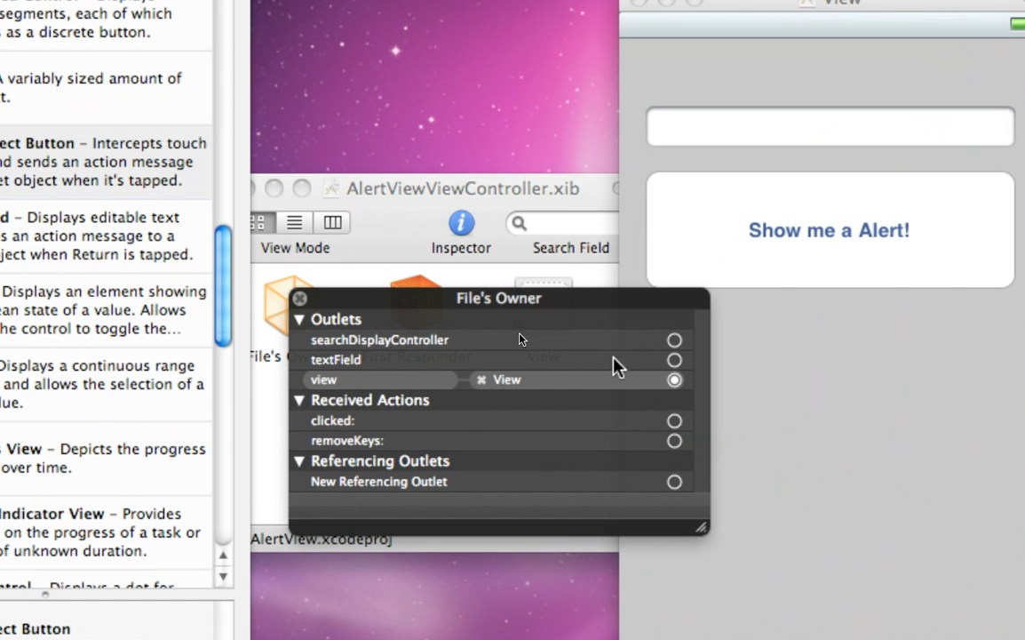
Link the textField outlet to the text field and clicked: to the button's Touch Up Inside
drag(675, 360, 769, 151)
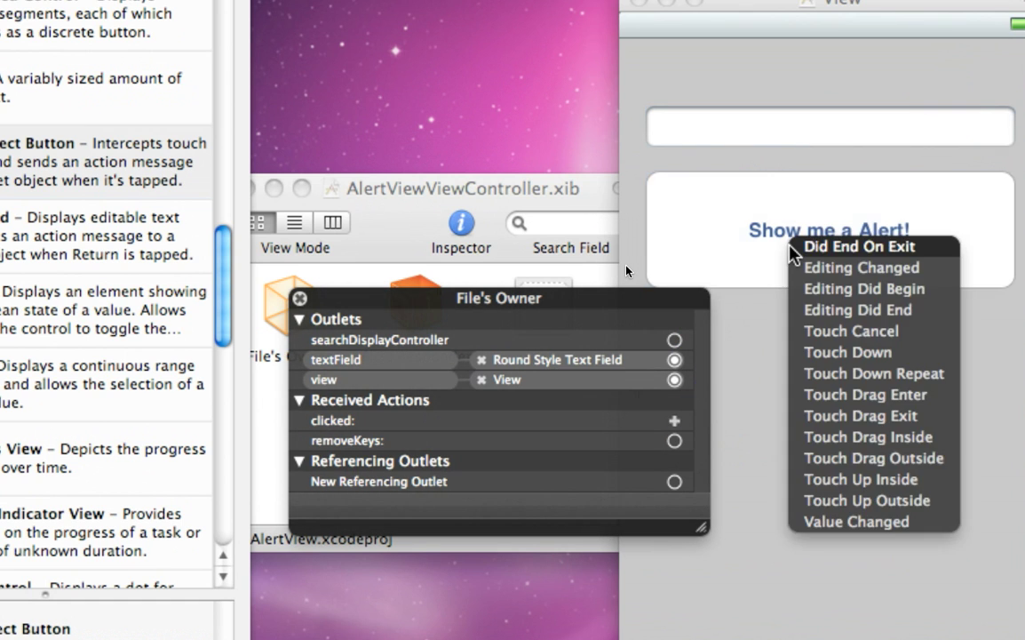
click(860, 479)
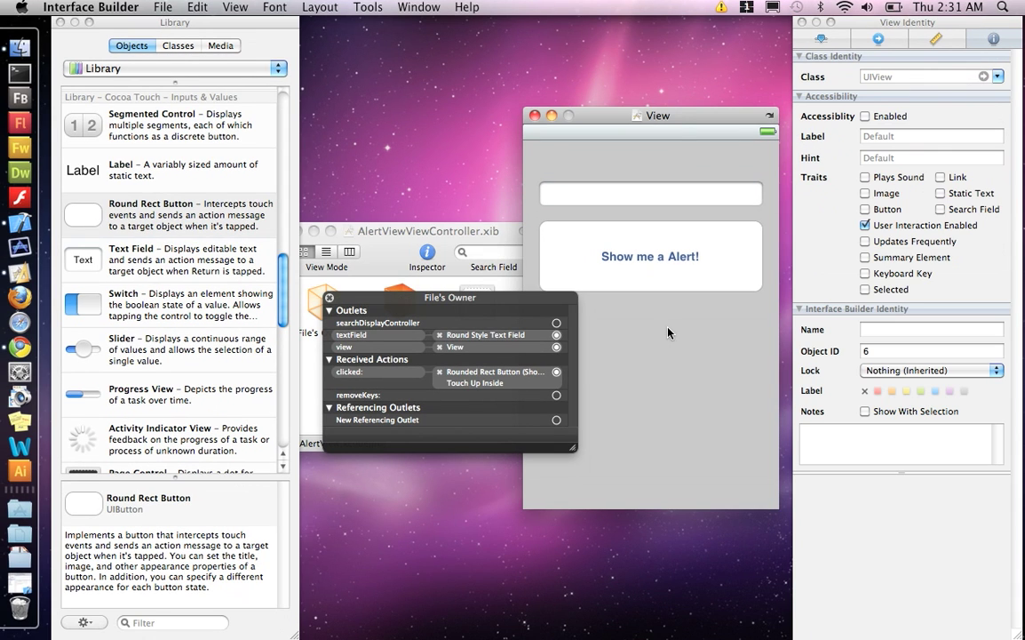
mouse_move(693, 432)
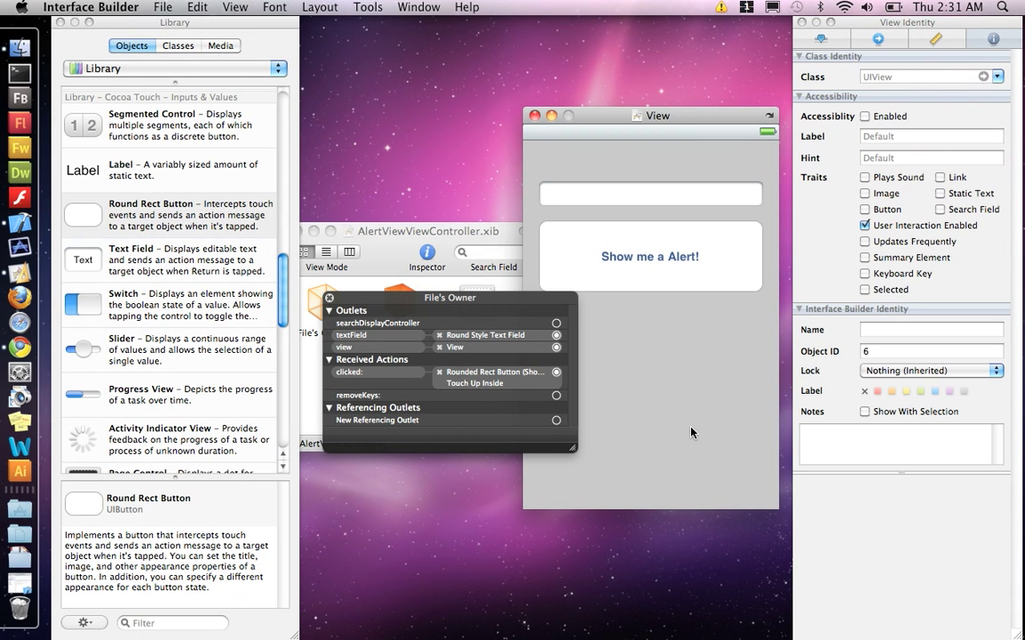
mouse_move(1006, 103)
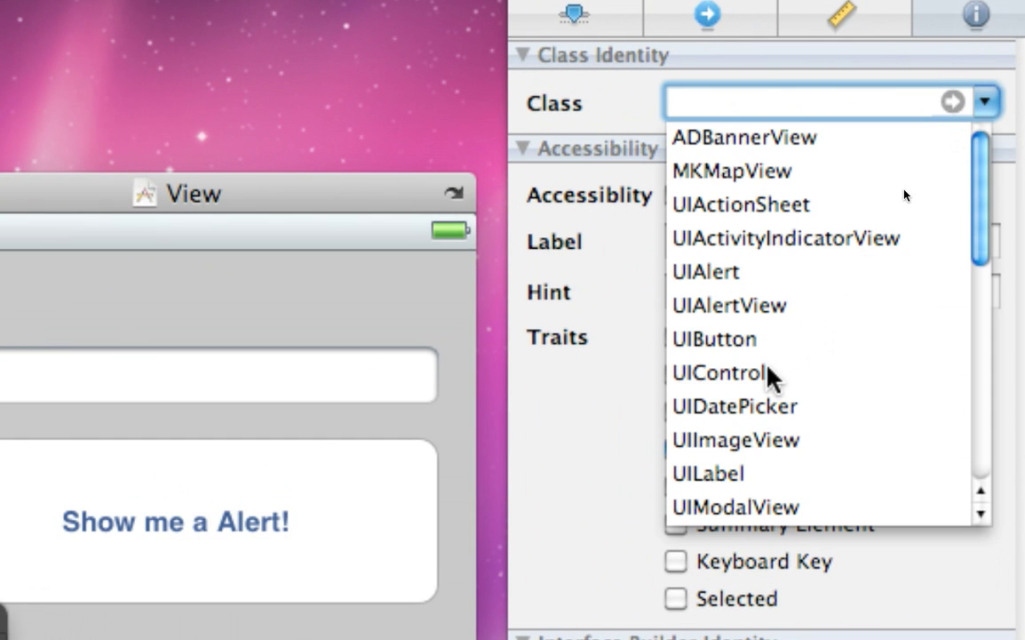
Change the background view's class to UIControl and wire removeKeys: to its Touch Down
click(718, 372)
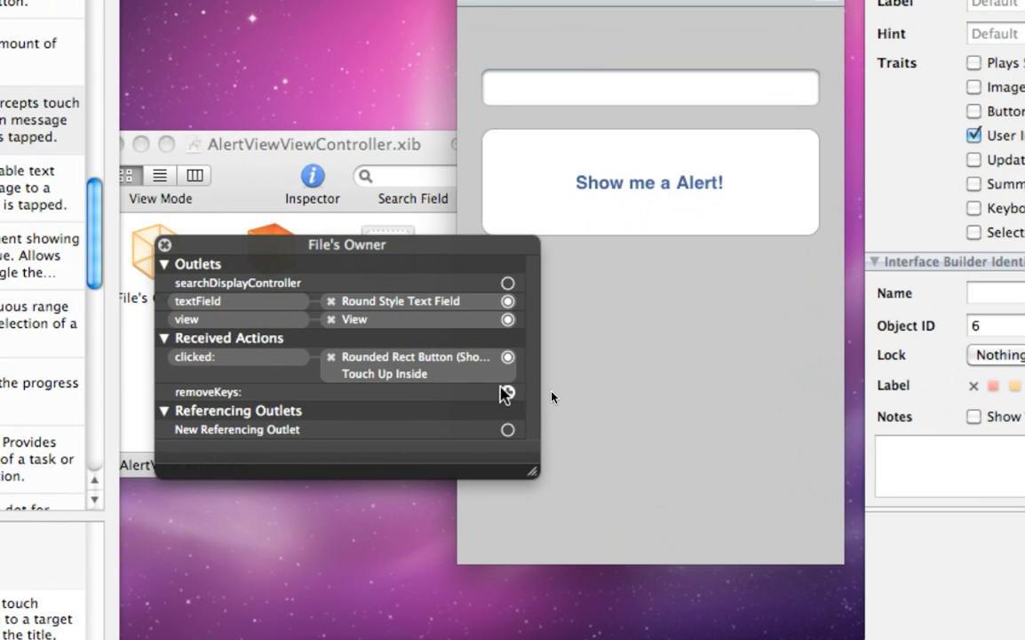
drag(508, 392, 662, 375)
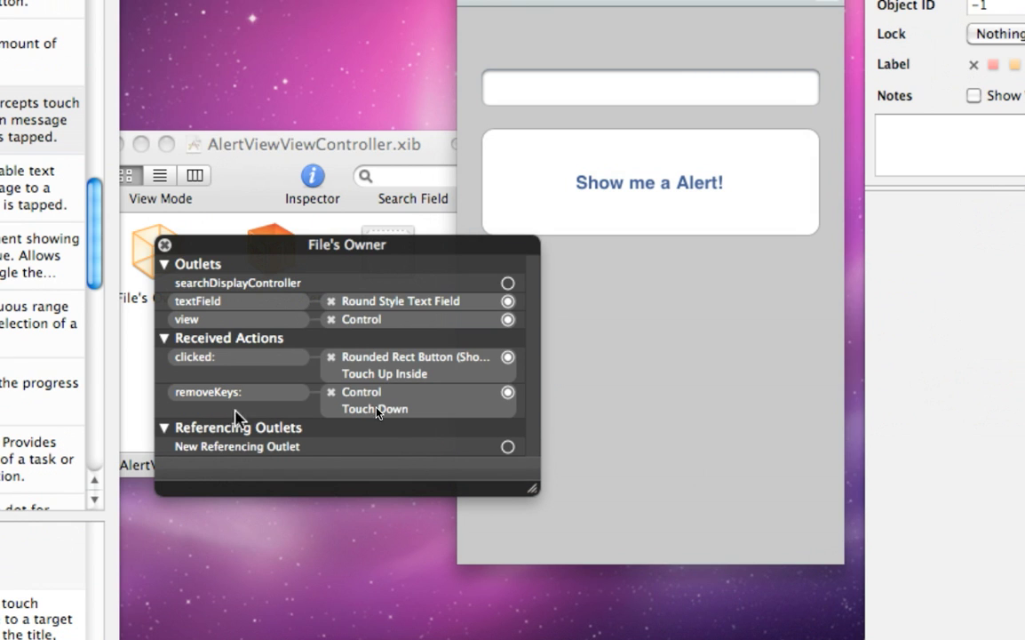
mouse_move(635, 278)
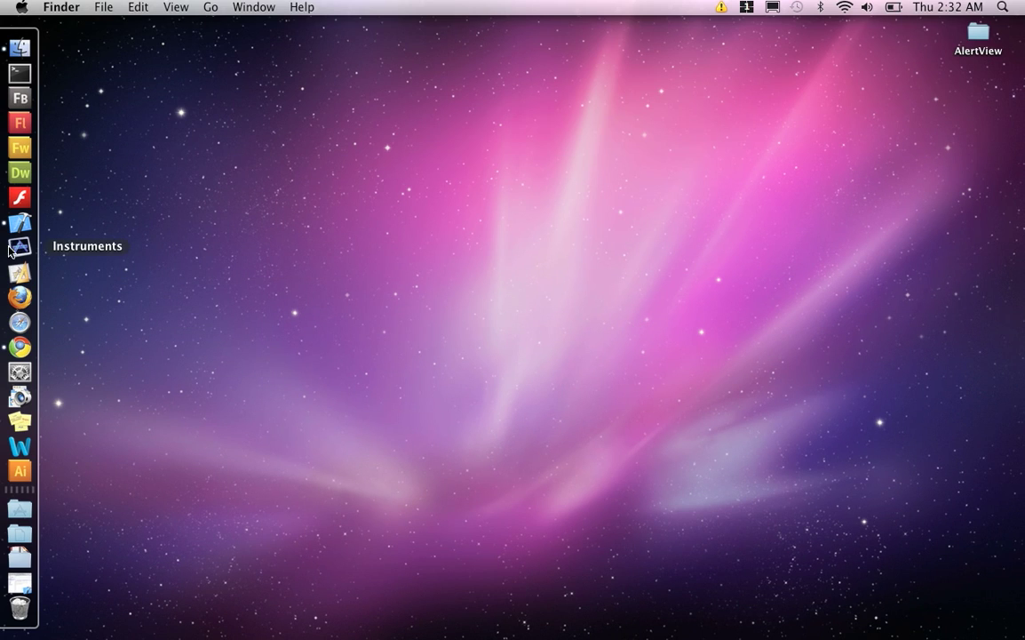
Open AlertViewViewController.m and add empty clicked: and removeKeys: method stubs
click(20, 255)
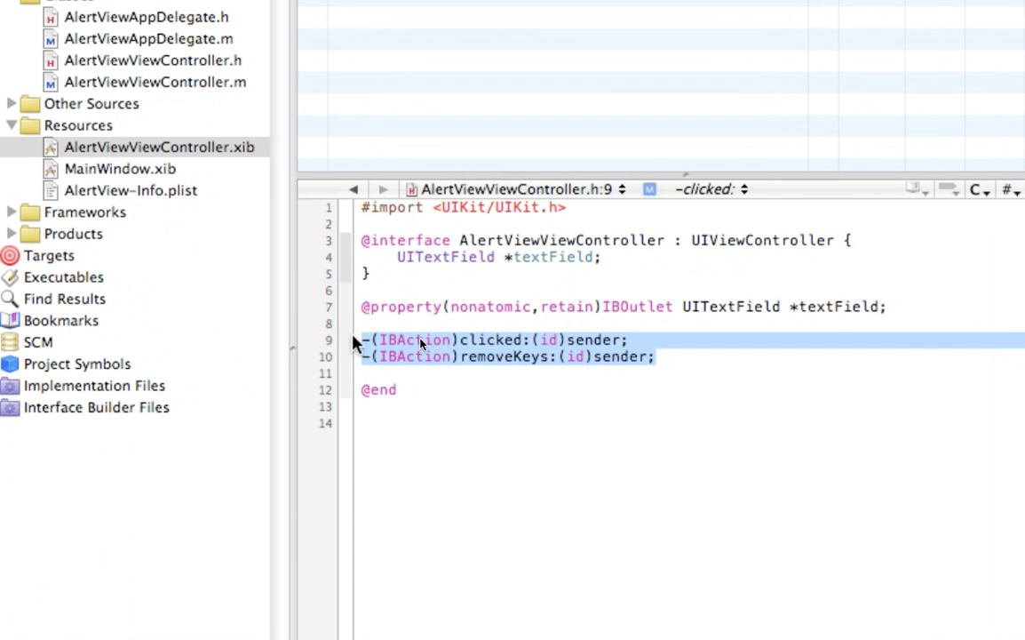
click(156, 82)
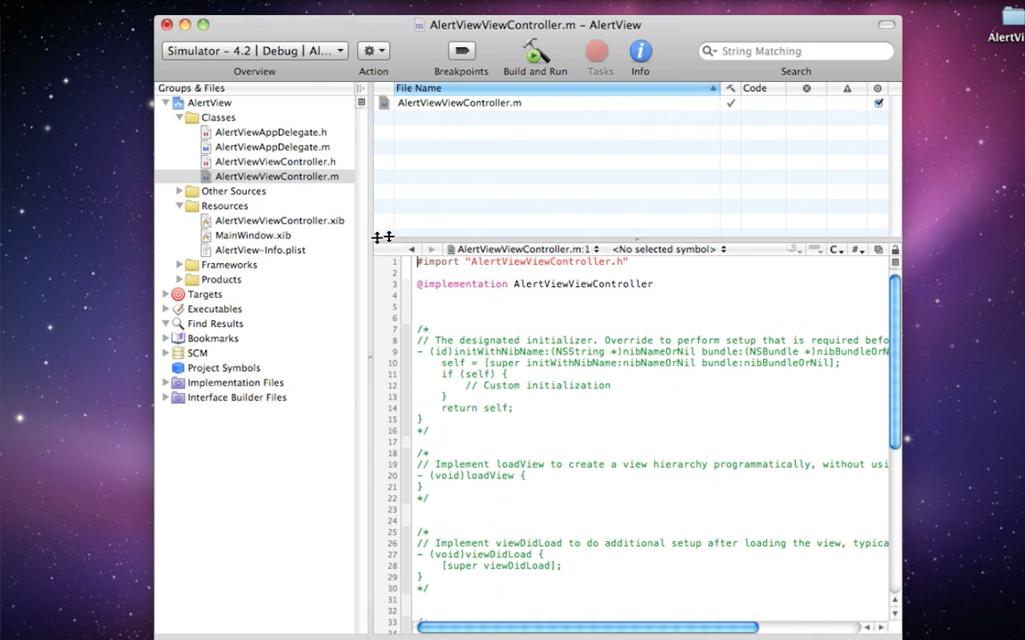
text(-(IBAction)clicked:(id)sender;)
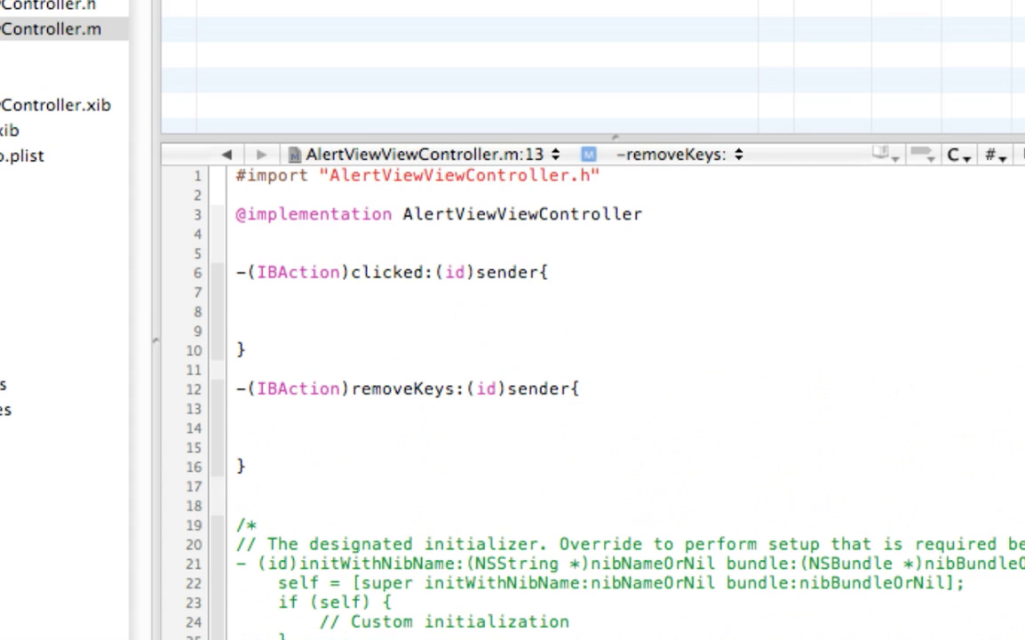
text([)
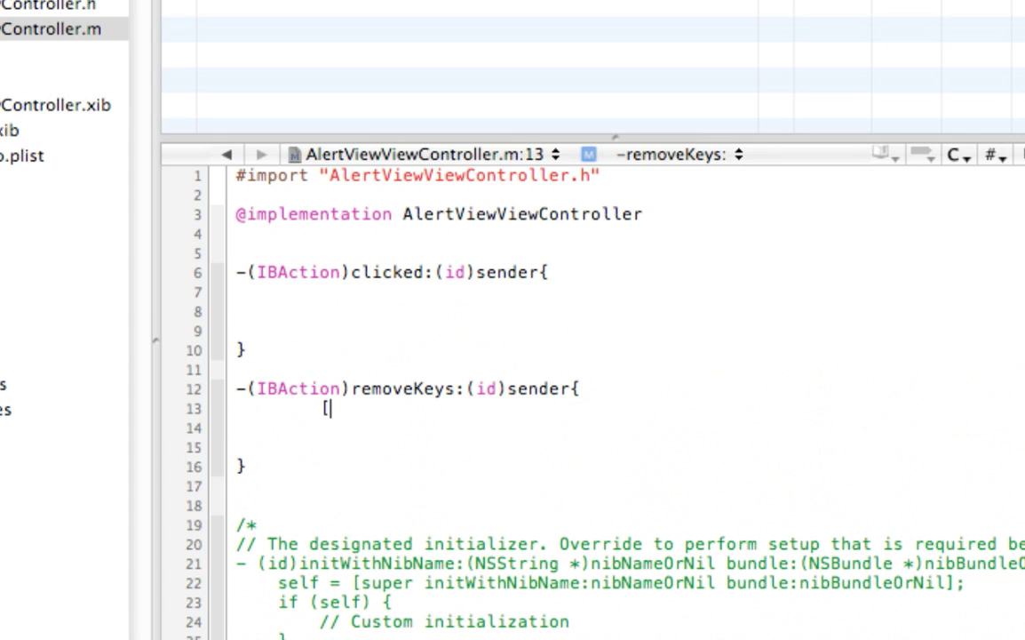
text(textField)
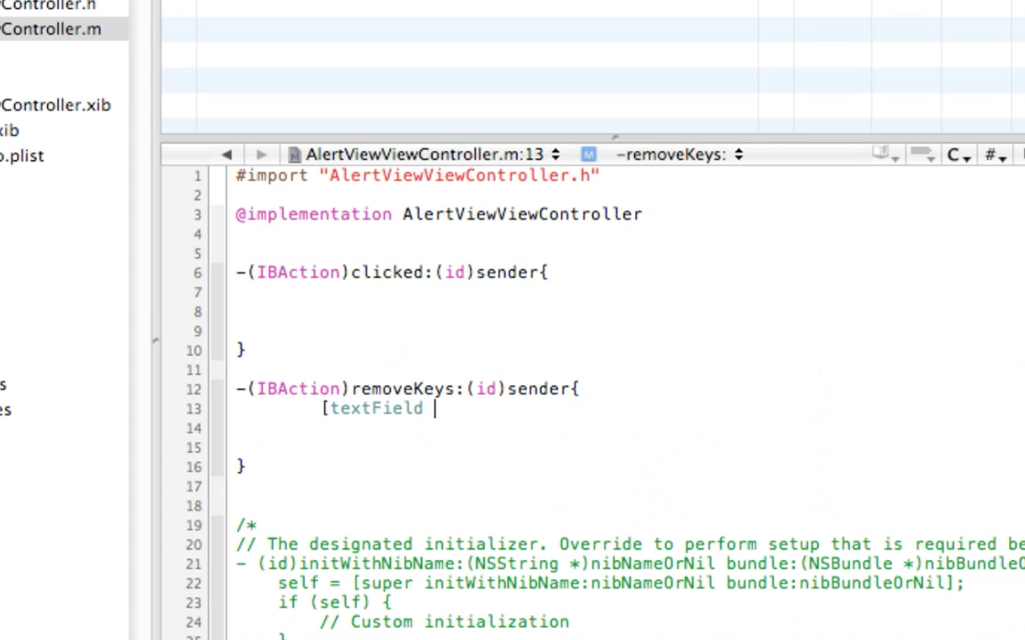
text(resignFirstResponder];)
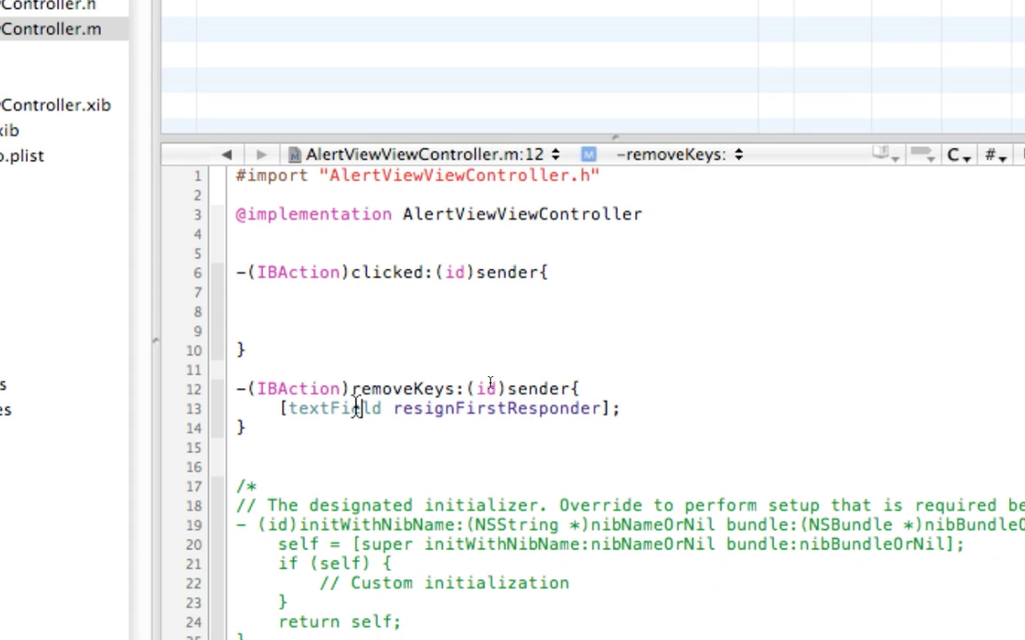
click(278, 311)
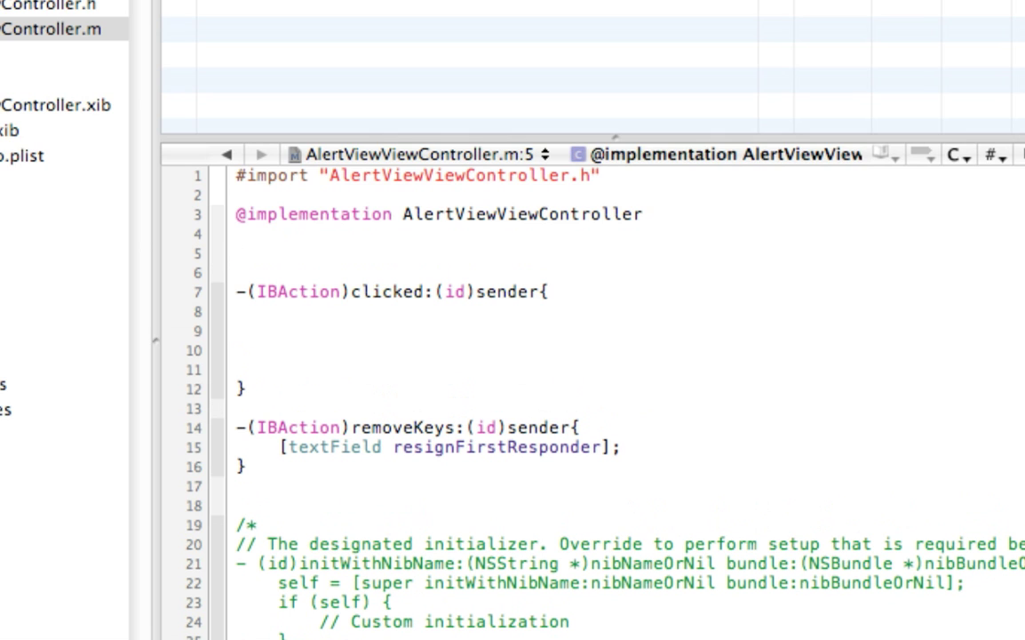
text(@synthesize textField;)
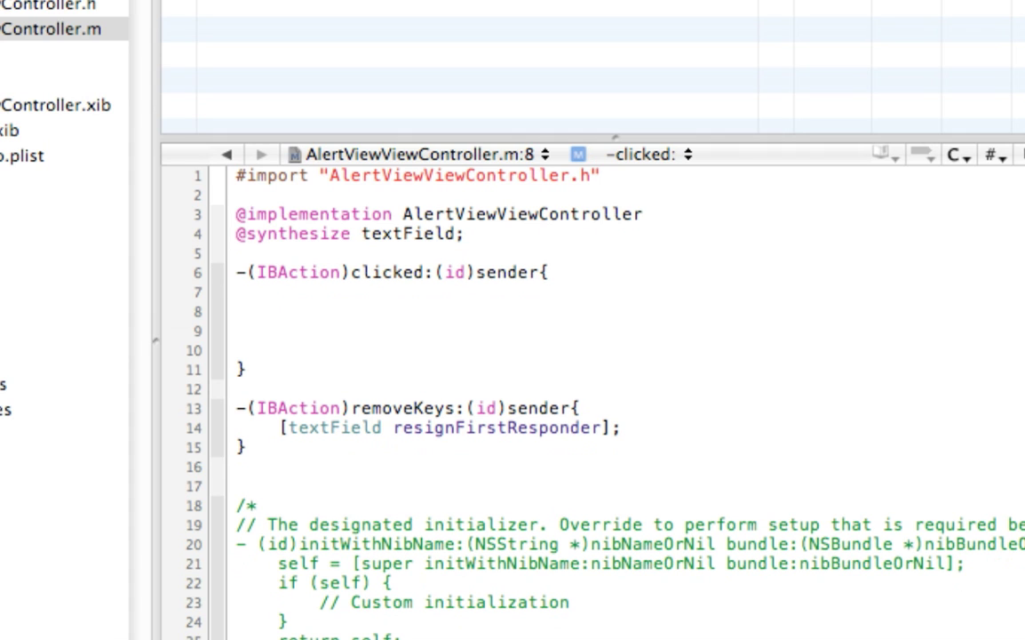
Declare UIAlertView *alert = [[UIAlertView alloc] initWithTitle...] using the initializer completion
text(UI)
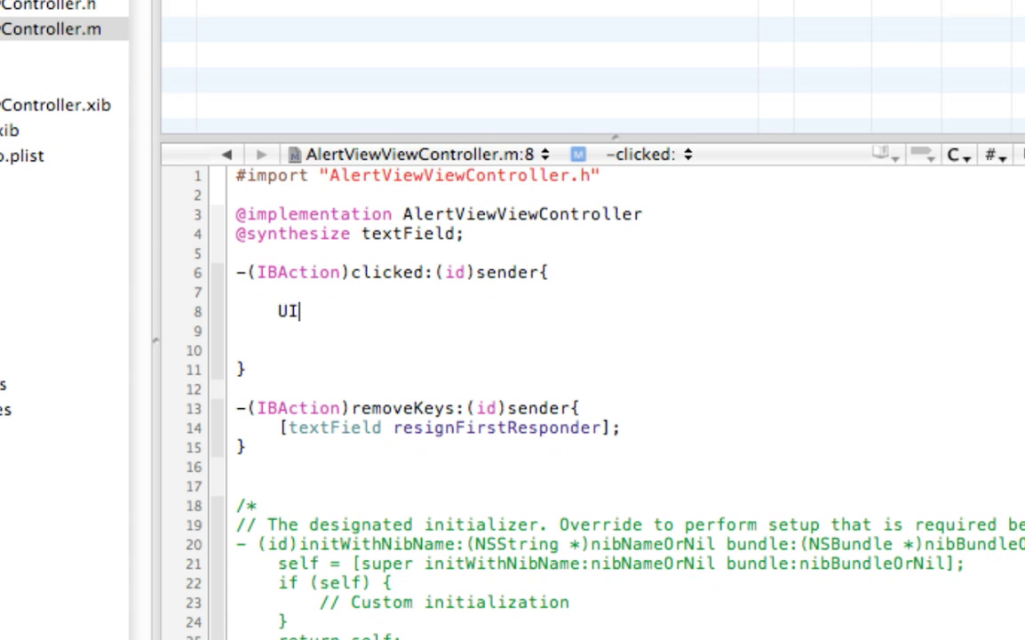
text(A)
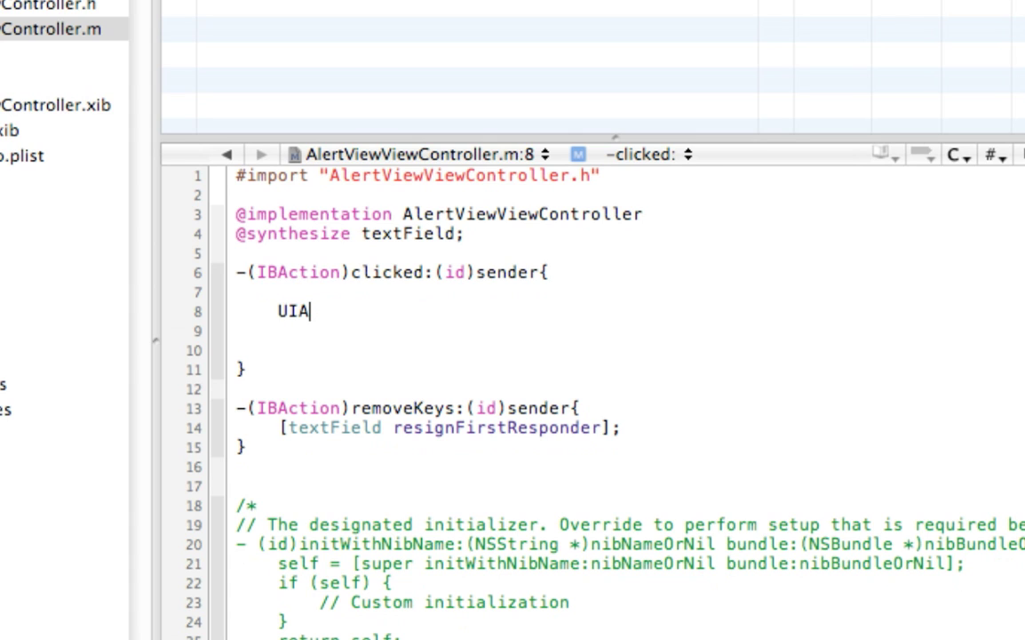
text(lertView *)
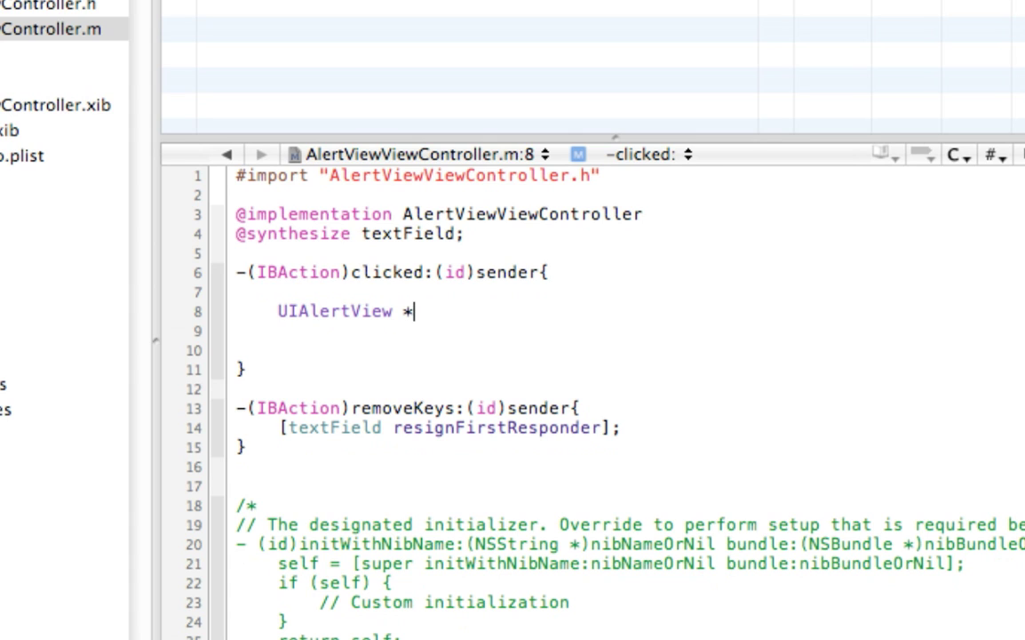
text(alert =)
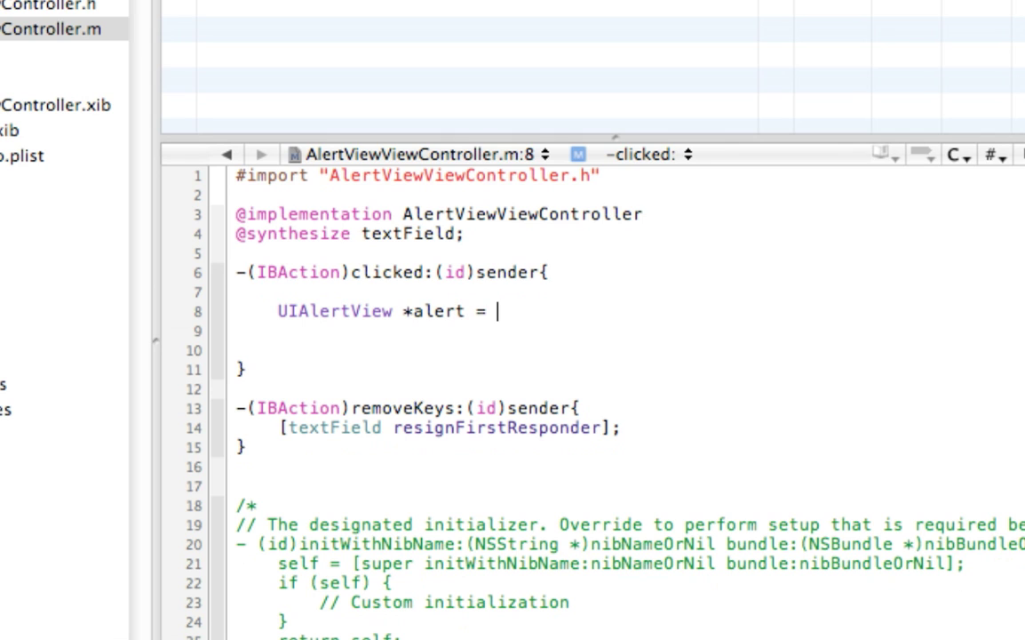
text([)
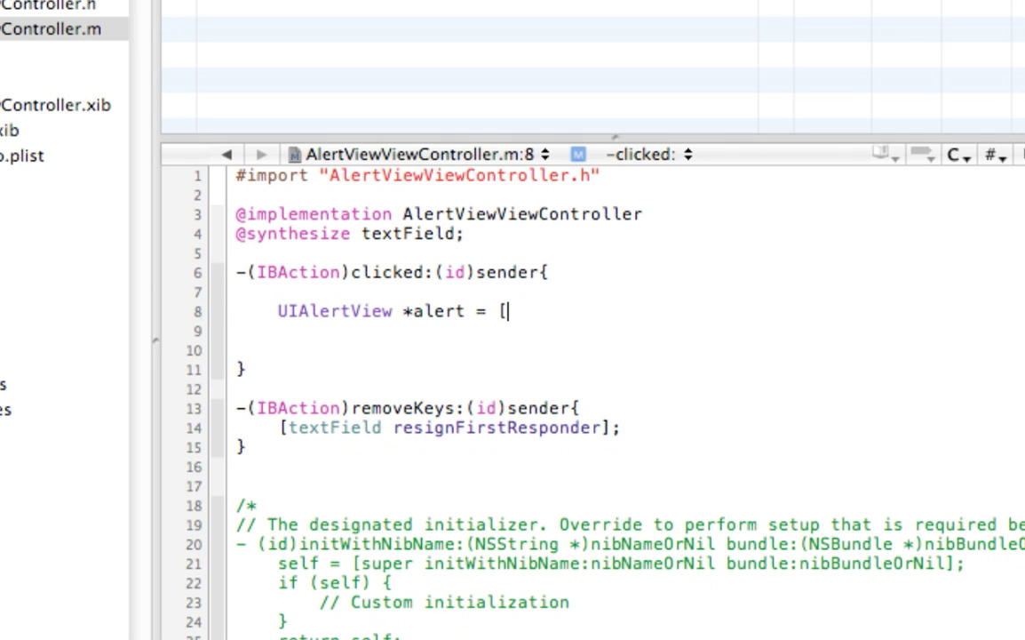
text([Alert)
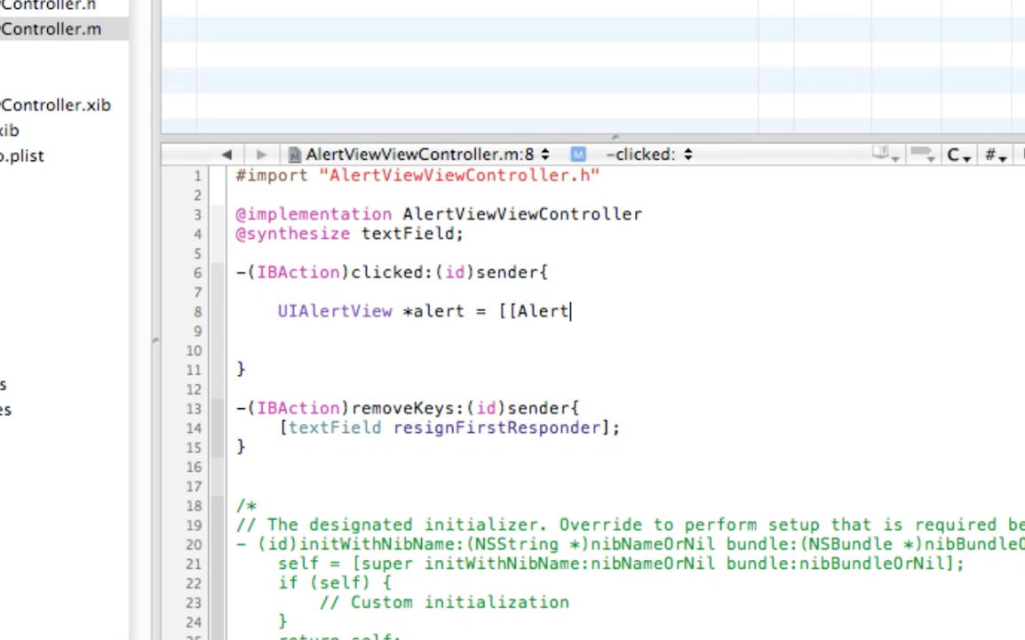
key(backspace)
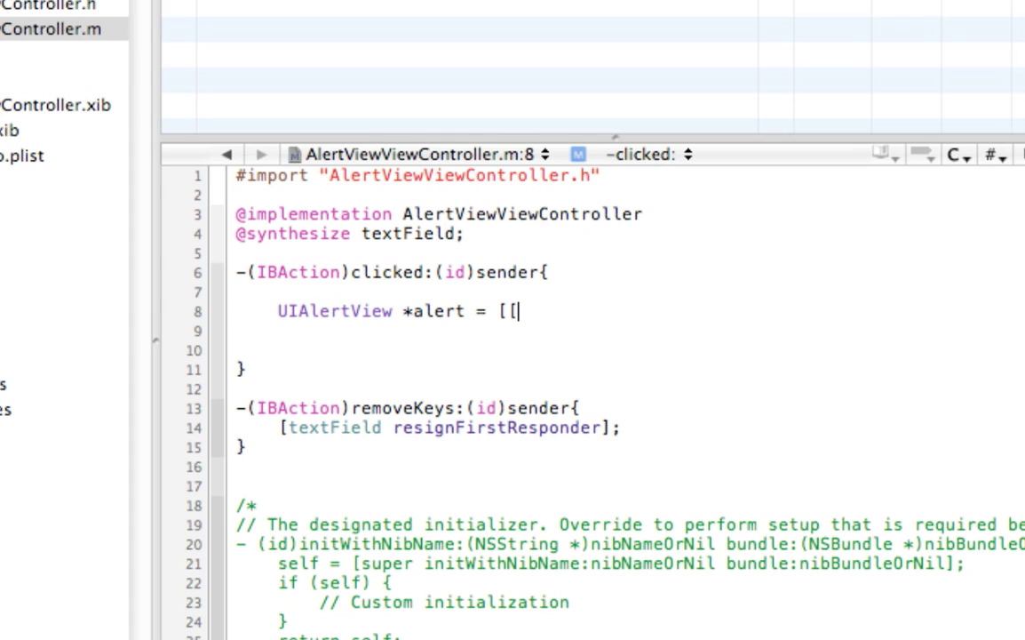
text(UIAlertView)
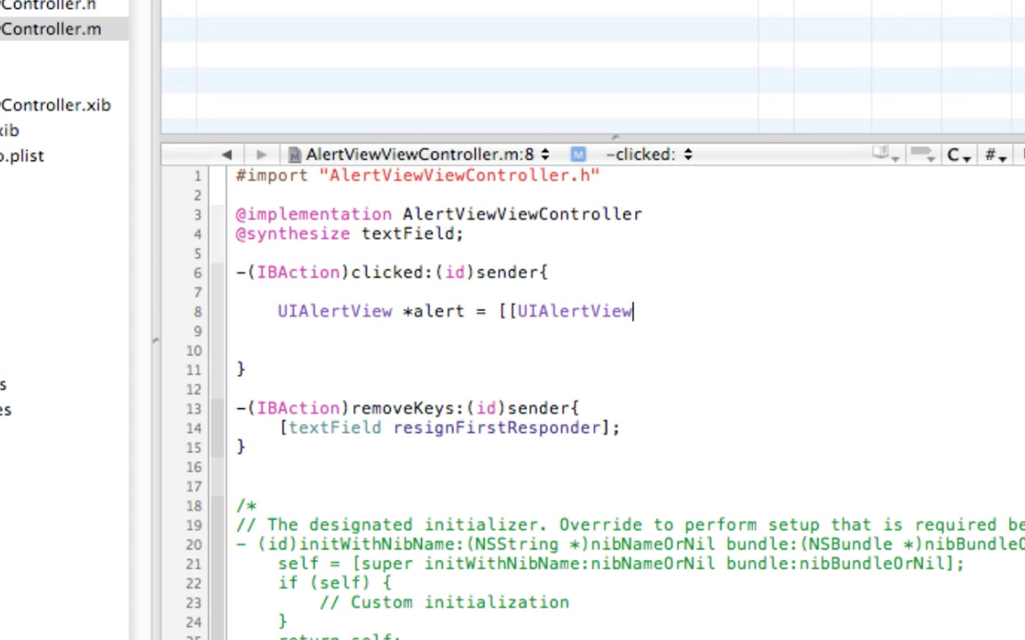
text(alloc]in)
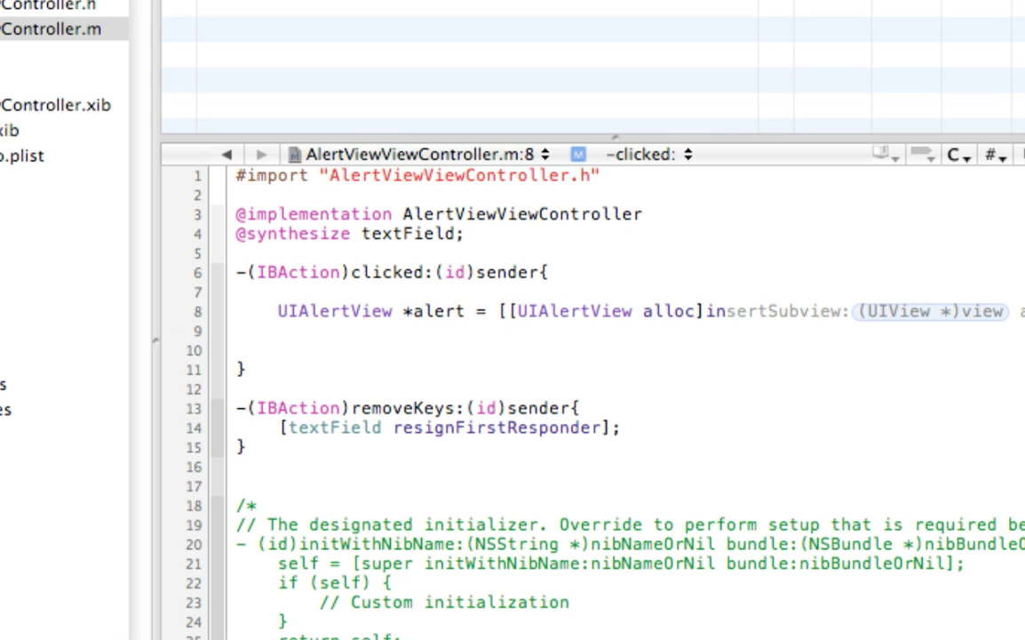
click(931, 311)
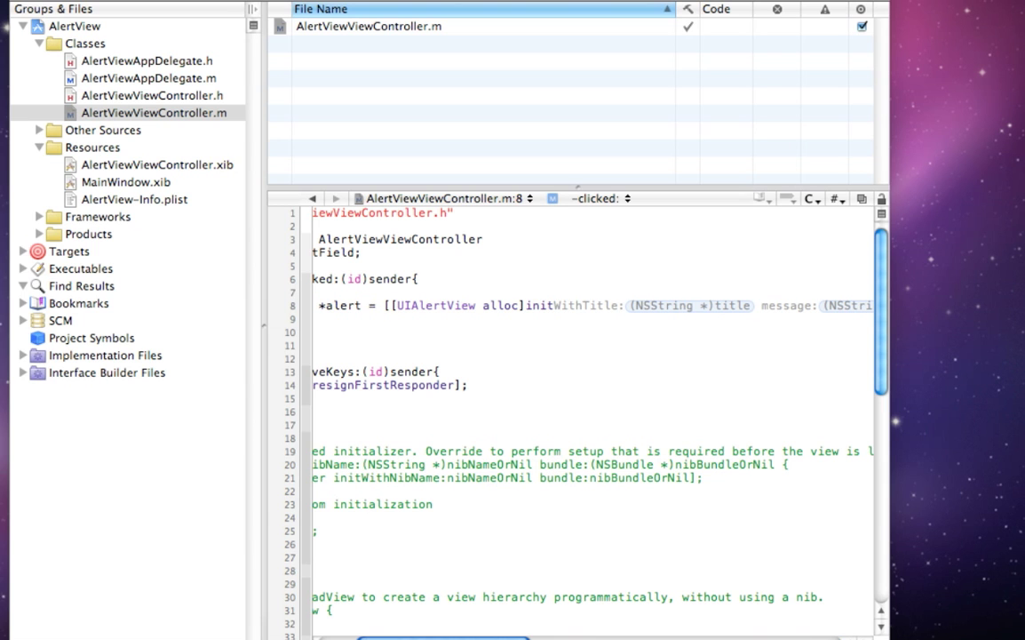
Set the alert's title argument to @"My Alert!!"
double_click(688, 305)
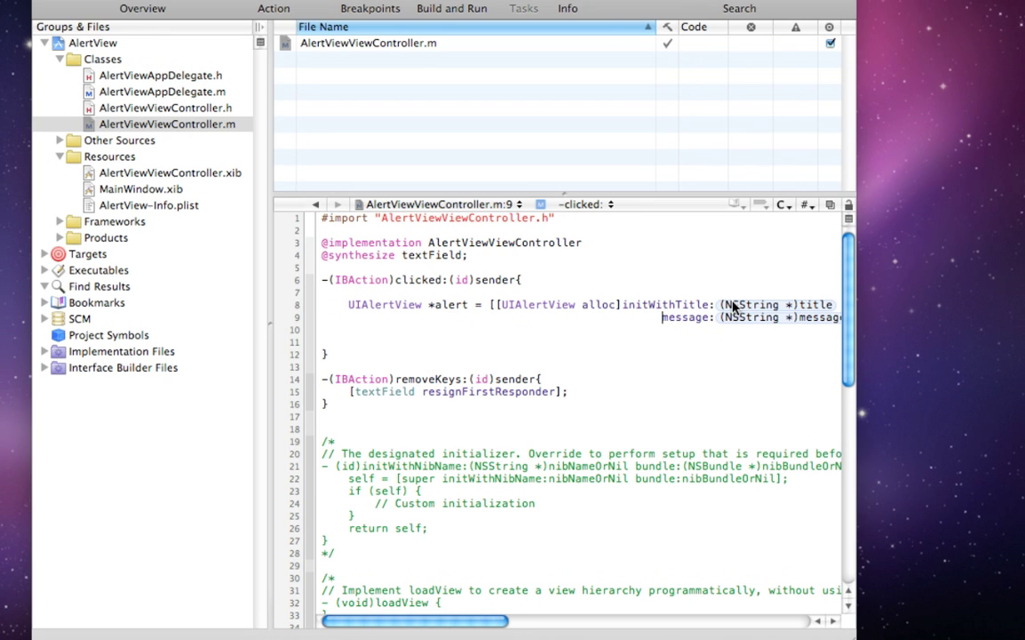
scroll(right, 3)
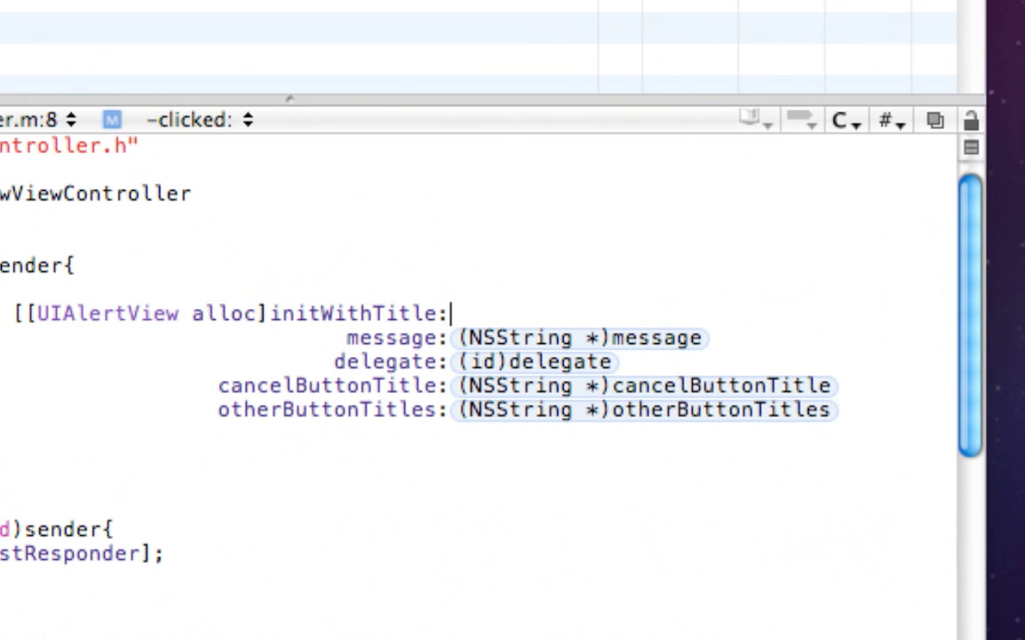
text(@"My)
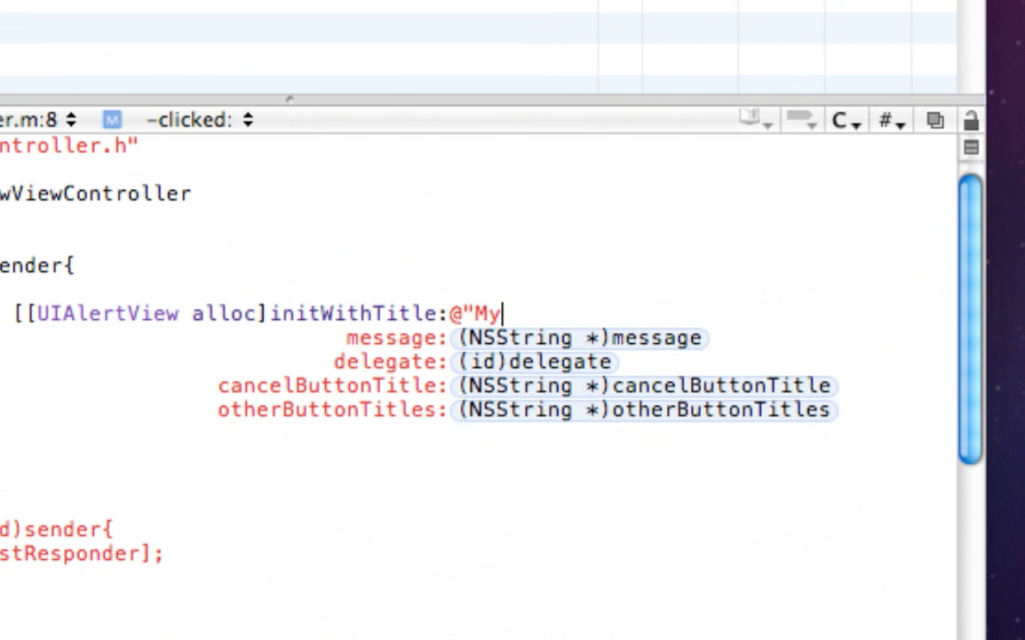
text(Tit)
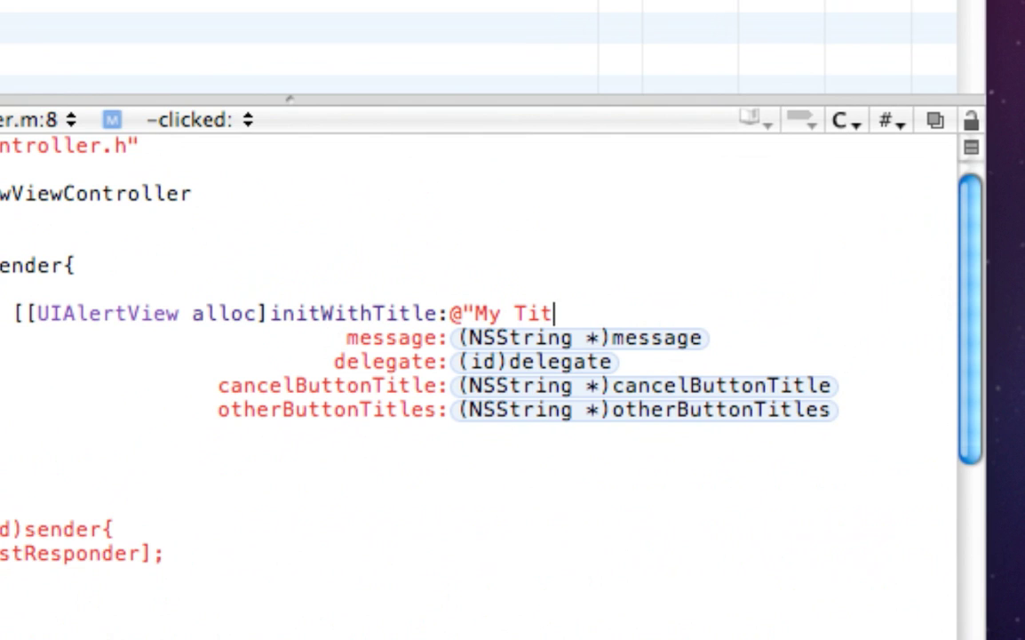
text(Aler)
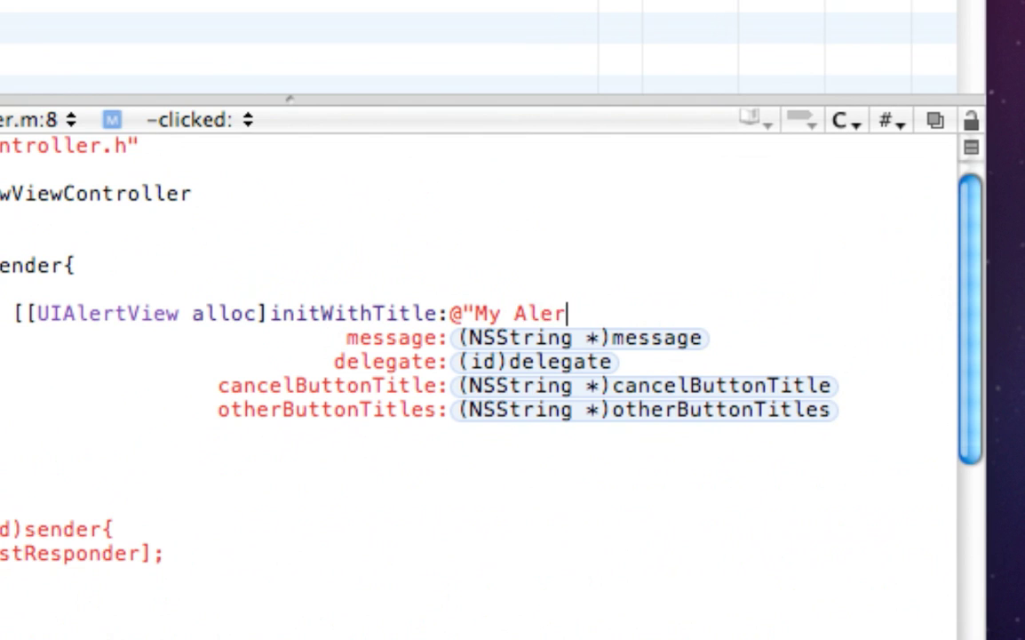
text(t!!")
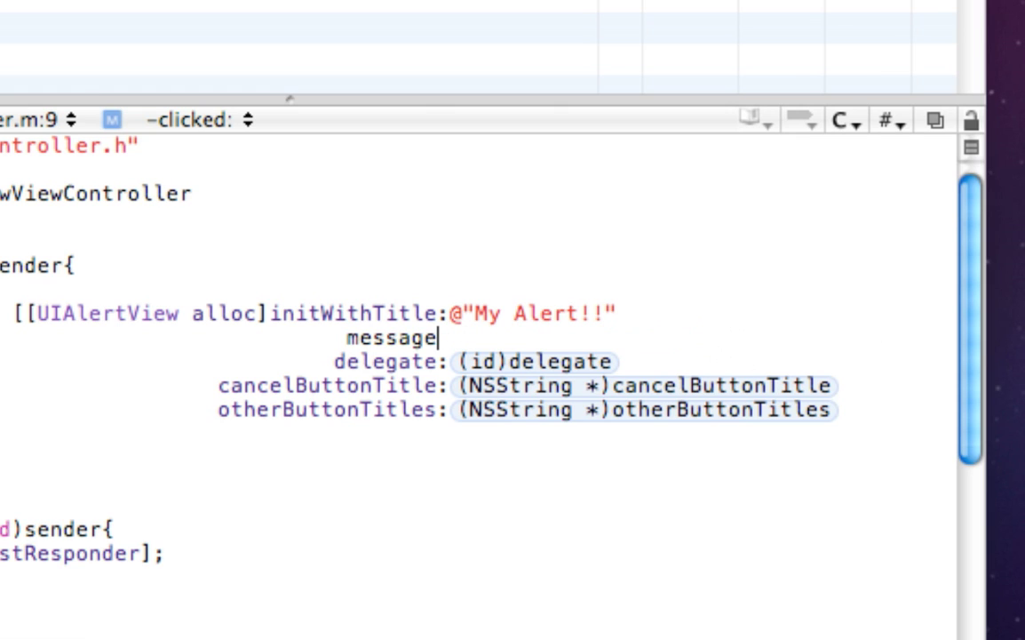
Set the alert's message argument to textField.text
text(:@)
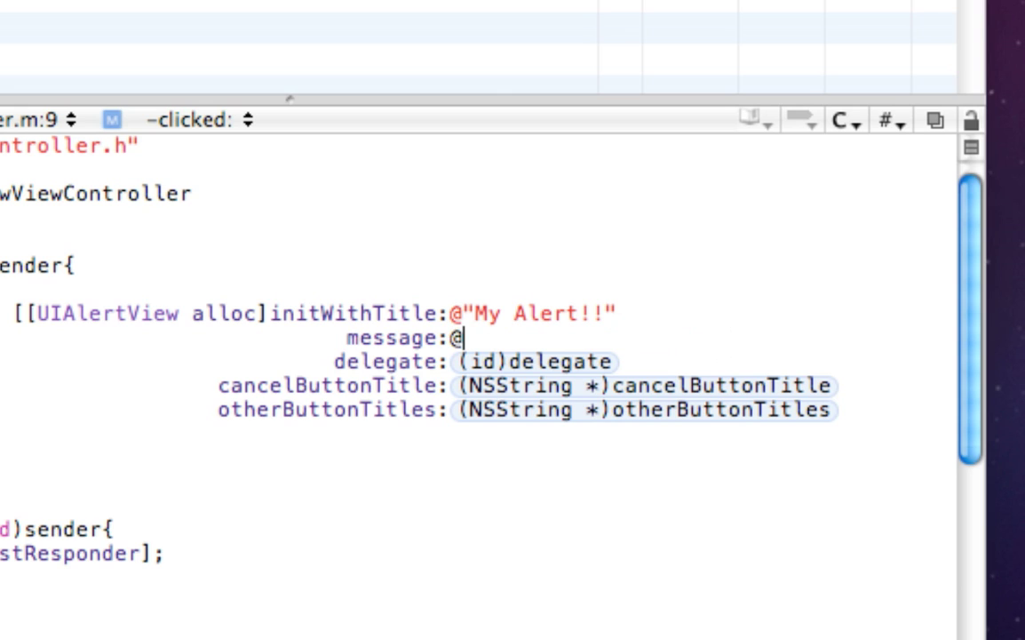
text("Hey)
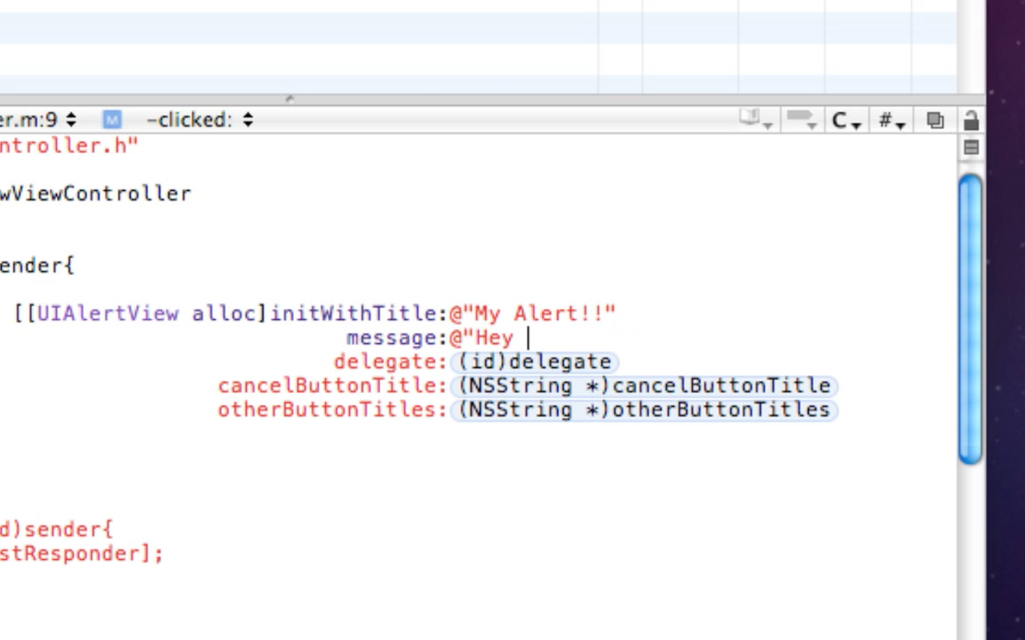
text(what)
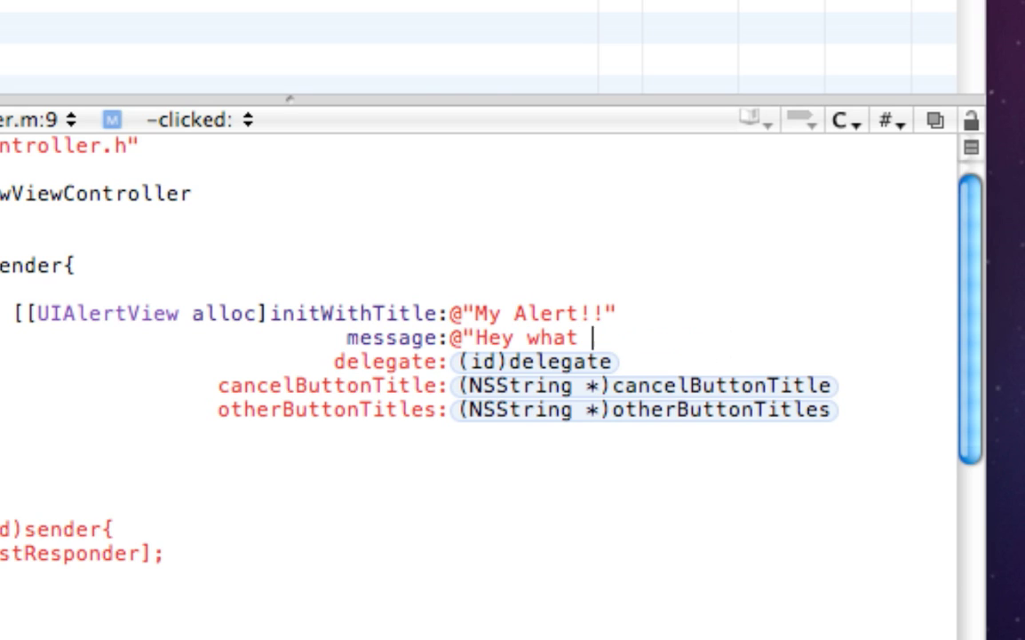
key(BackSpace)
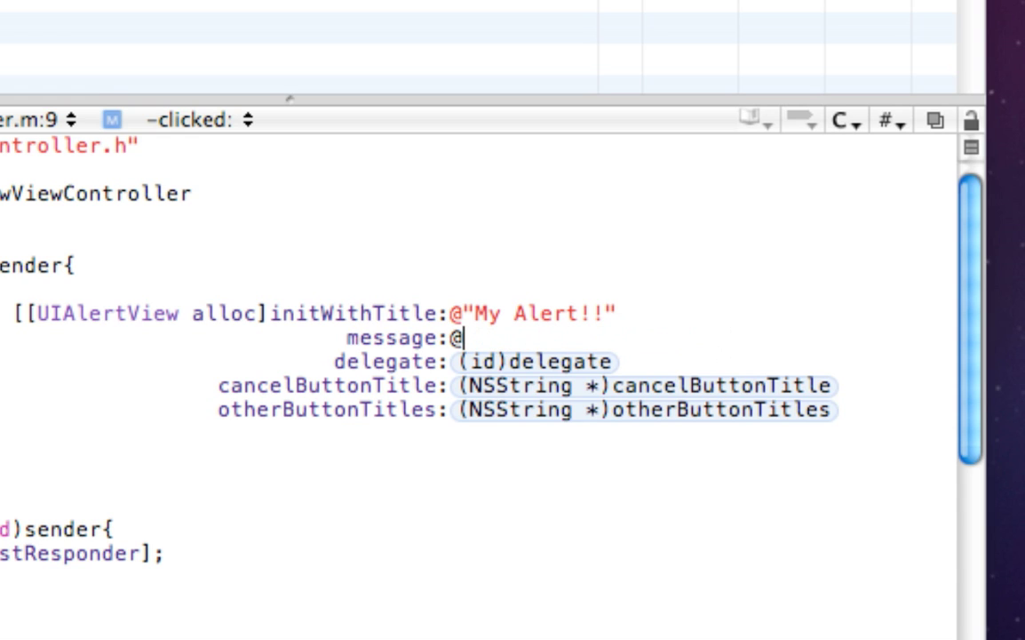
text(textField)
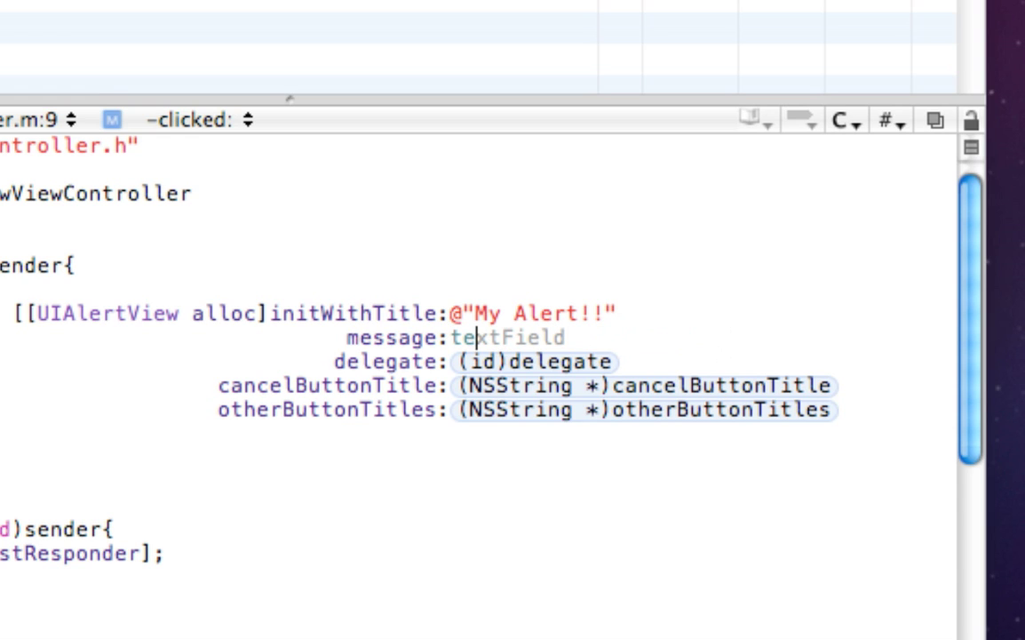
text(.text)
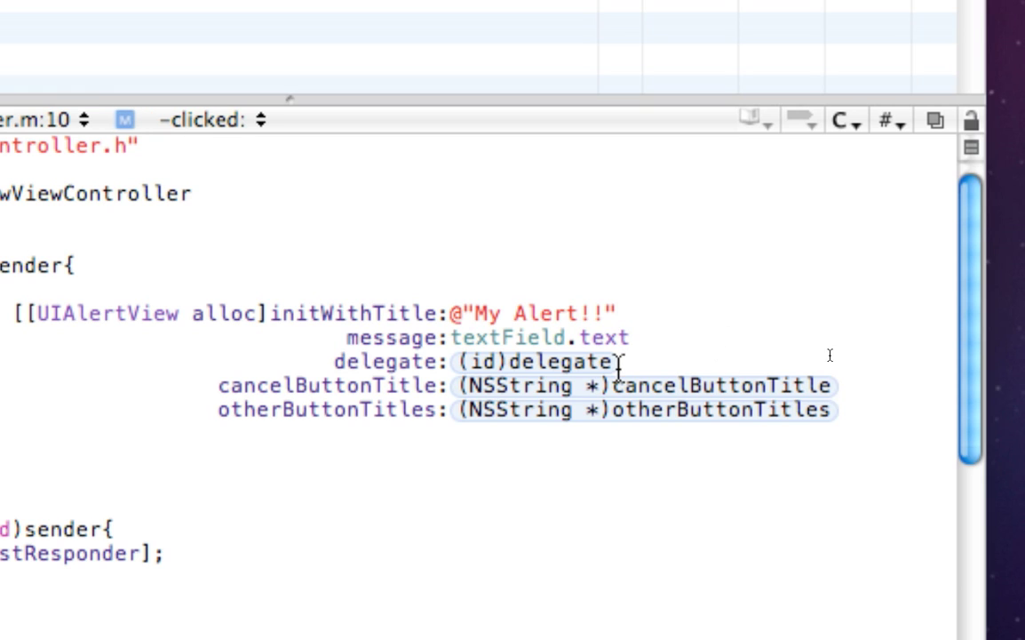
Set delegate to self, cancel button to @"Done", other buttons to nil, and close with ];
key(Delete)
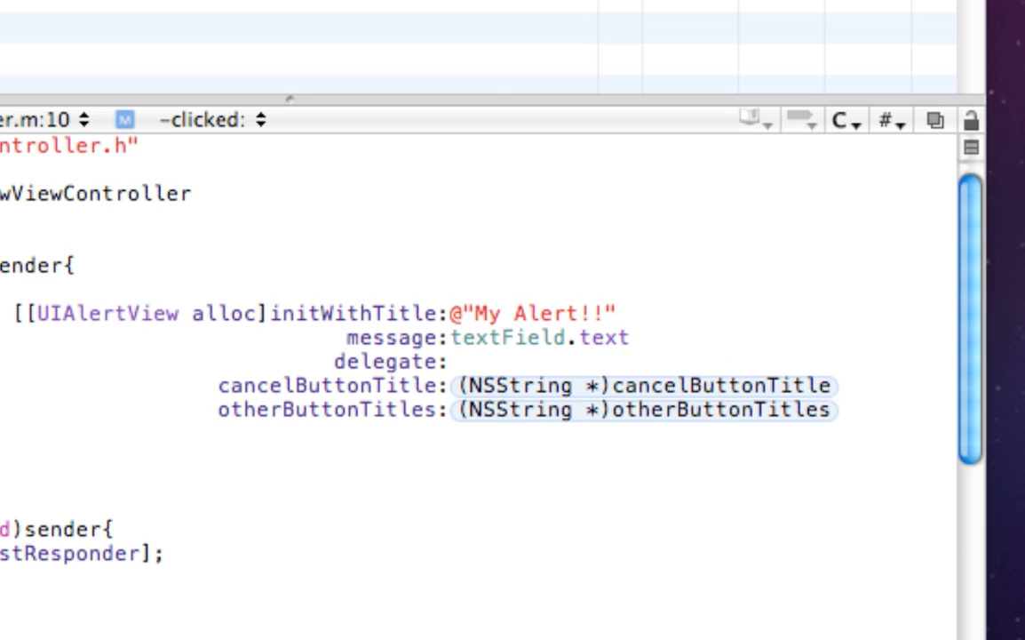
text(self)
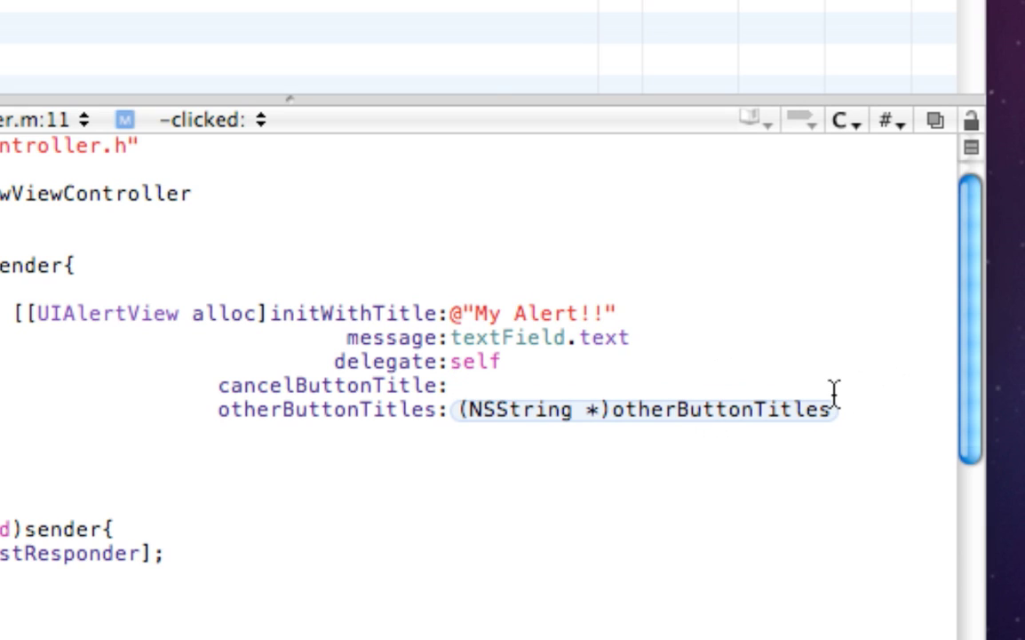
text(@"Done)
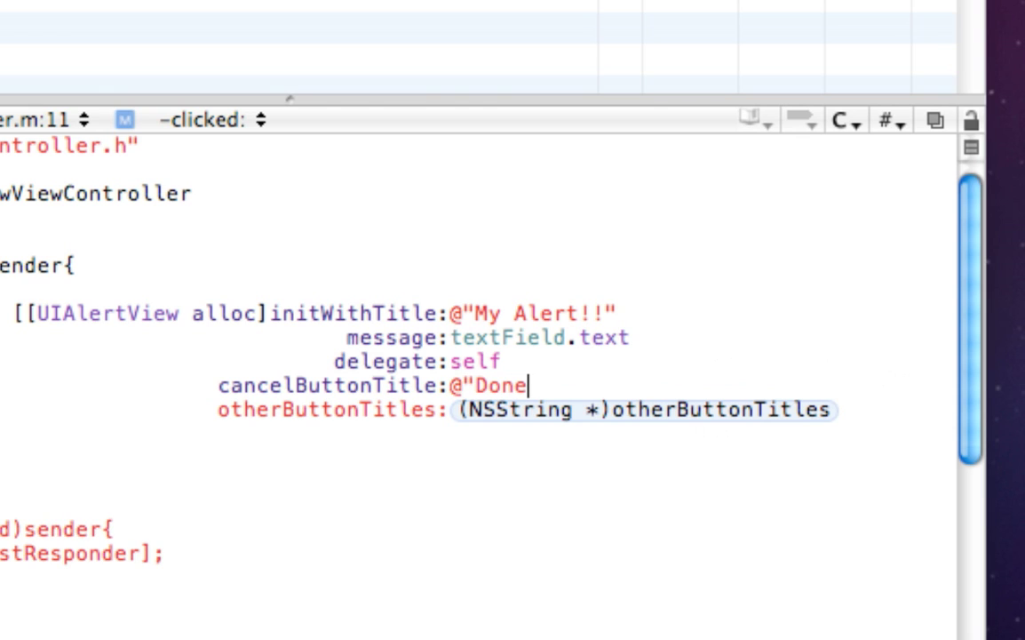
text(")
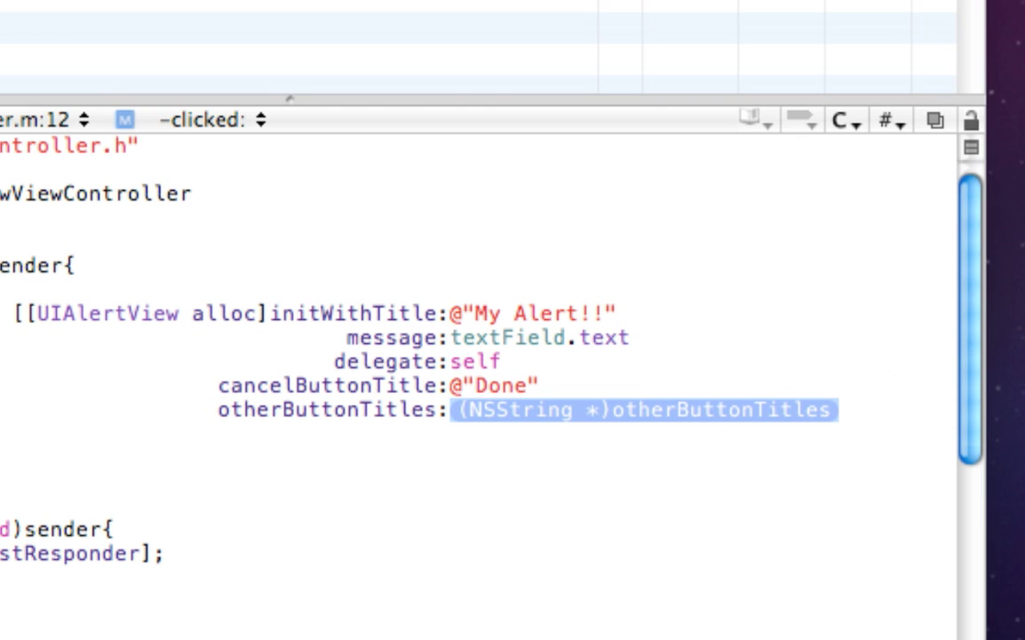
text(nil)
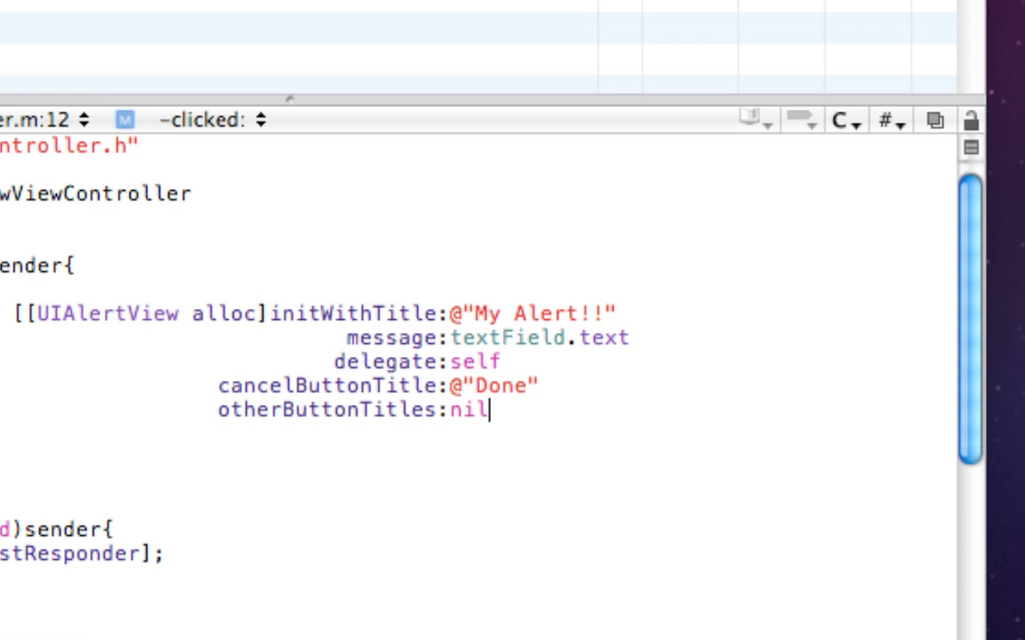
text(])
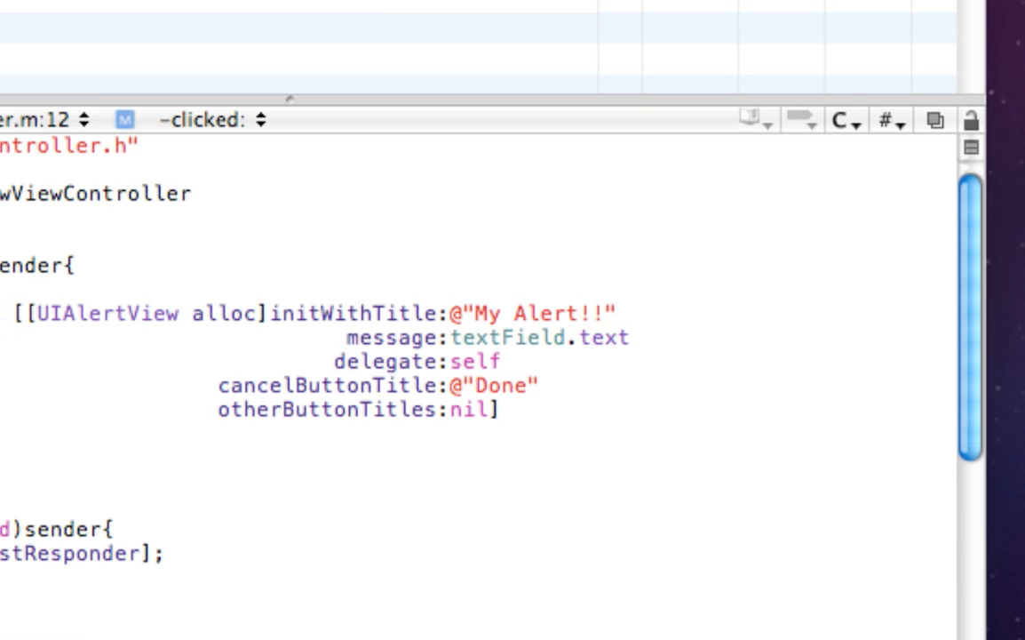
text(;)
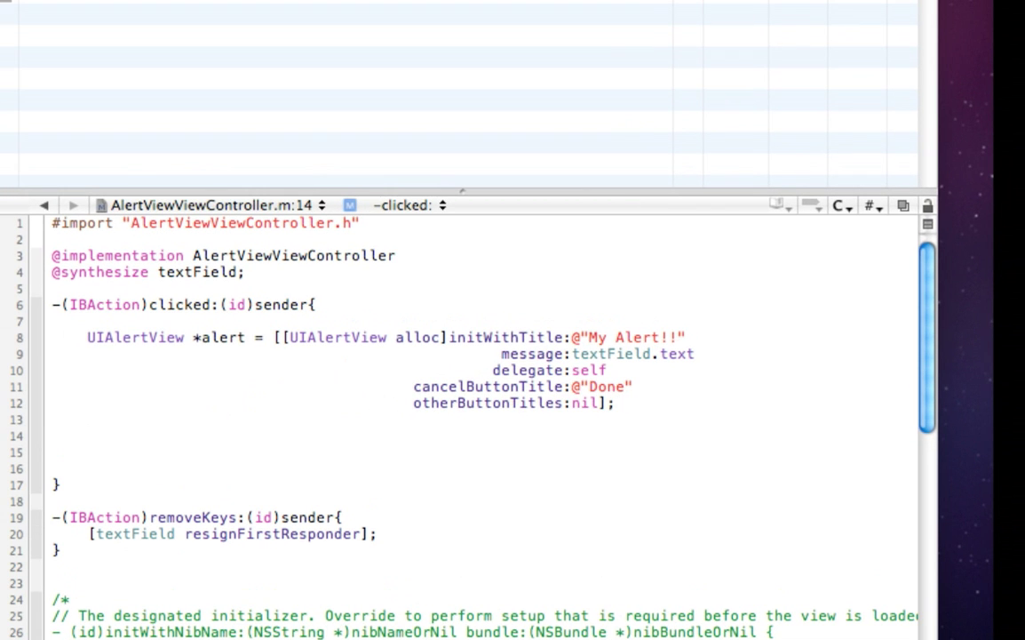
Add [alert show]; and [alert release]; below the alert creation
scroll(down, 3)
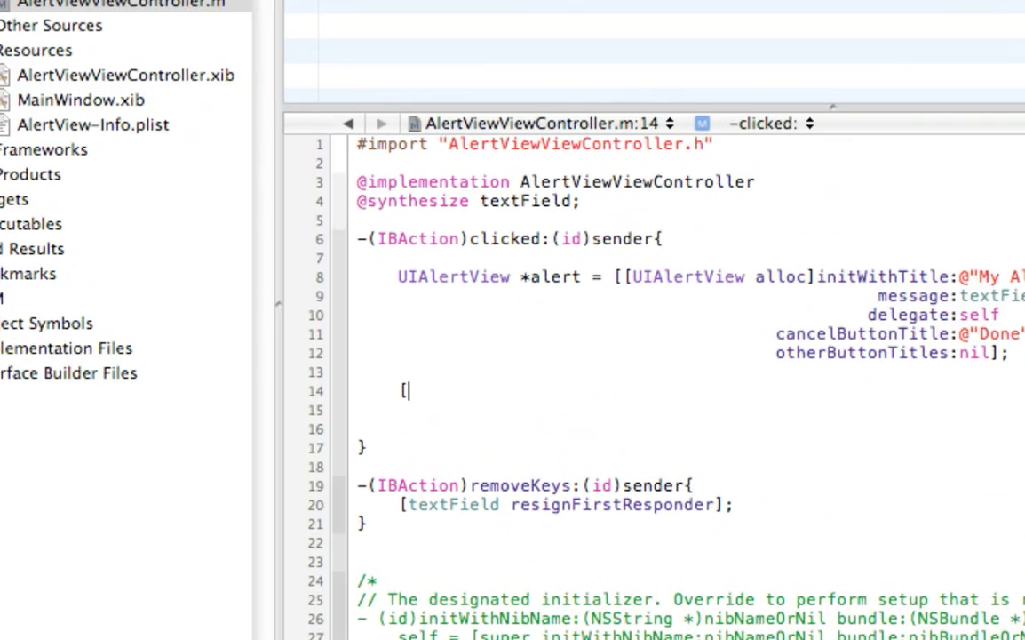
text(alert)
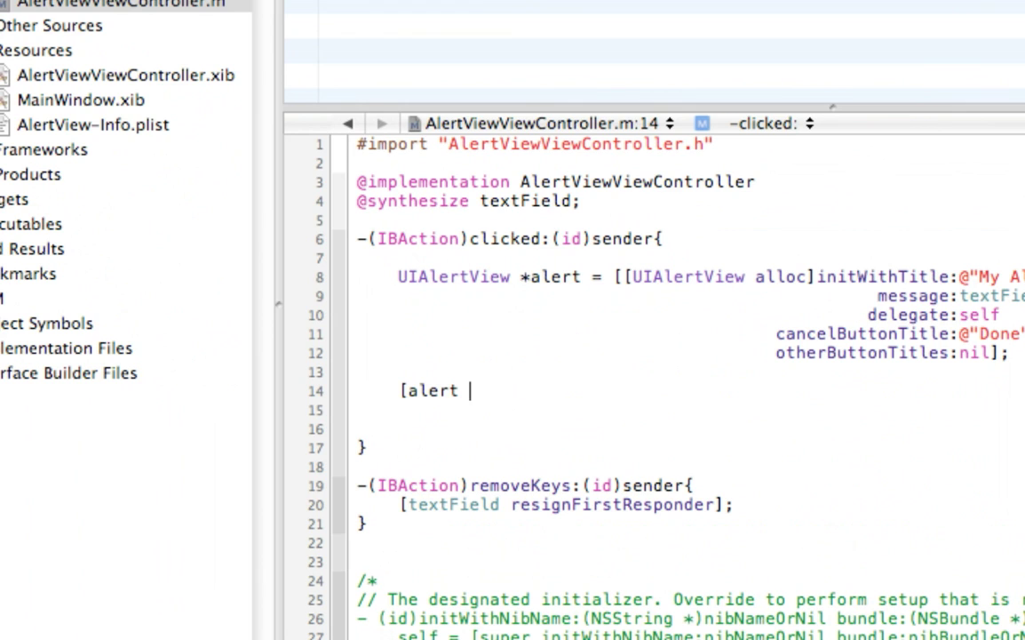
text(show];)
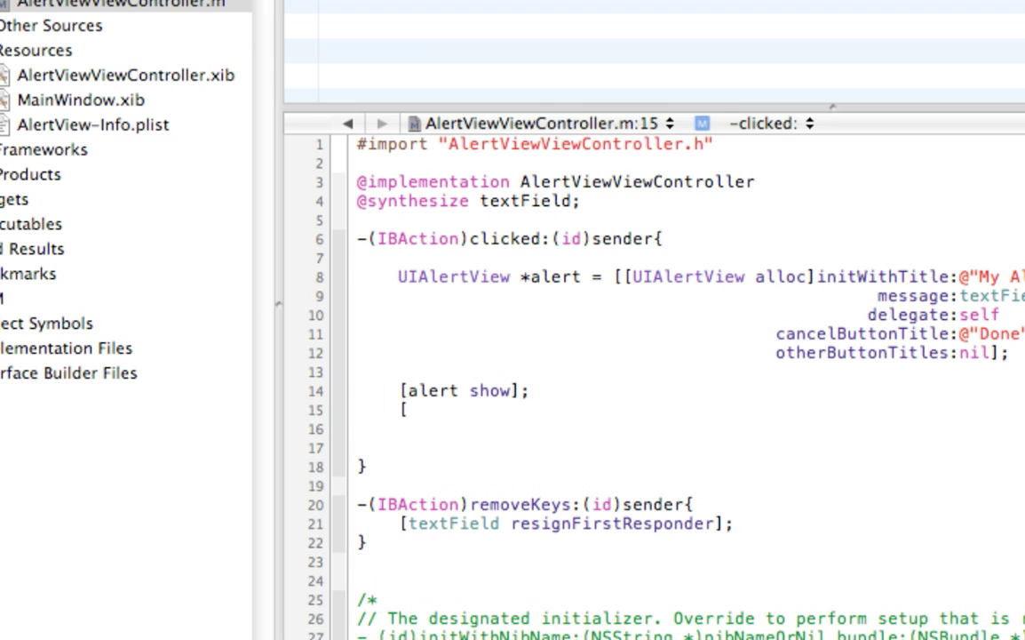
text(alert r)
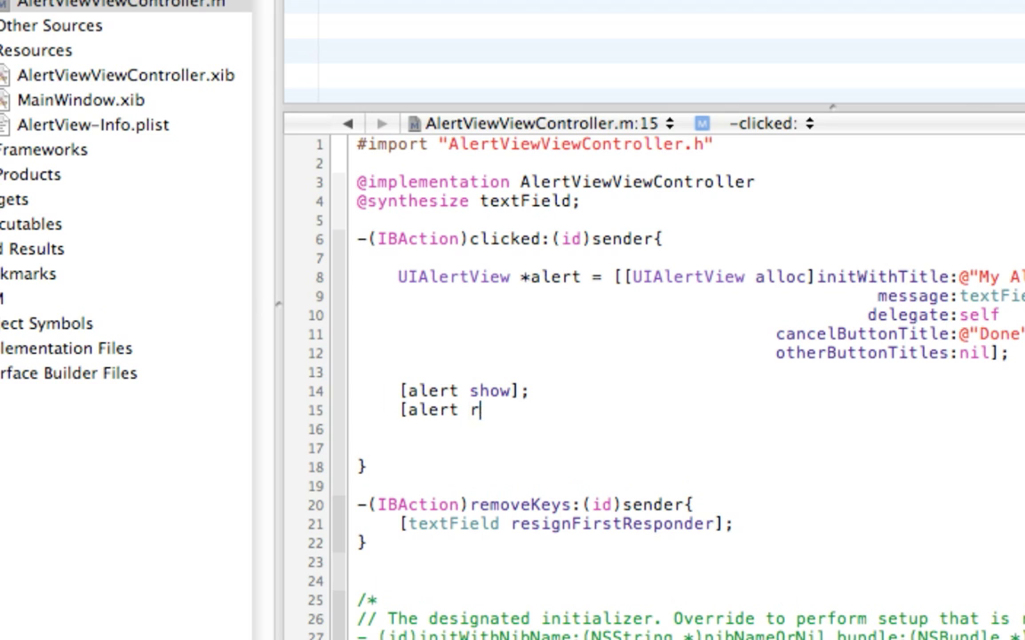
text(elease];)
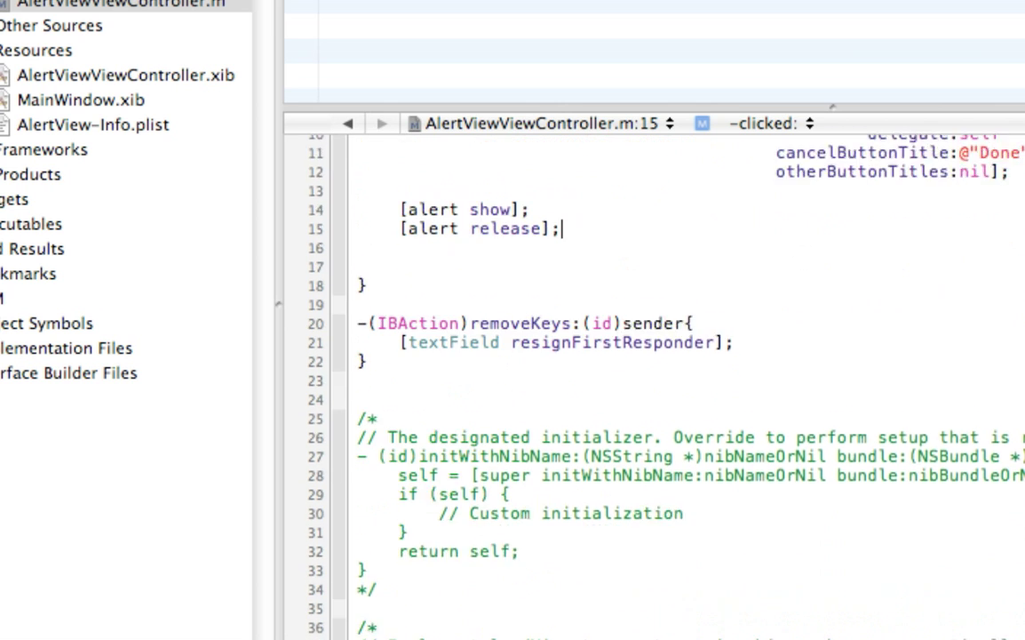
scroll(down, 3)
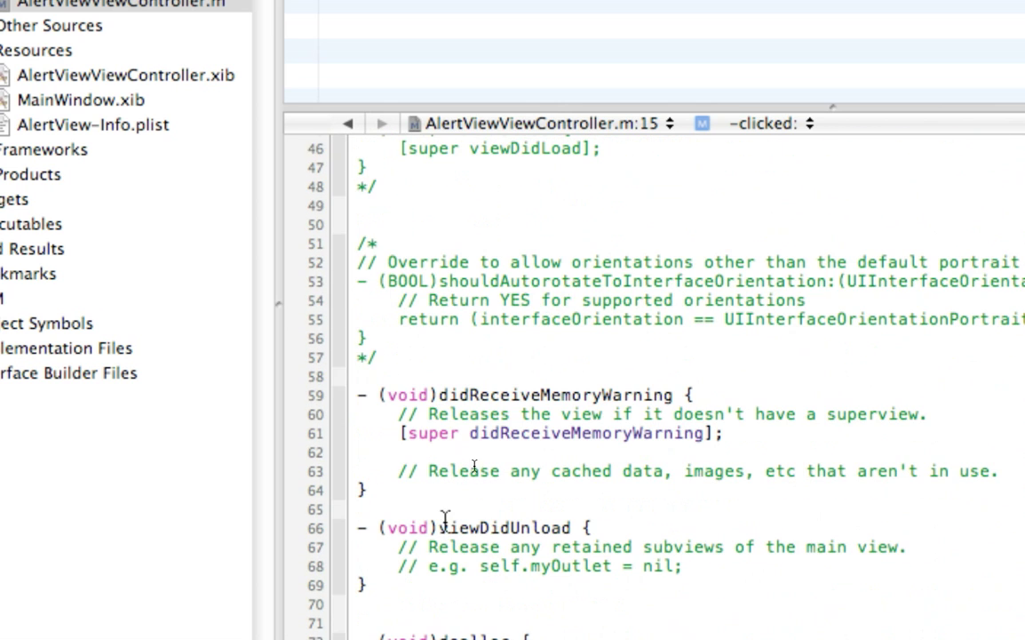
Add [textField release]; above [super dealloc] in dealloc
click(592, 527)
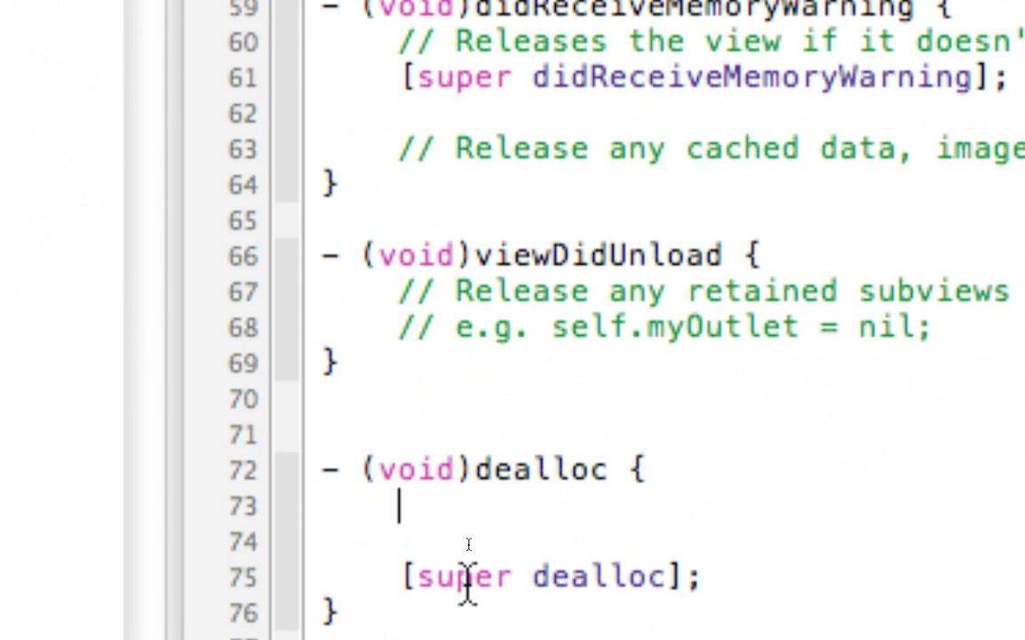
text([textField)
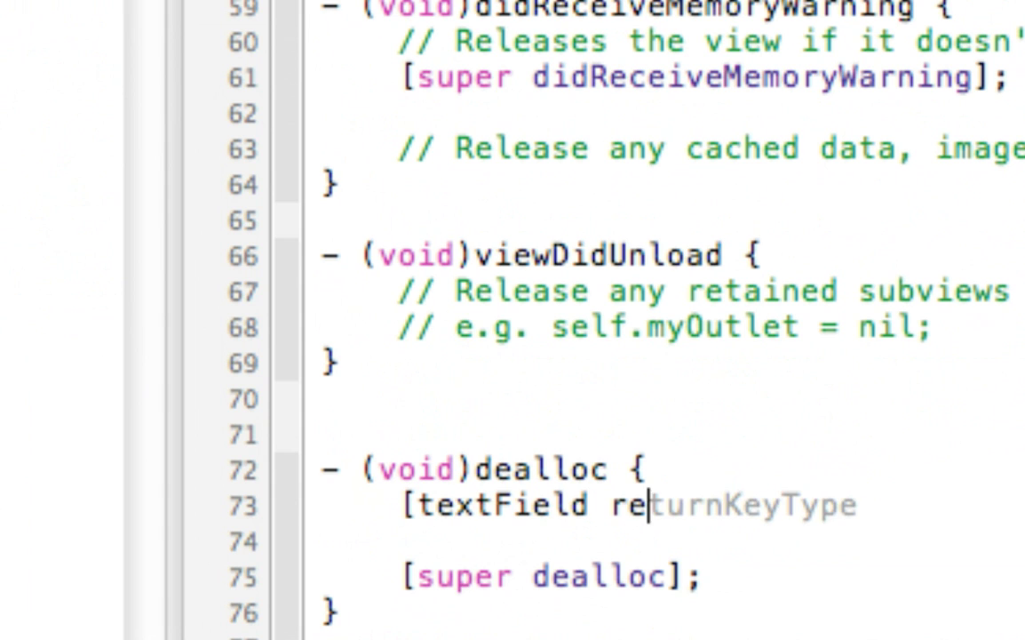
text(release];)
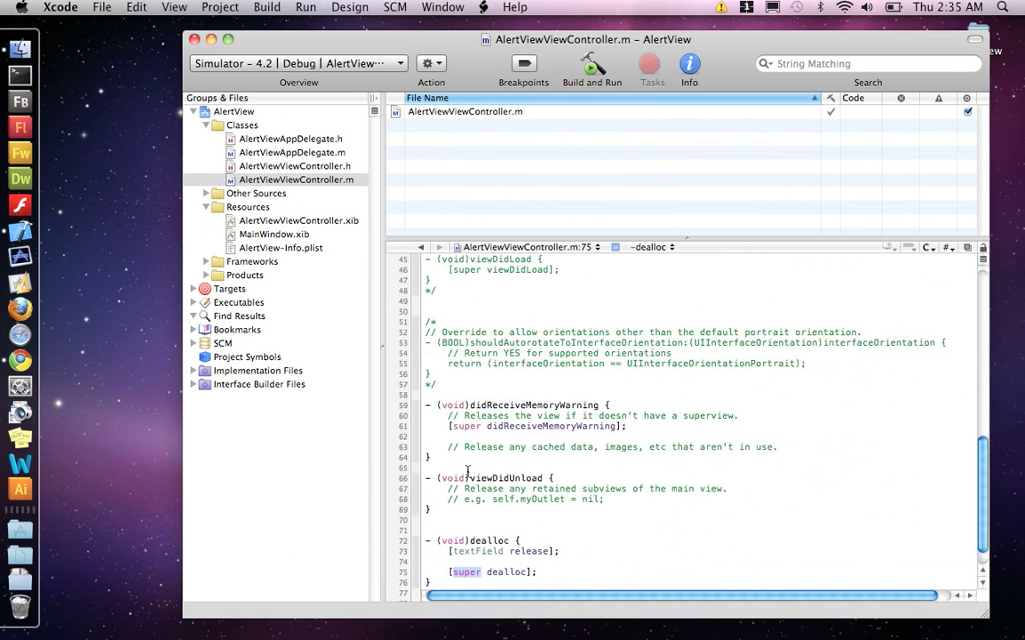
Build and run the AlertView app in the iOS Simulator
scroll(up, 3)
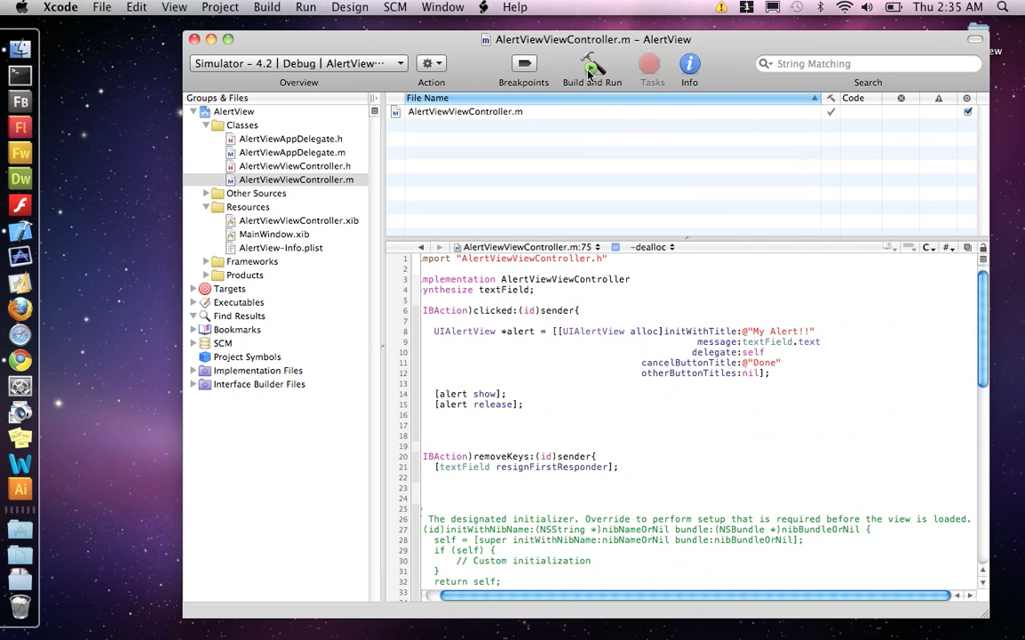
click(592, 64)
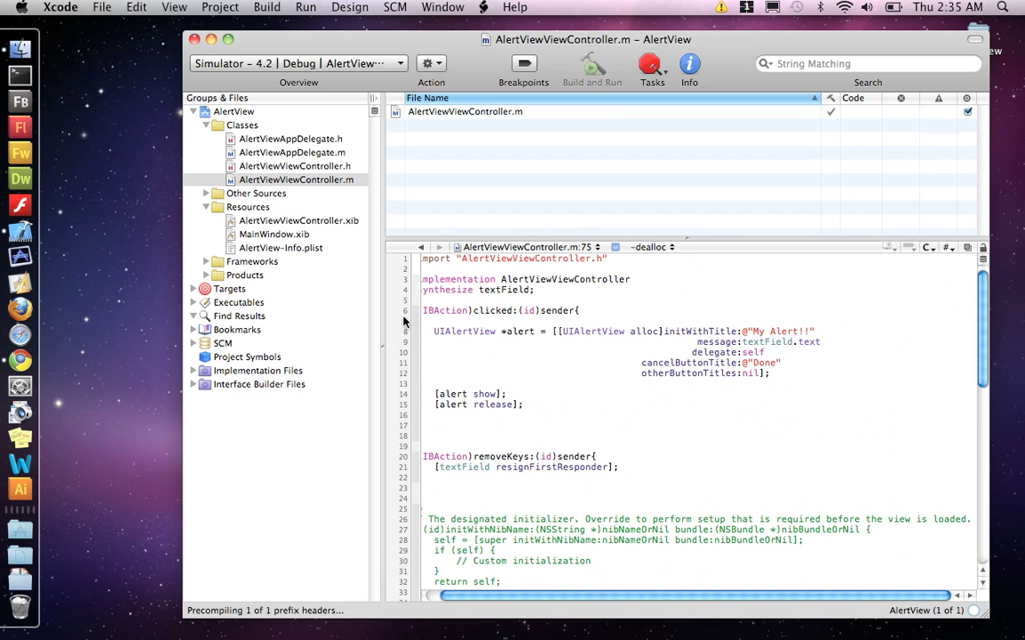
click(592, 63)
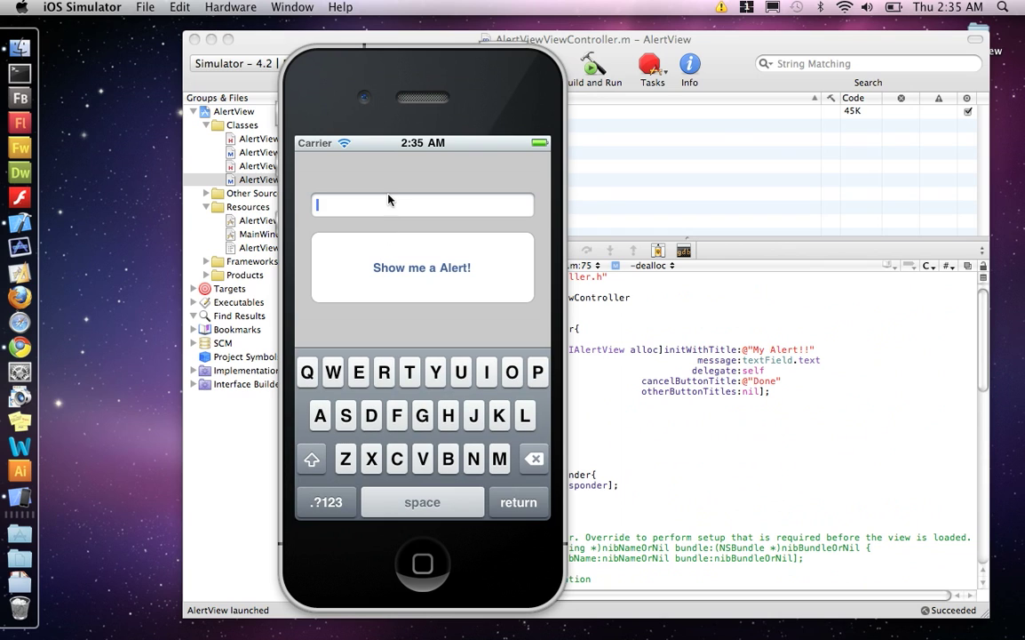
Enter 'my name is andrew dgh' and tap Show me a Alert
text(my name)
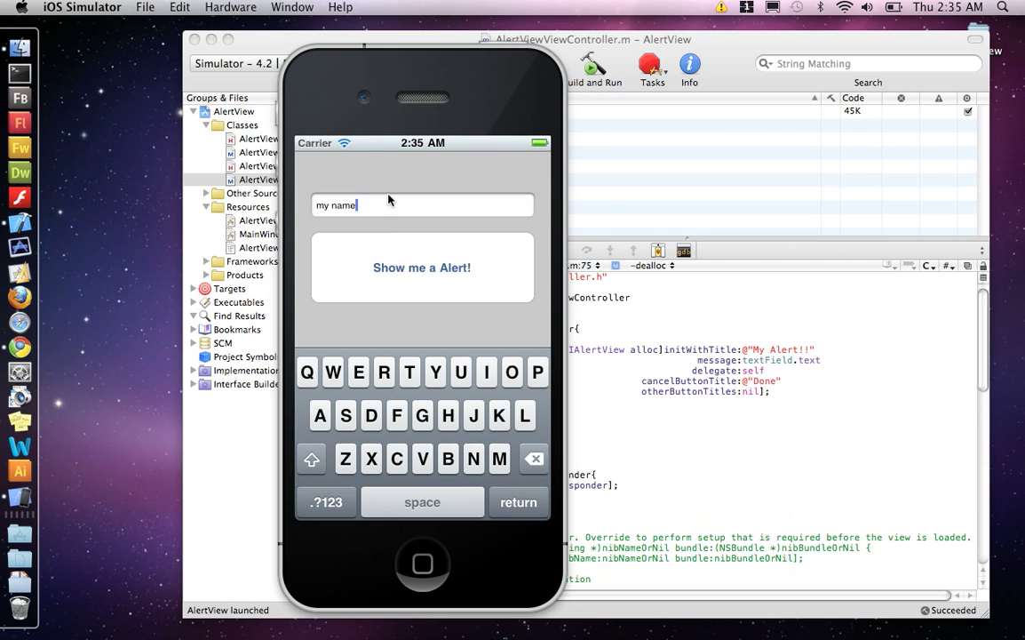
text(is andrew)
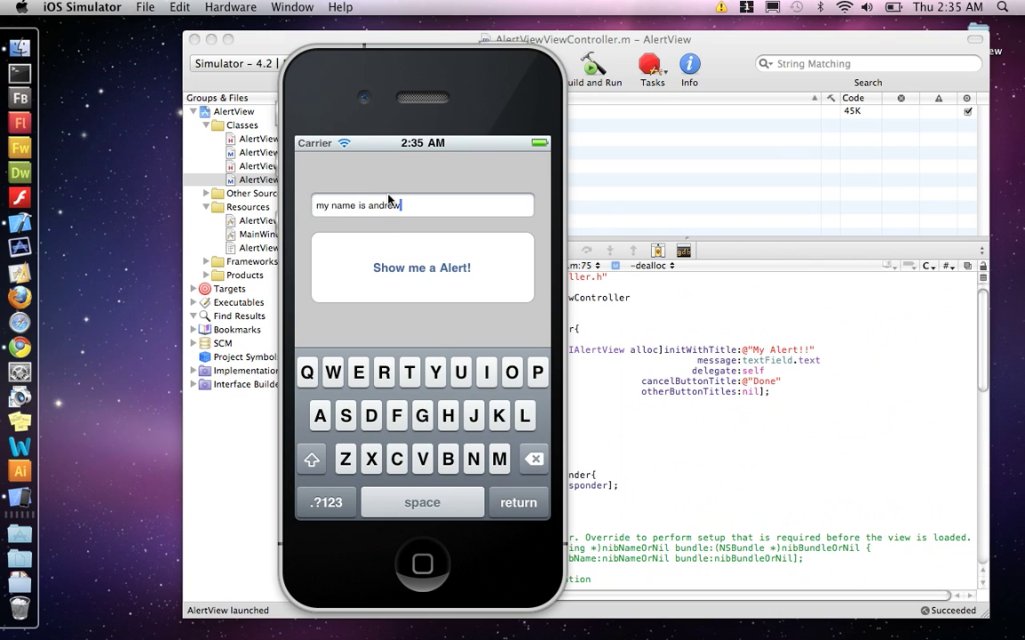
text(dgh)
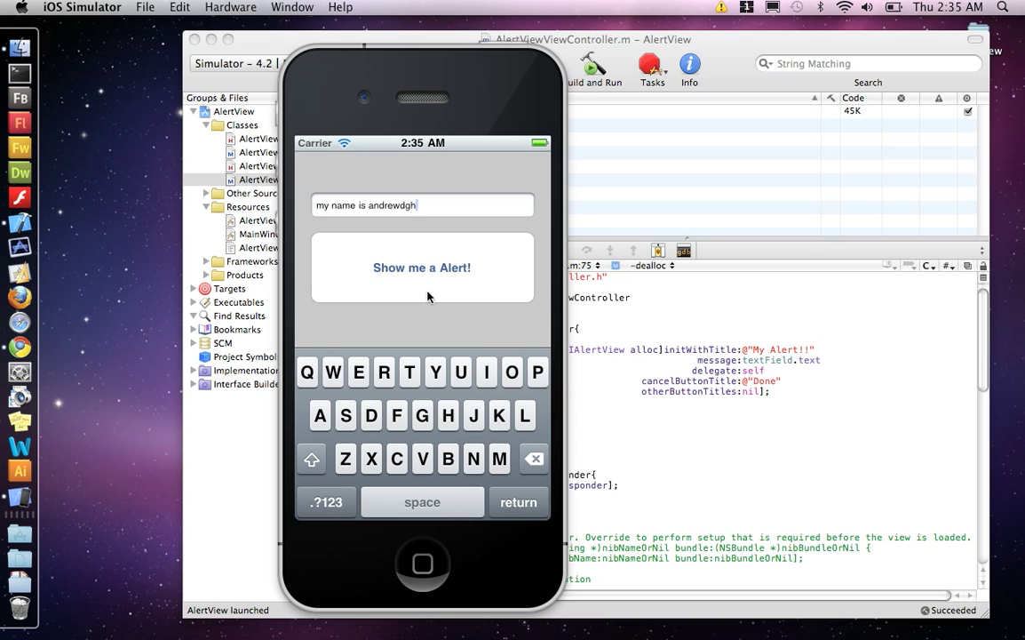
click(422, 267)
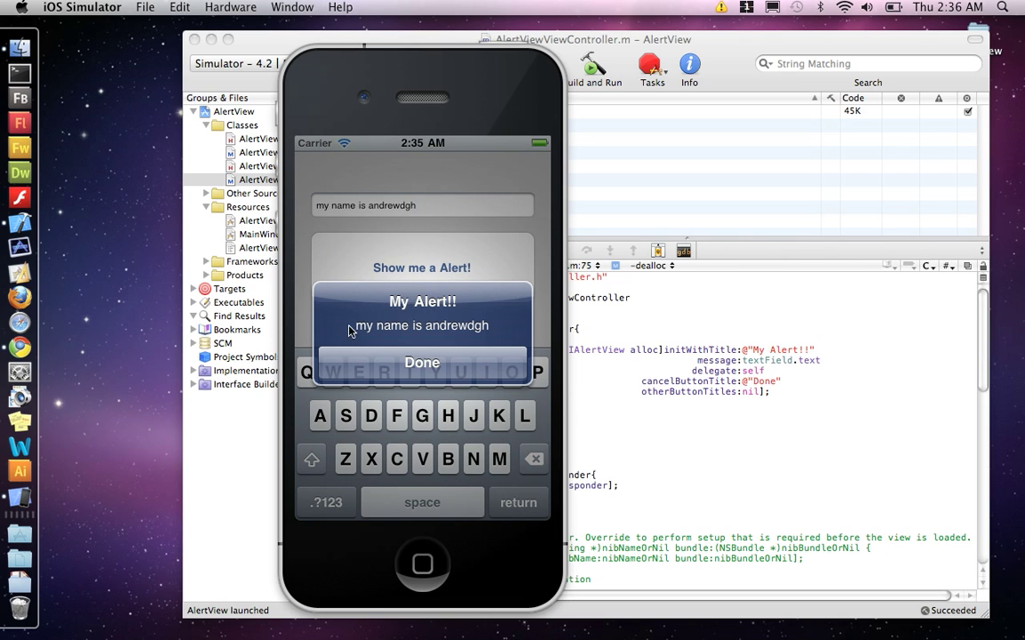
Dismiss the My Alert!! alert with Done and refocus the text field
click(422, 361)
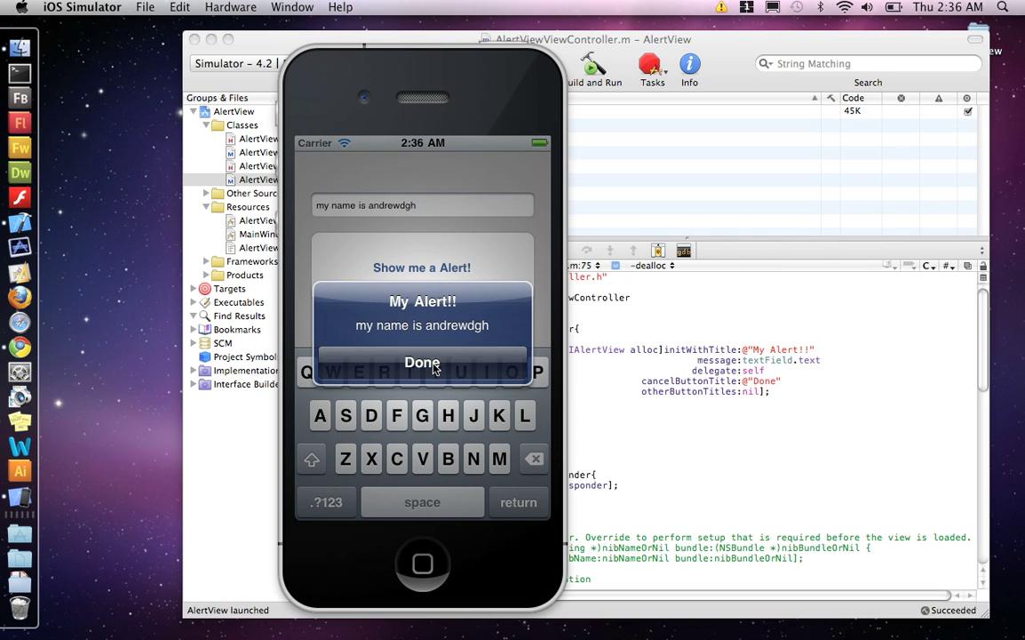
click(422, 361)
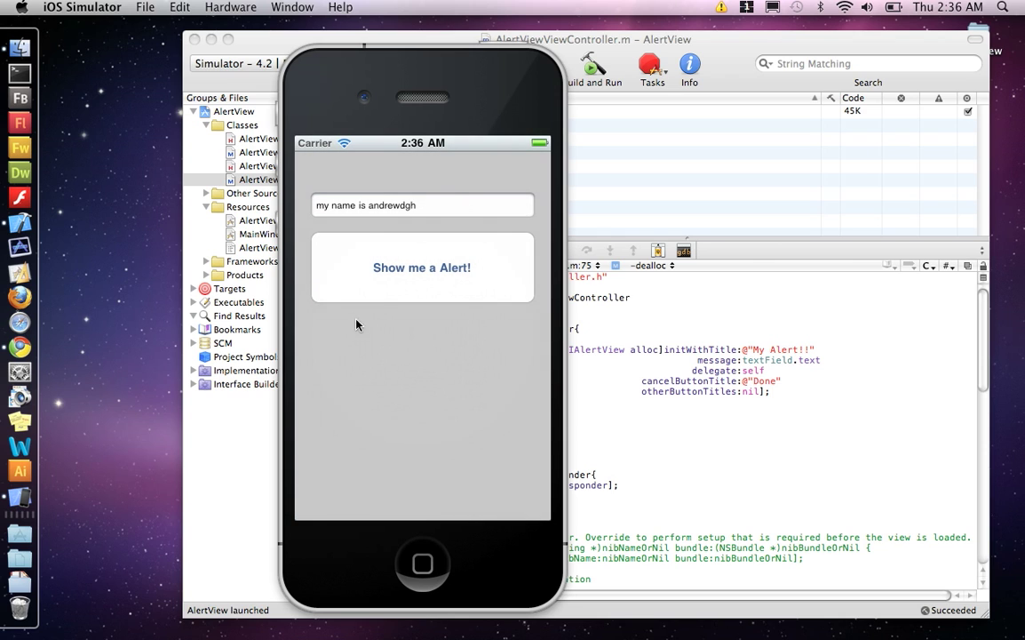
click(421, 205)
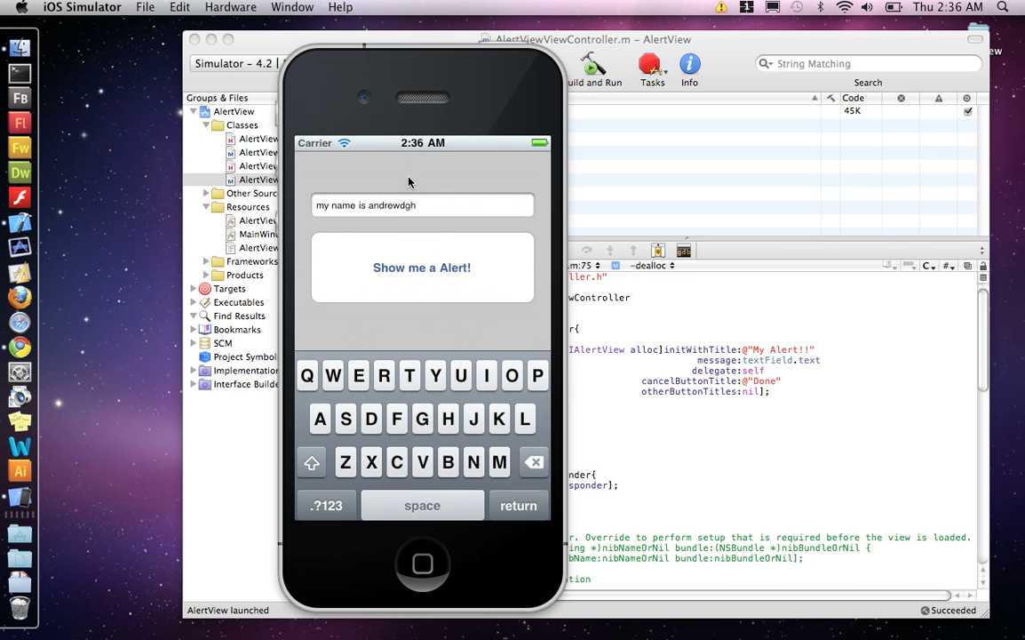
click(519, 505)
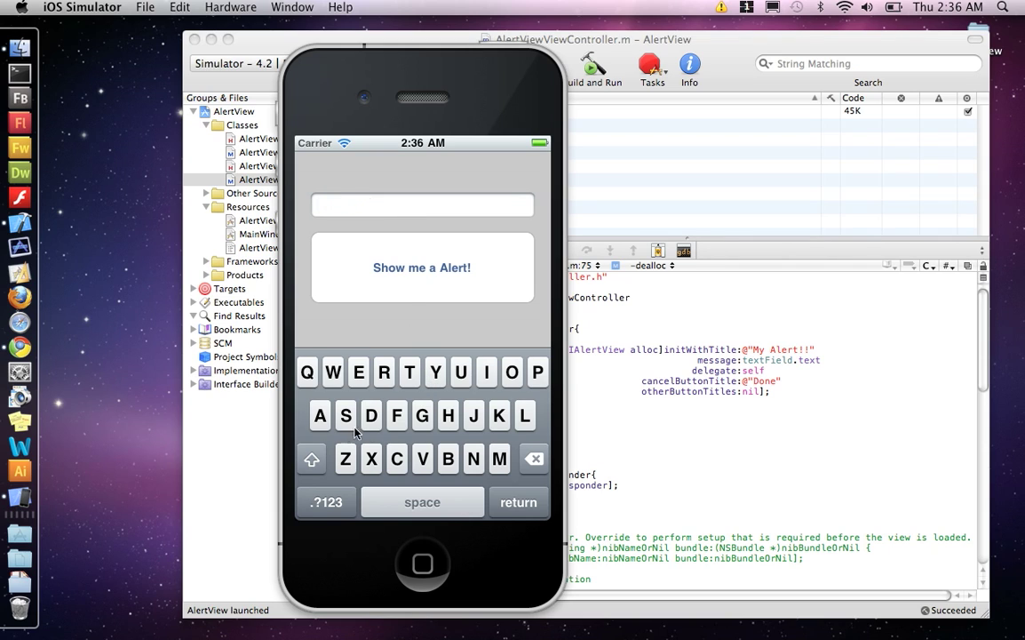
Enter 'cats', then show and dismiss the alert twice
text(cats)
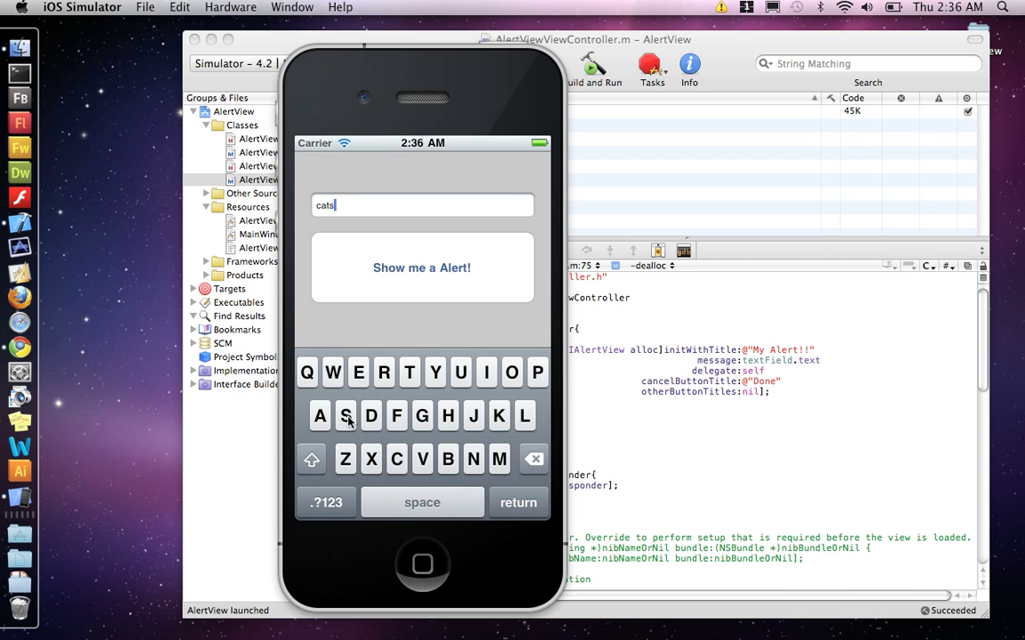
click(421, 268)
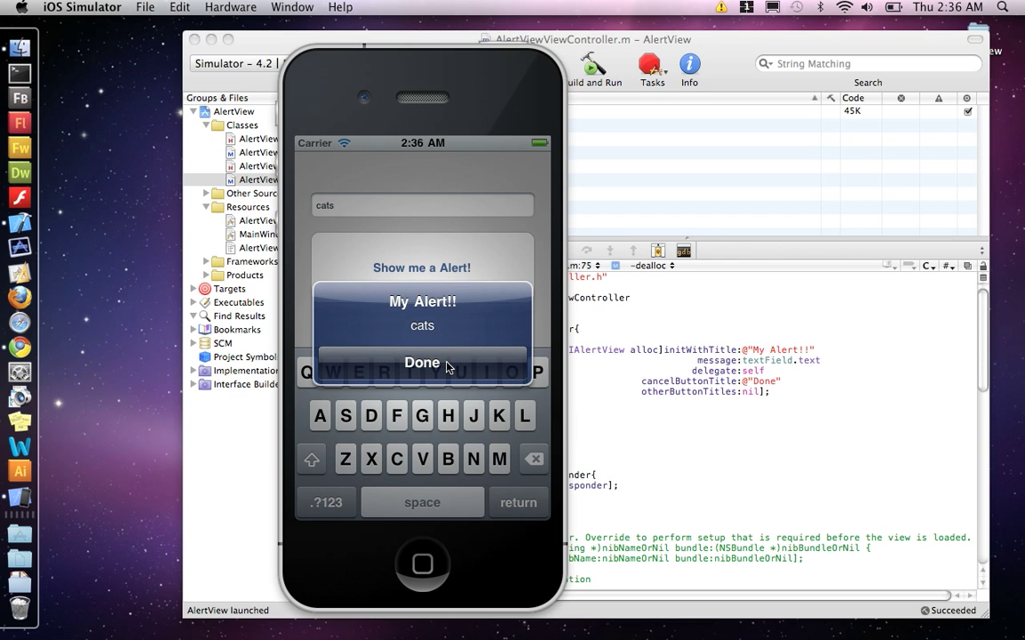
click(422, 362)
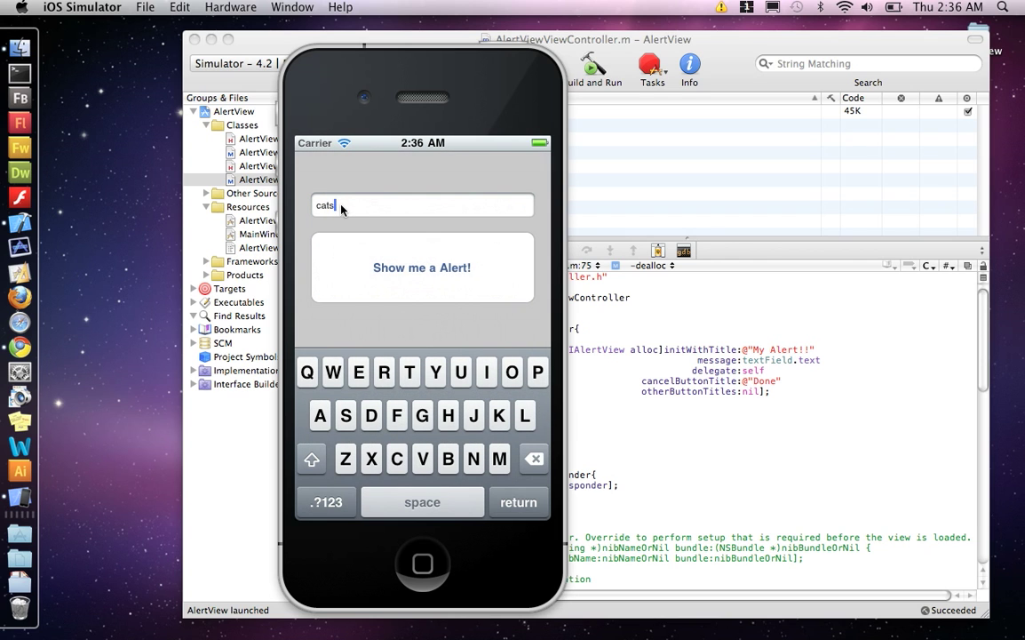
click(422, 267)
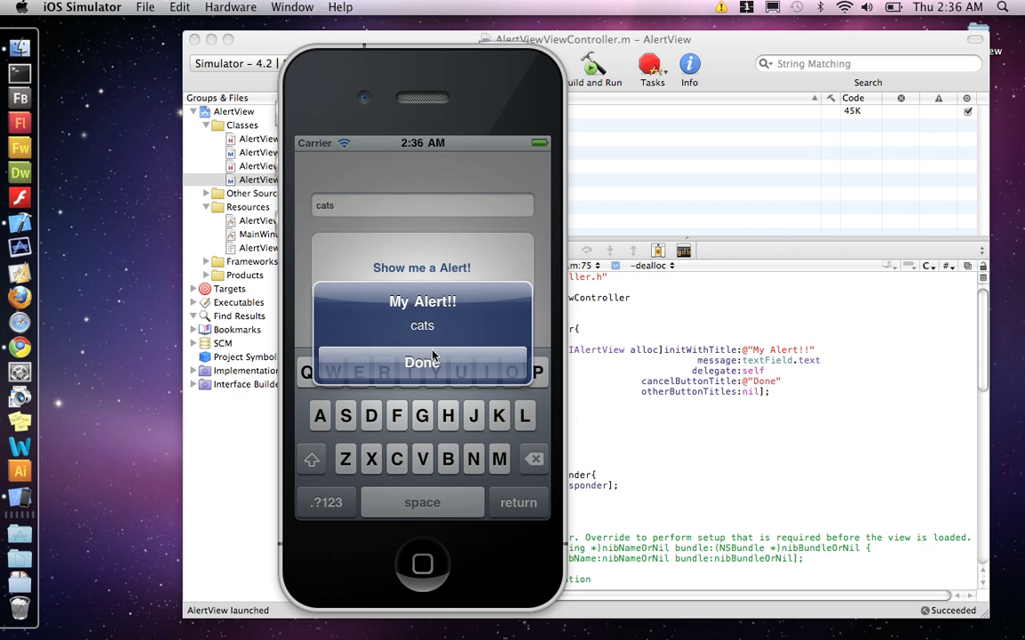
click(421, 361)
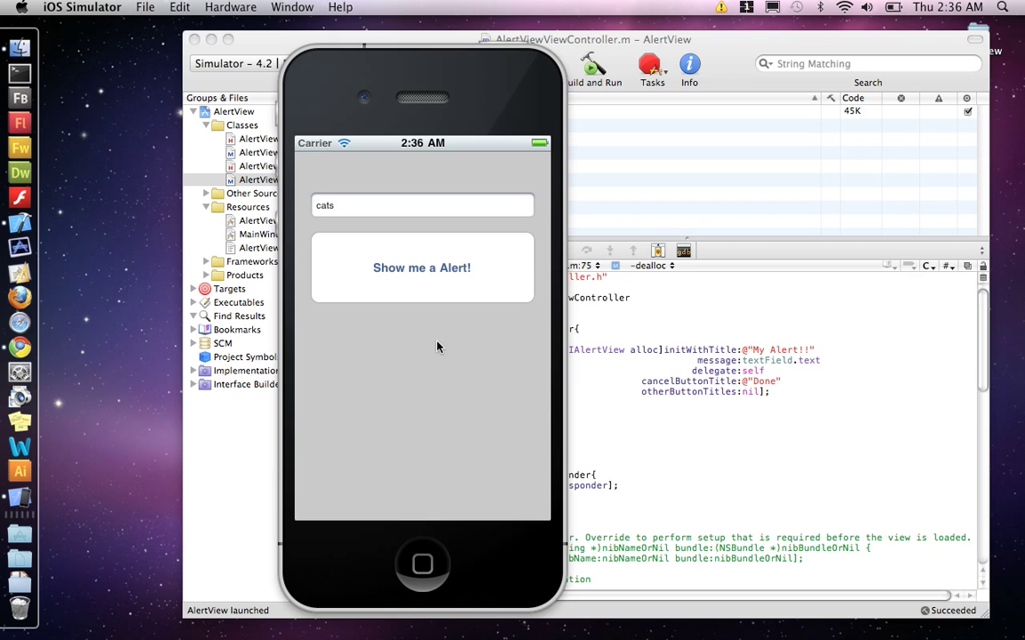